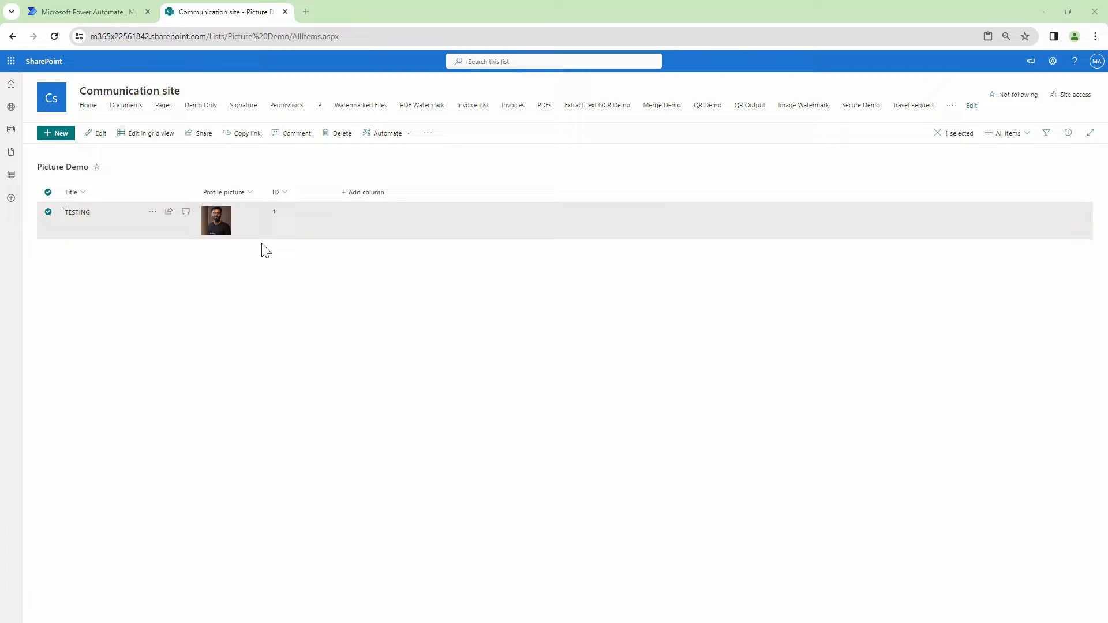
{"action": "mouse_move", "coordinate": [219, 233]}
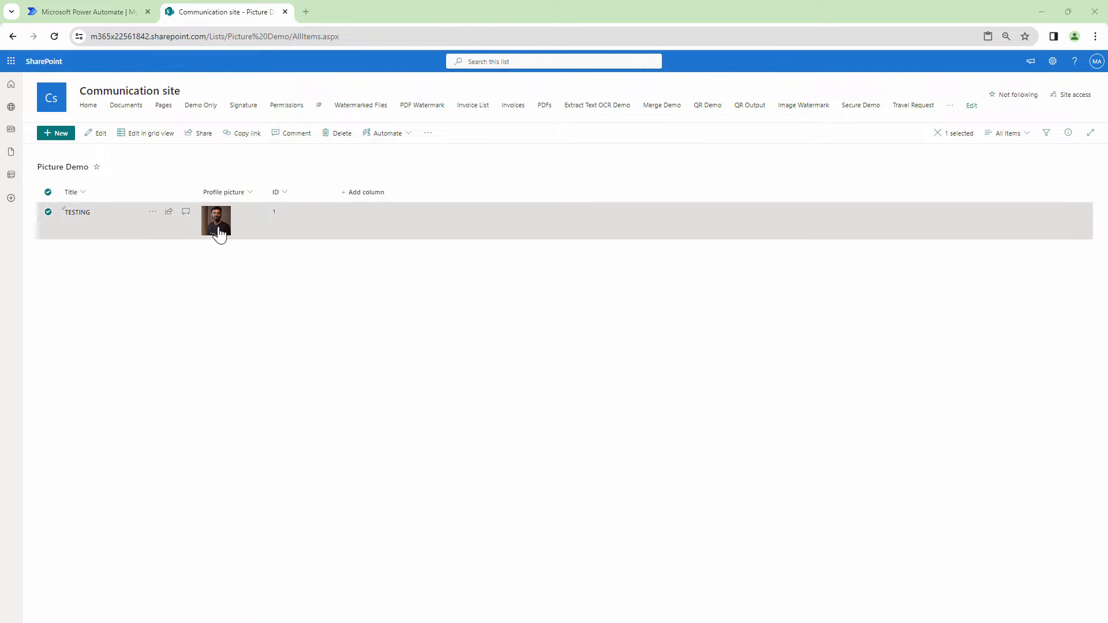
{"action": "mouse_move", "coordinate": [218, 224]}
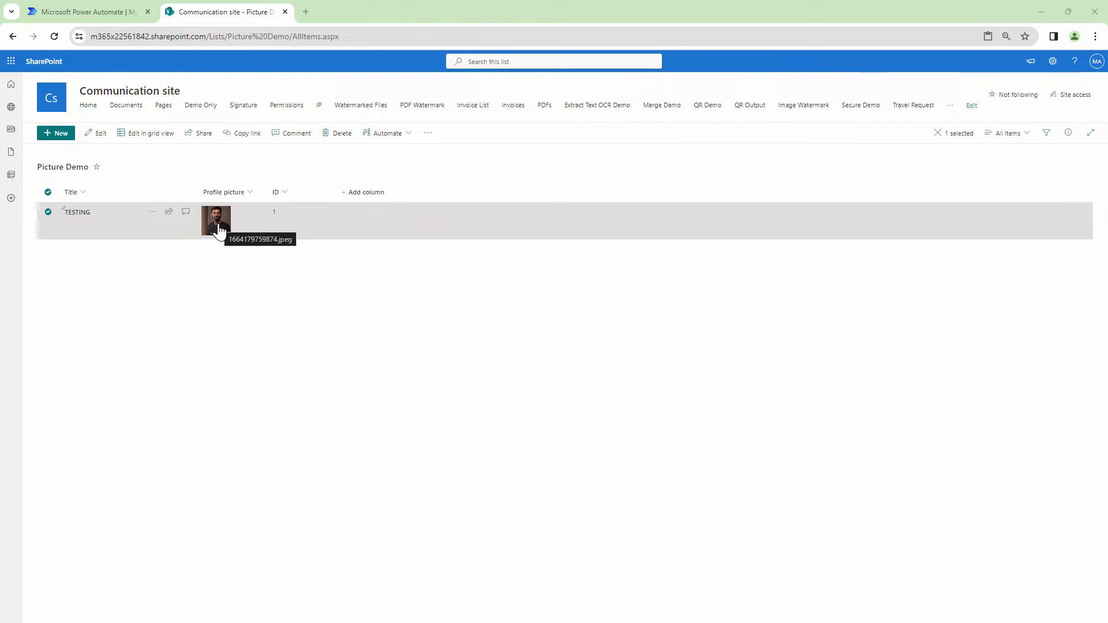
{"action": "mouse_move", "coordinate": [102, 228]}
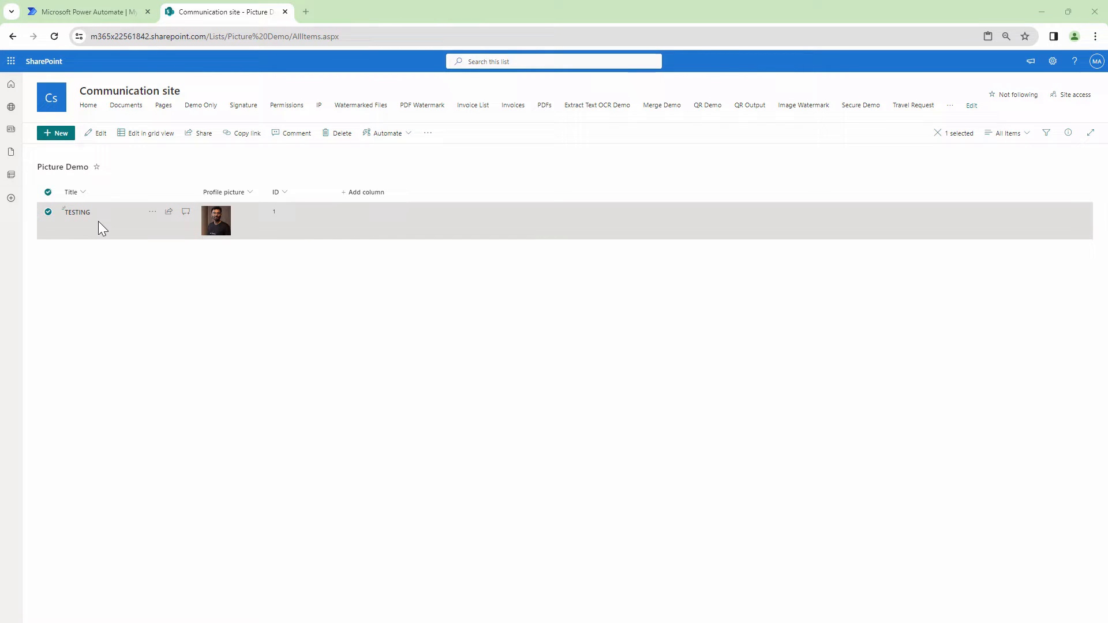
{"action": "mouse_move", "coordinate": [231, 267]}
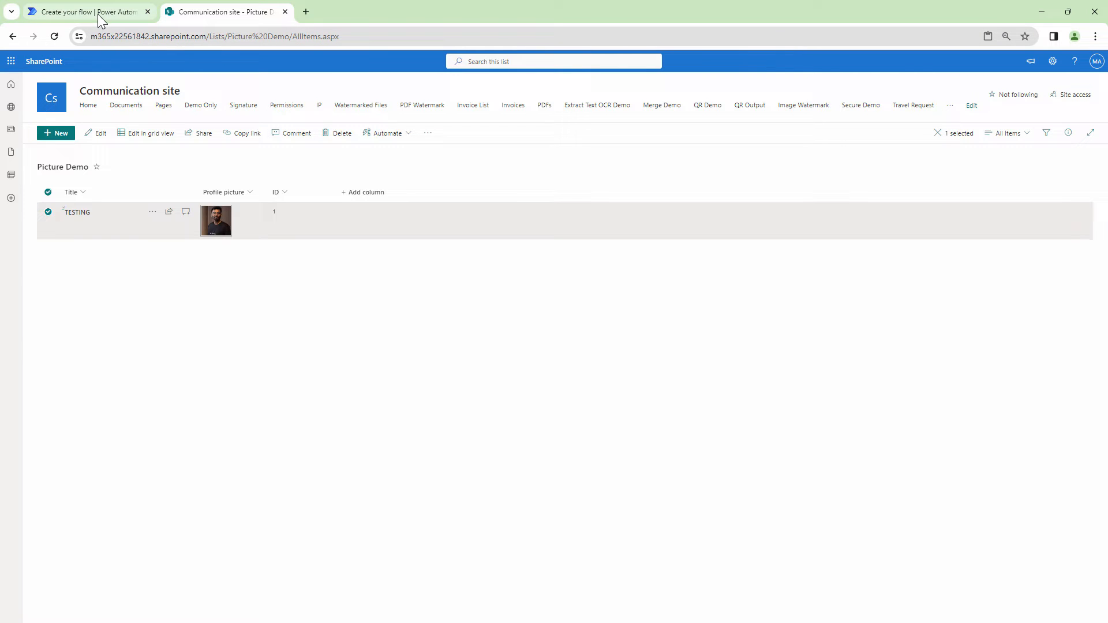
Start a new Instant cloud flow with a manual trigger and begin adding its first action
{"action": "left_click", "coordinate": [81, 10]}
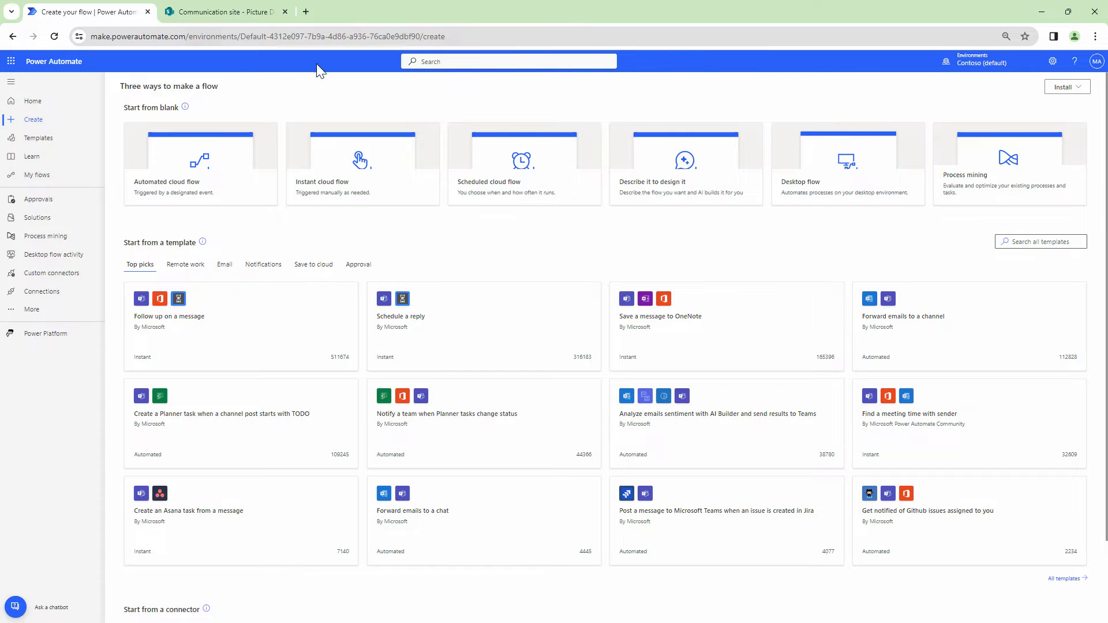
{"action": "left_click", "coordinate": [362, 164]}
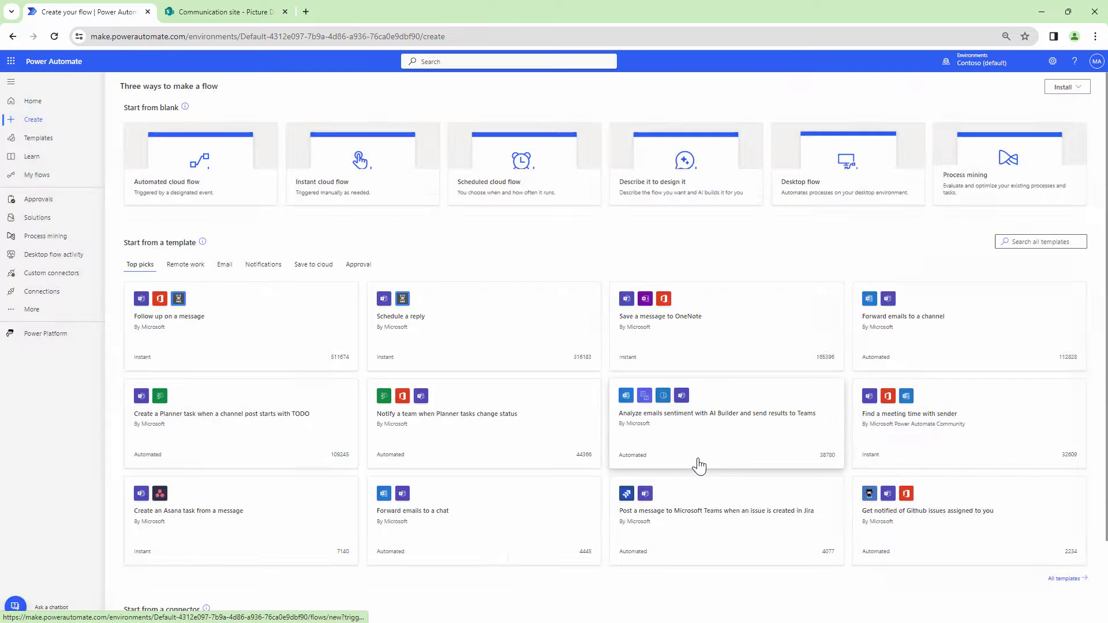
{"action": "left_click", "coordinate": [362, 164]}
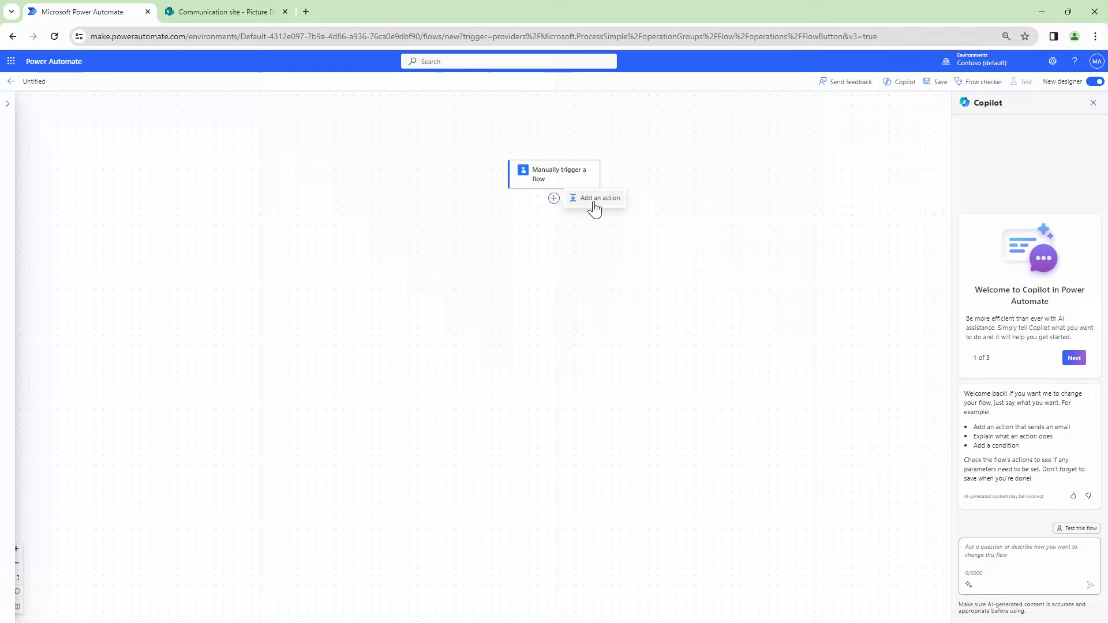
{"action": "left_click", "coordinate": [600, 199]}
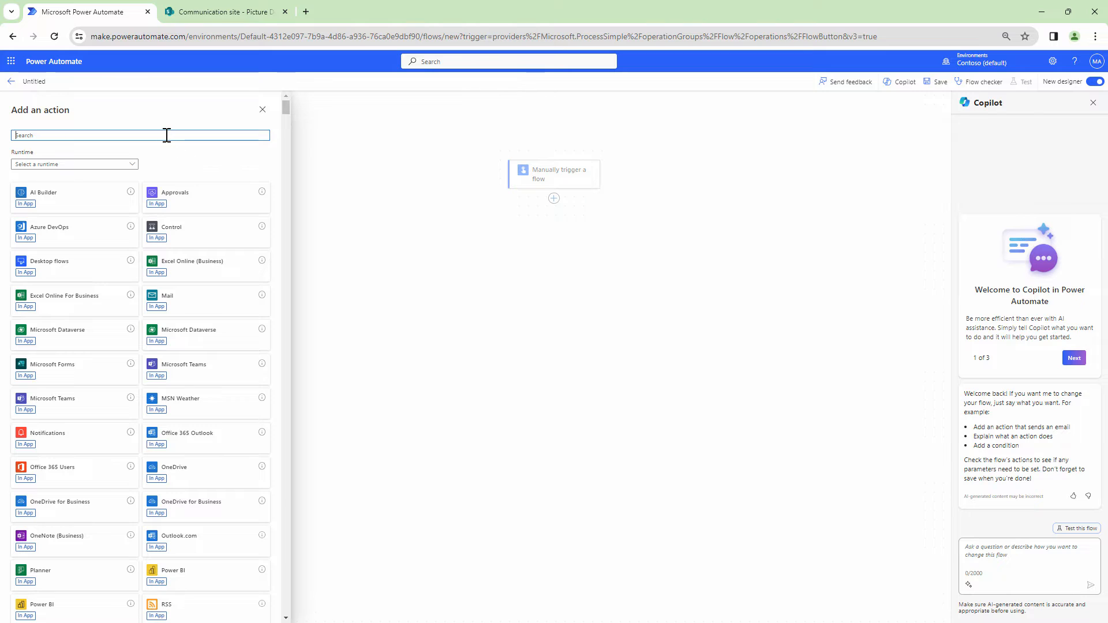
Add the SharePoint Get item action from the SharePoint connector's action list
{"action": "type", "text": "SharePoint"}
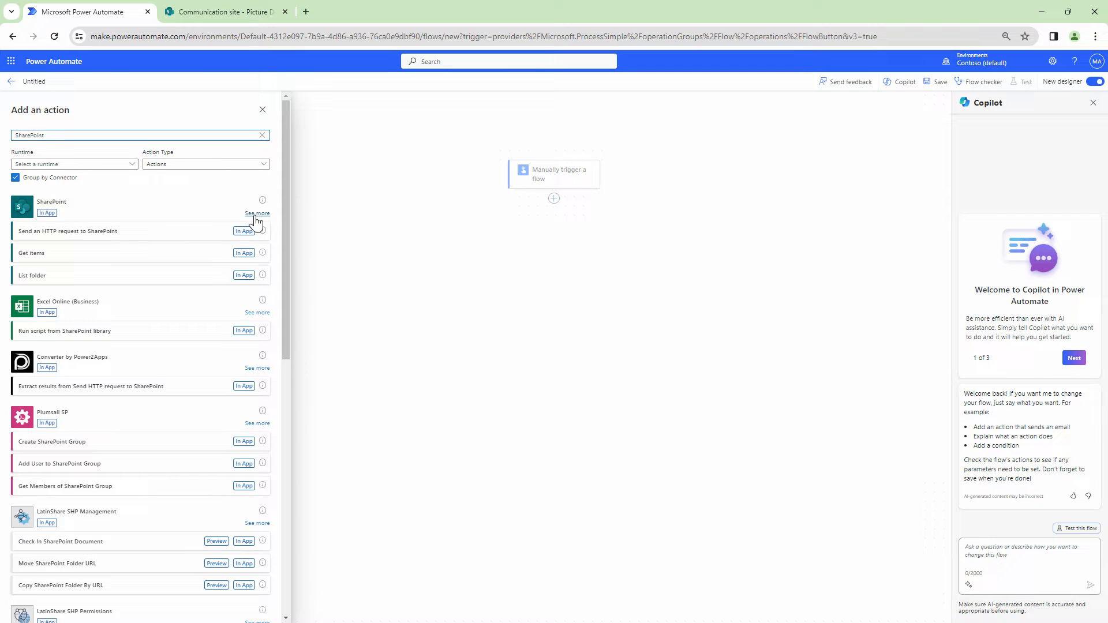
{"action": "left_click", "coordinate": [254, 214]}
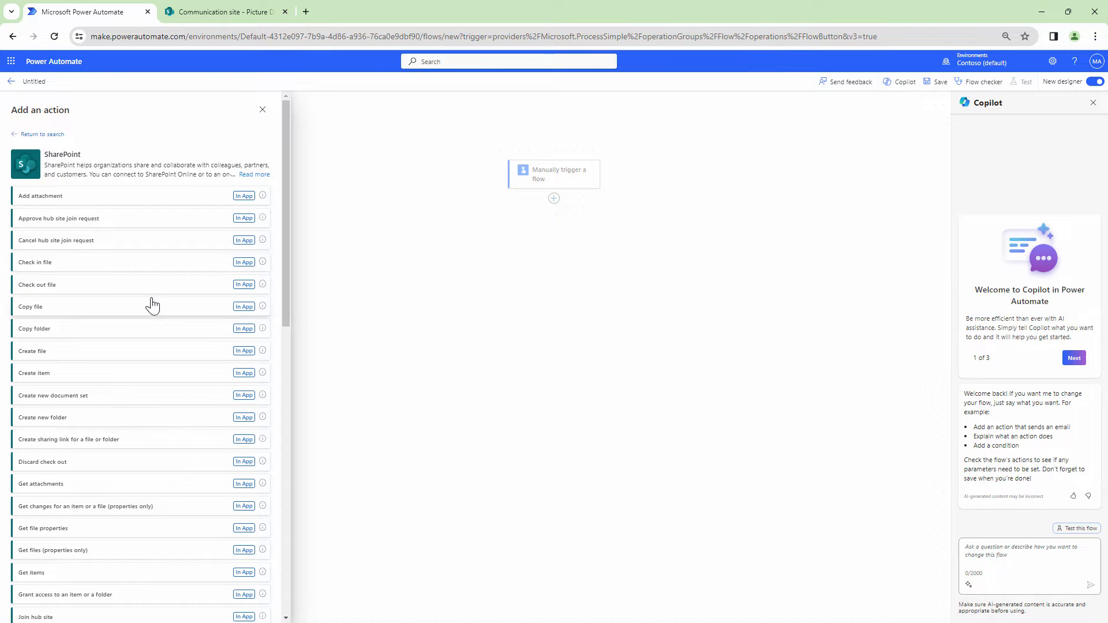
{"action": "scroll", "scroll_direction": "down", "scroll_amount": 3}
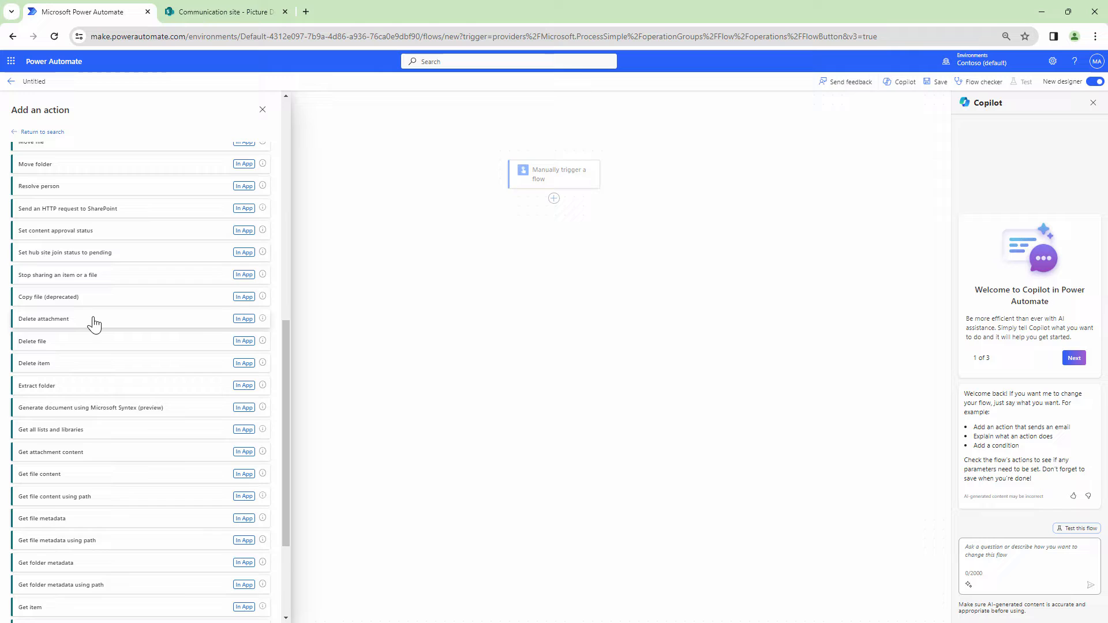
{"action": "left_click", "coordinate": [29, 608]}
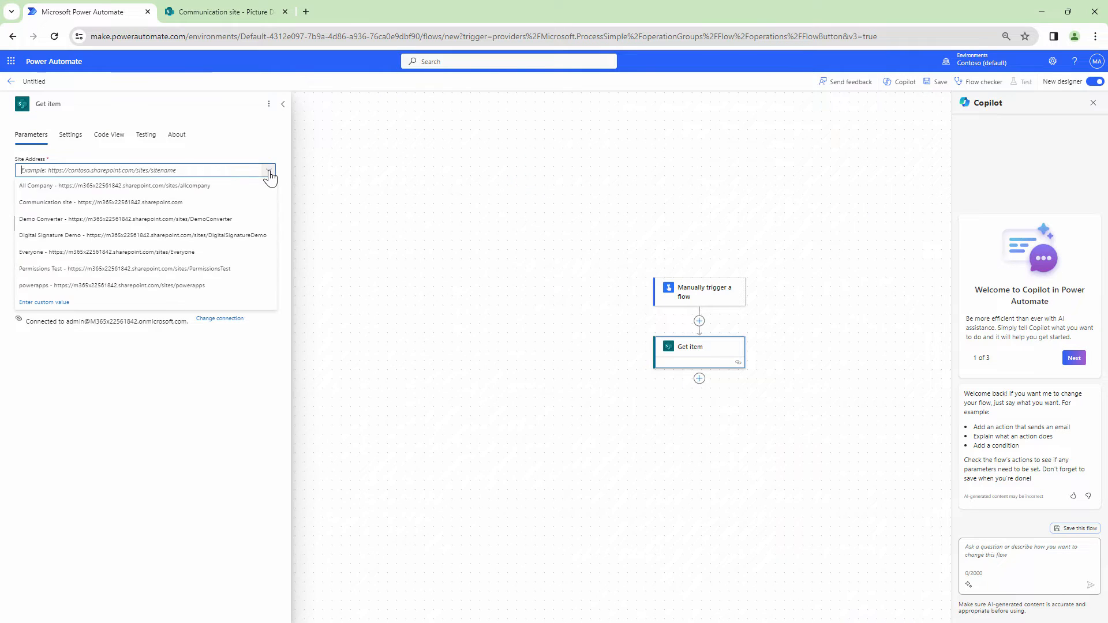
Set Get item to the Communication site, list Picture Demo and Id 1
{"action": "left_click", "coordinate": [81, 202]}
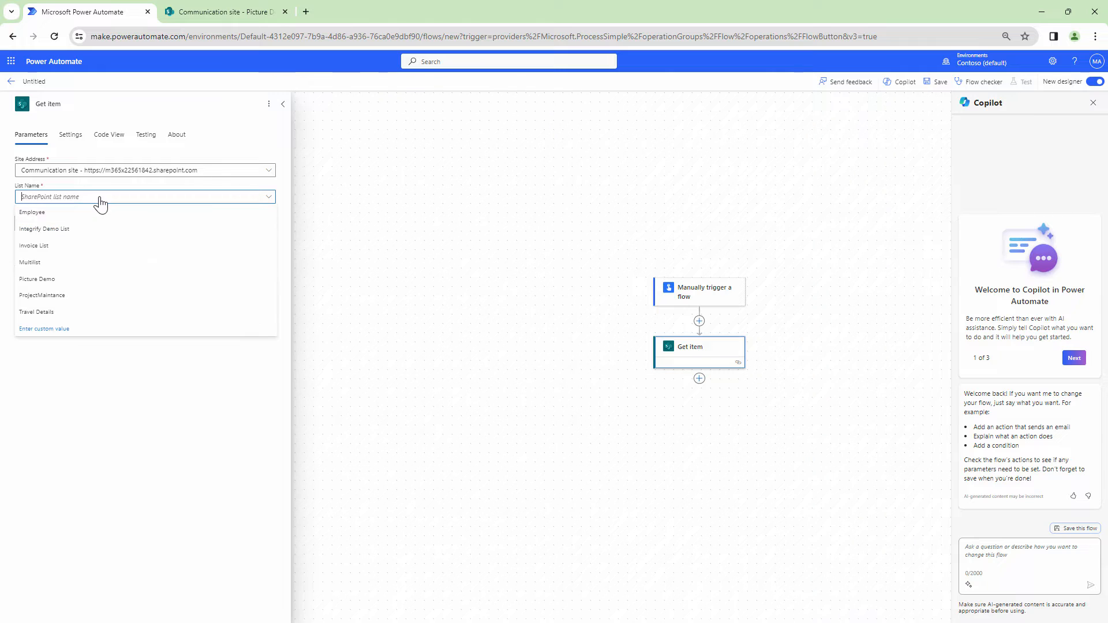
{"action": "left_click", "coordinate": [224, 12]}
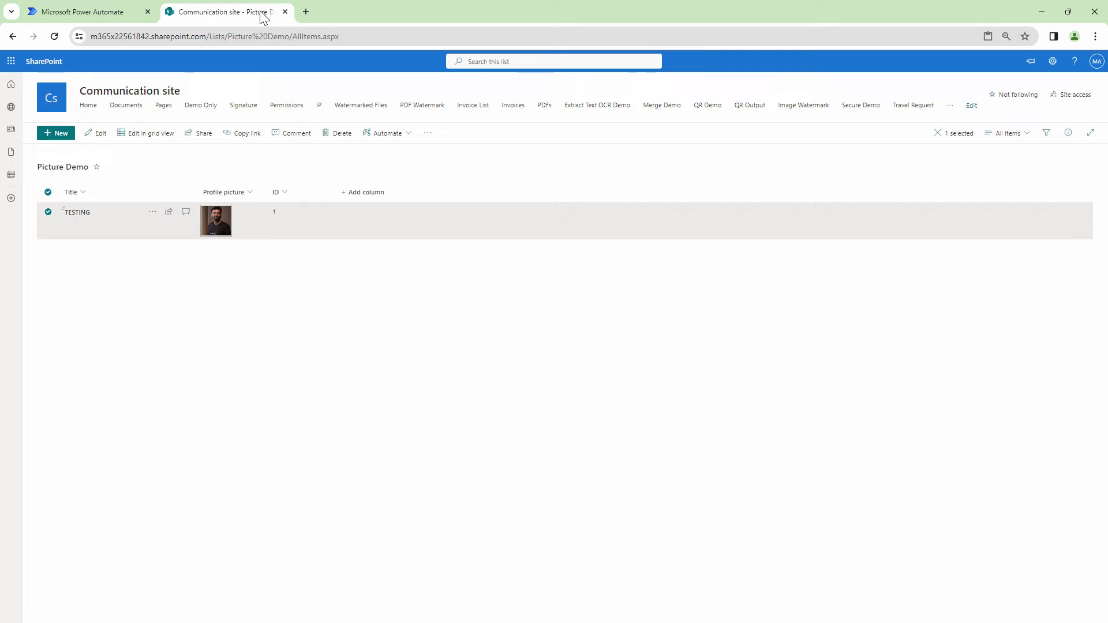
{"action": "left_click", "coordinate": [87, 11]}
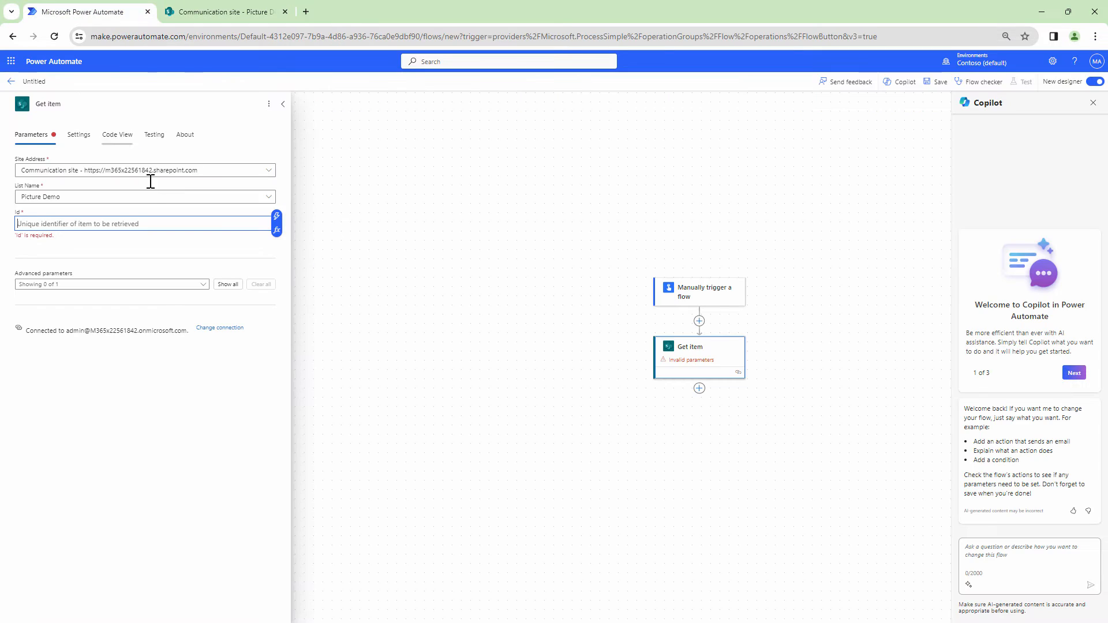
{"action": "type", "text": "1"}
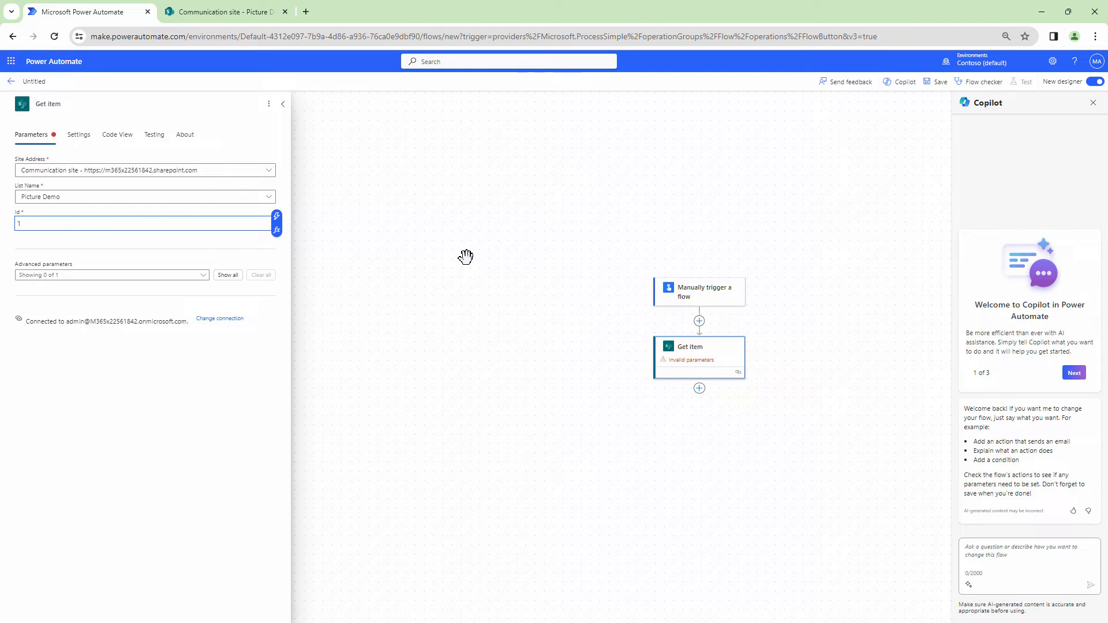
Add a Compose data operation step after Get item
{"action": "left_click", "coordinate": [700, 377]}
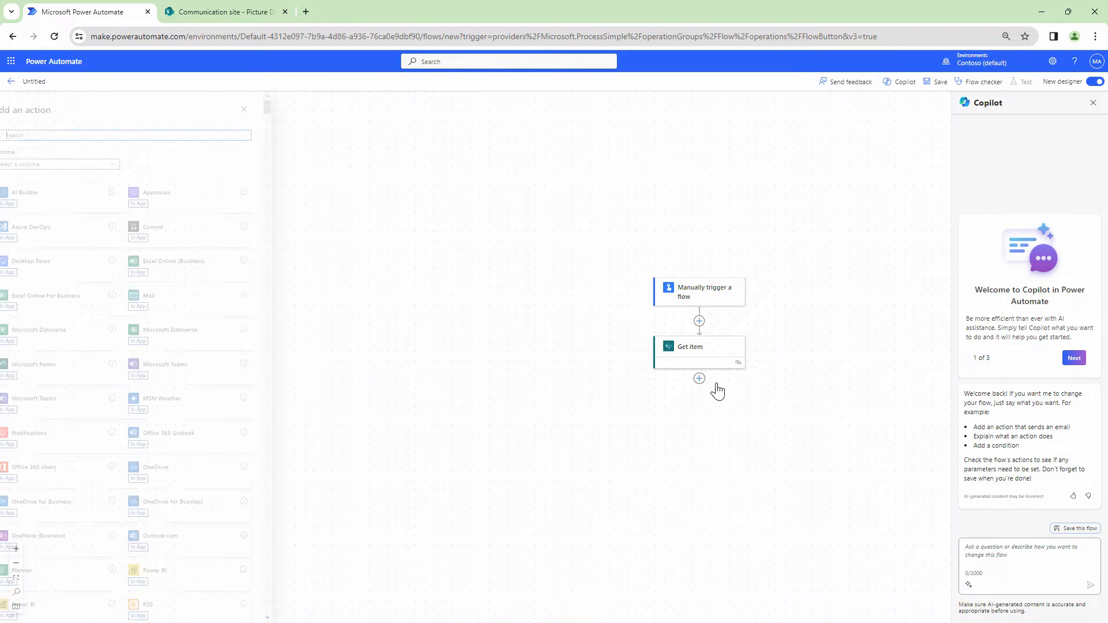
{"action": "type", "text": "c"}
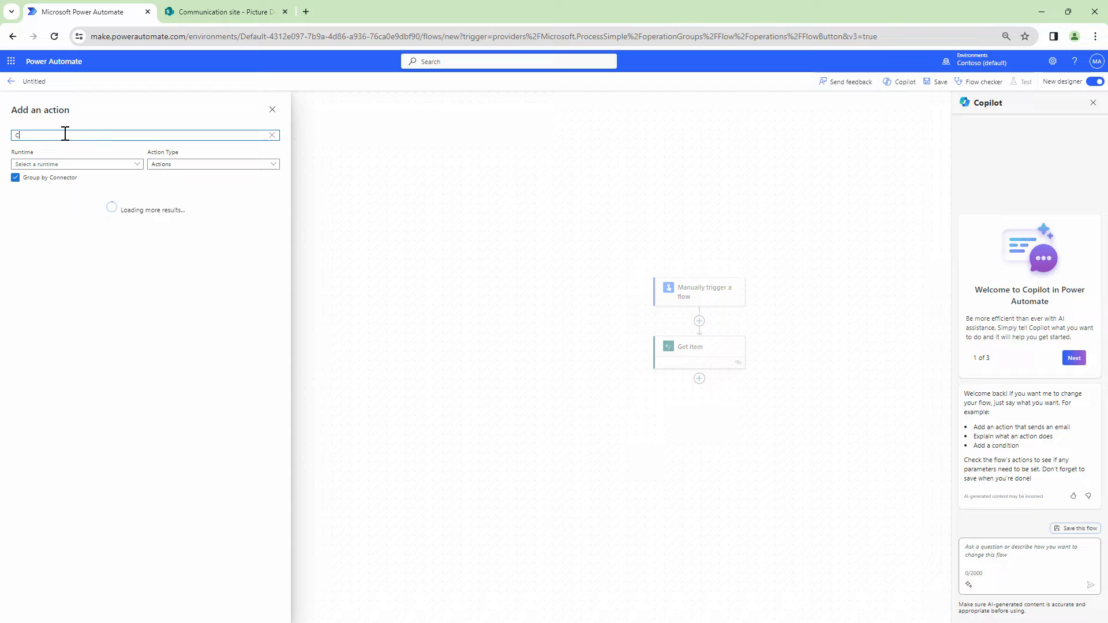
{"action": "type", "text": "Compose"}
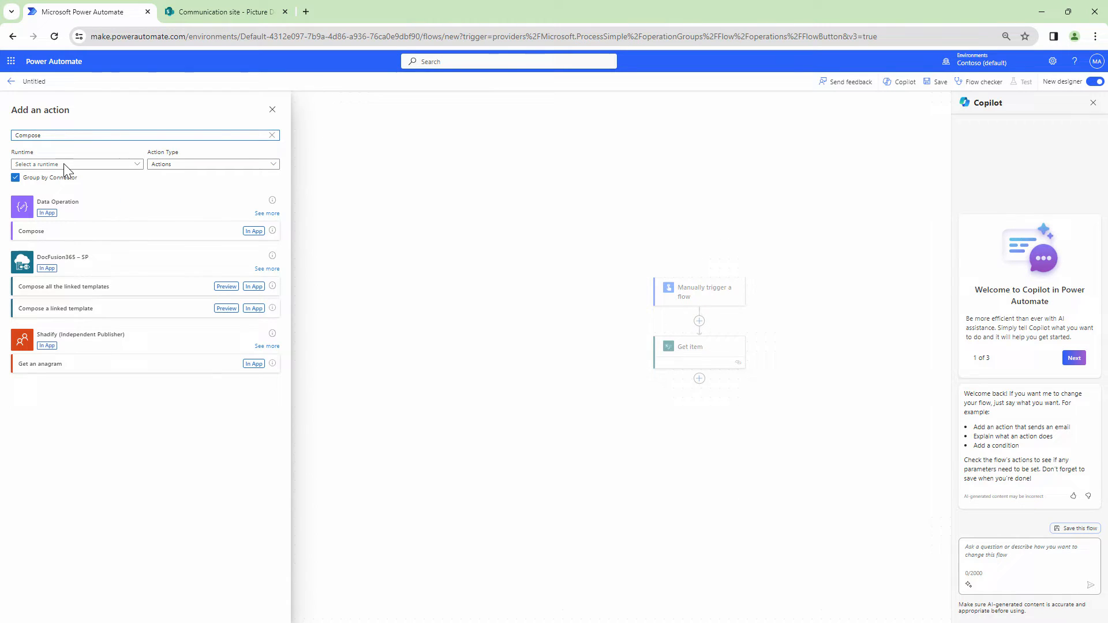
{"action": "left_click", "coordinate": [31, 230]}
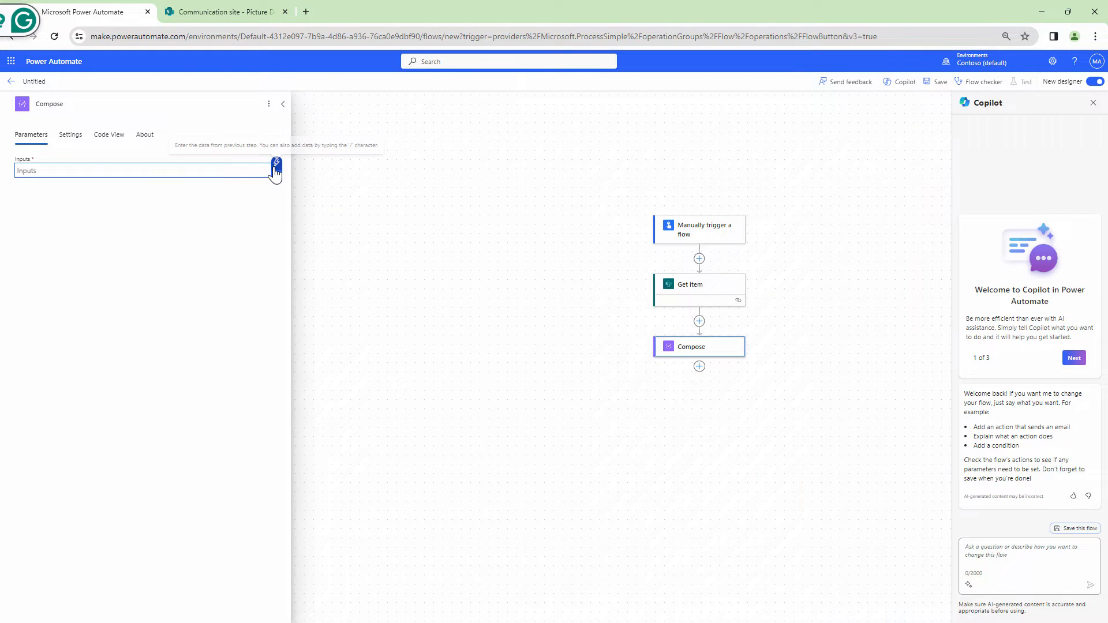
Review Get item's dynamic content fields against the list columns, then bring up the Compose card's options
{"action": "left_click", "coordinate": [275, 167]}
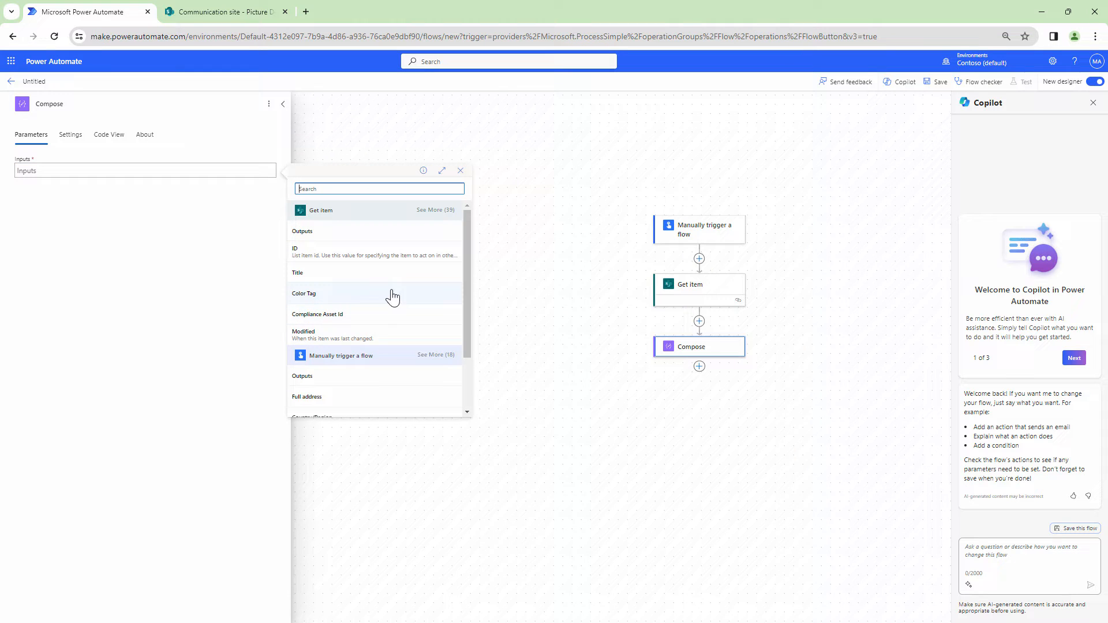
{"action": "left_click", "coordinate": [435, 211]}
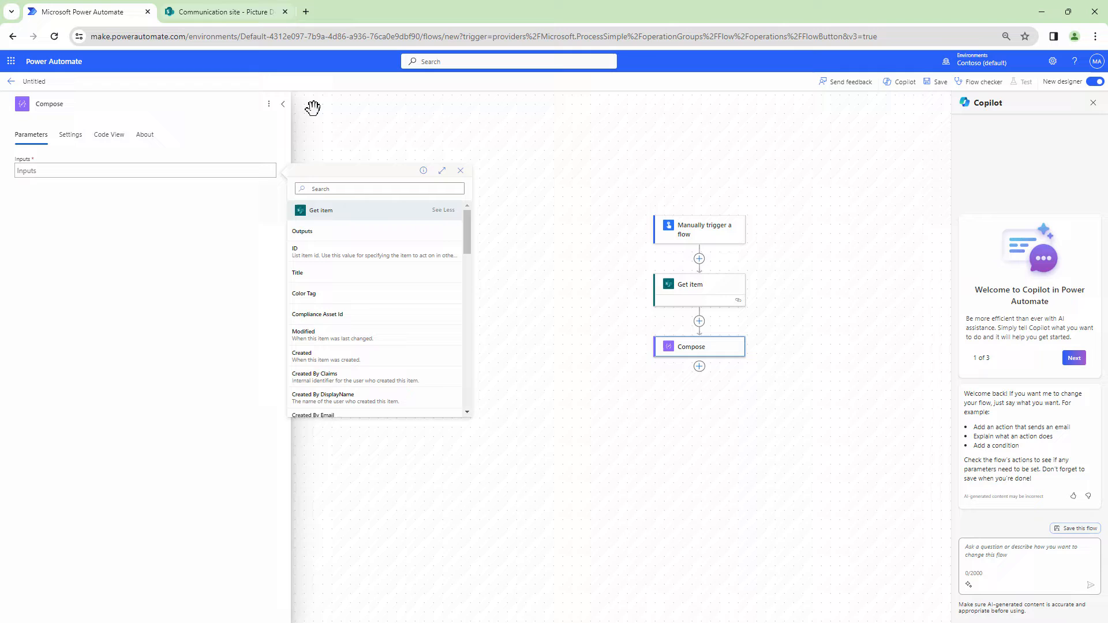
{"action": "left_click", "coordinate": [222, 12]}
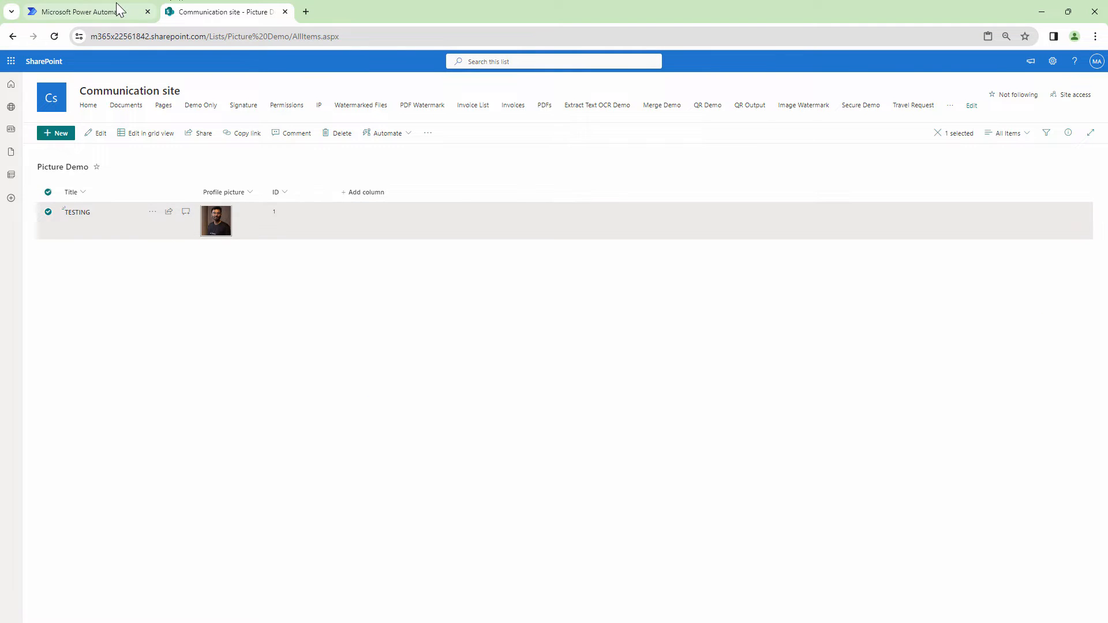
{"action": "left_click", "coordinate": [81, 11]}
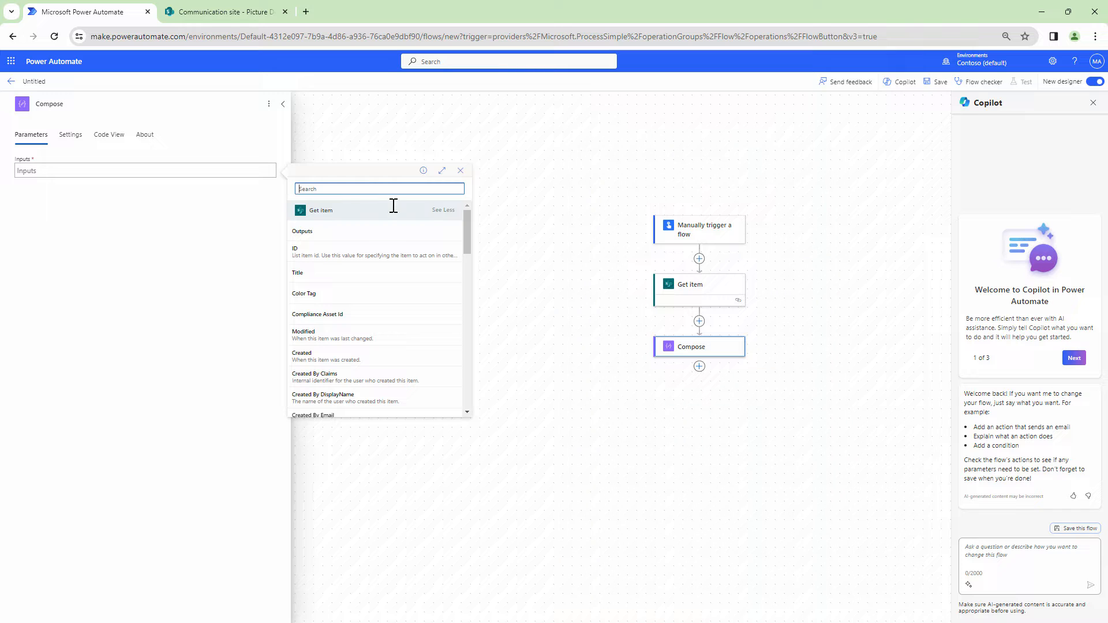
{"action": "mouse_move", "coordinate": [611, 335]}
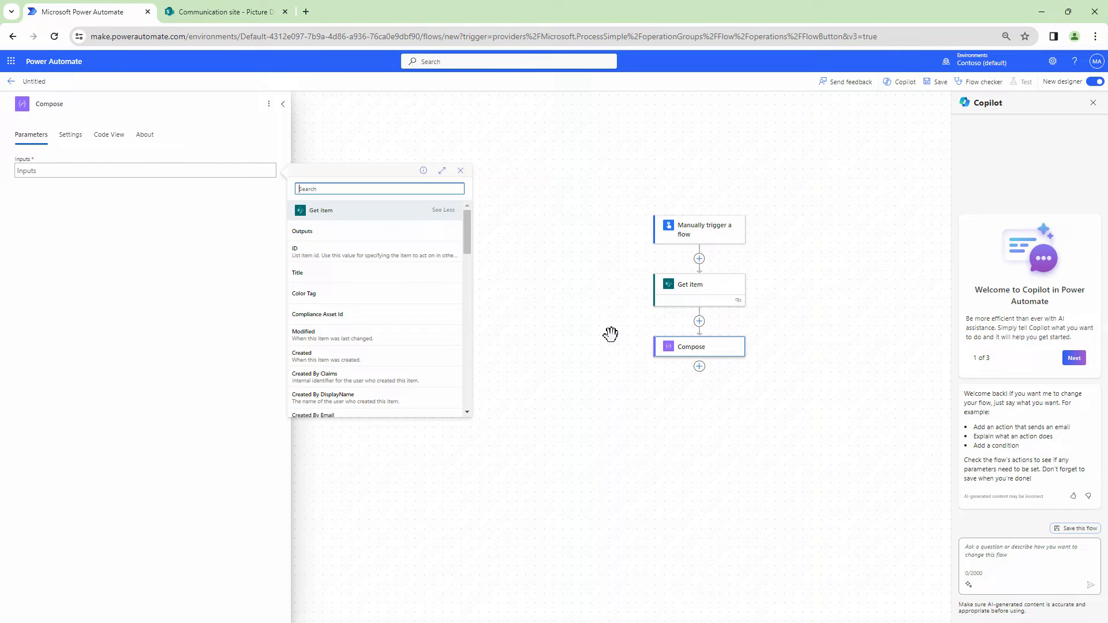
{"action": "right_click", "coordinate": [700, 346]}
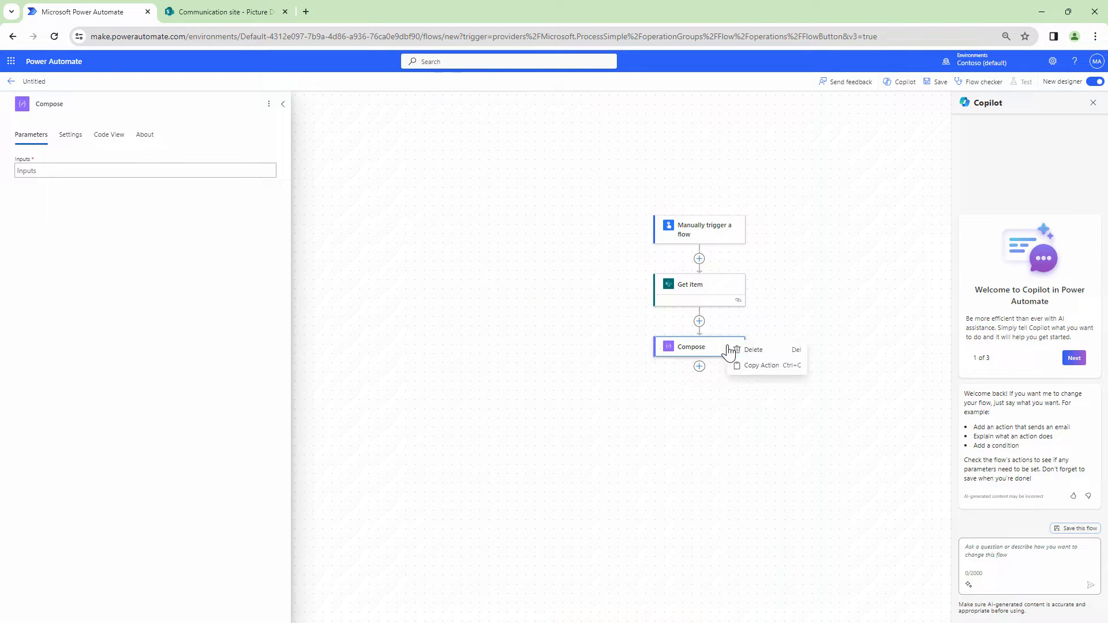
Delete the Compose step, test-run the flow and expand Get item's raw outputs with body Title TESTING
{"action": "left_click", "coordinate": [753, 350]}
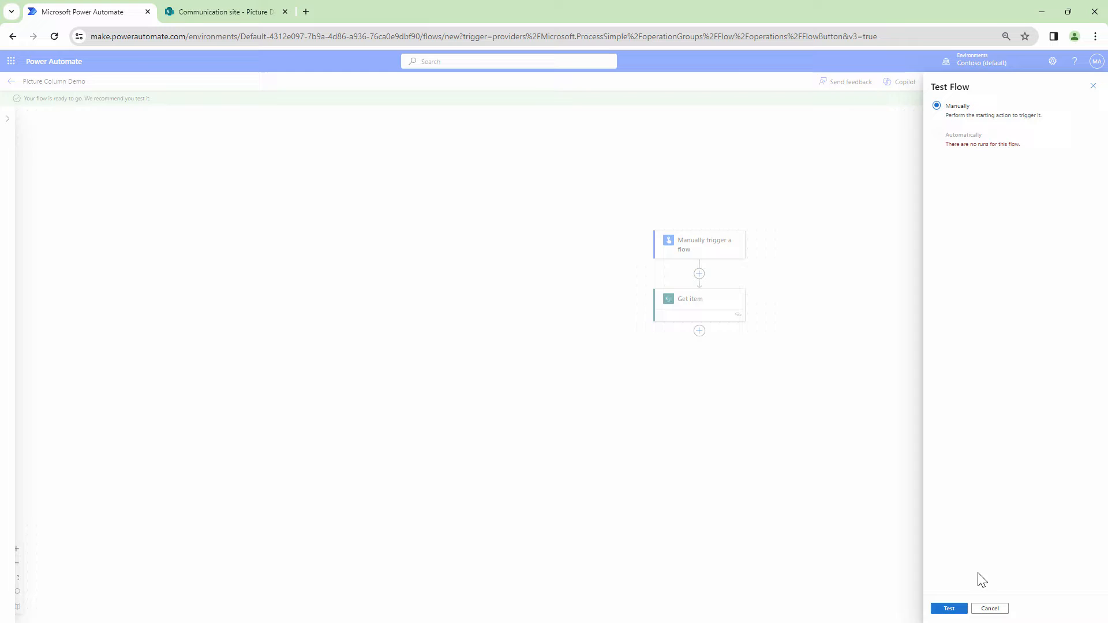
{"action": "left_click", "coordinate": [949, 608]}
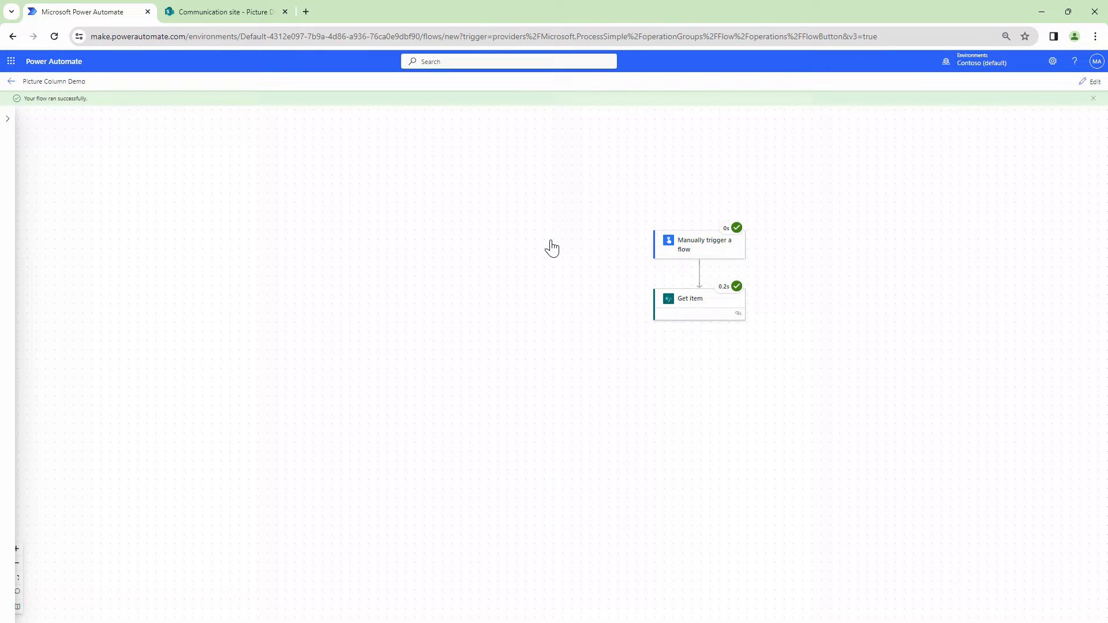
{"action": "left_click", "coordinate": [697, 297]}
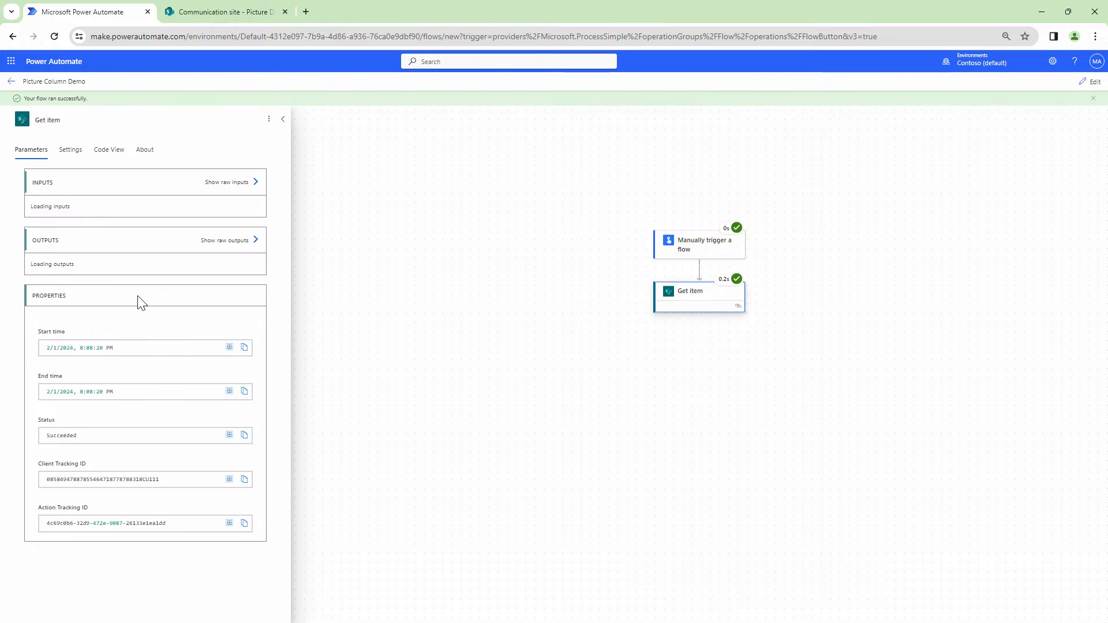
{"action": "scroll", "scroll_direction": "down", "scroll_amount": 3}
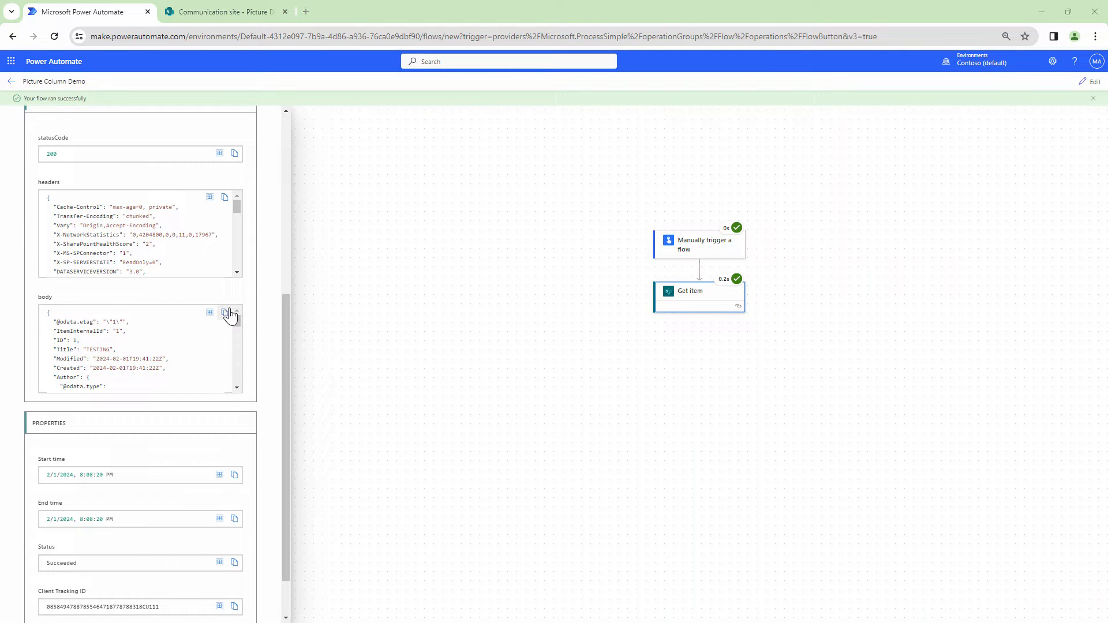
Copy the Get item body JSON into Notepad and return to the SharePoint Picture Demo list
{"action": "left_click", "coordinate": [224, 312]}
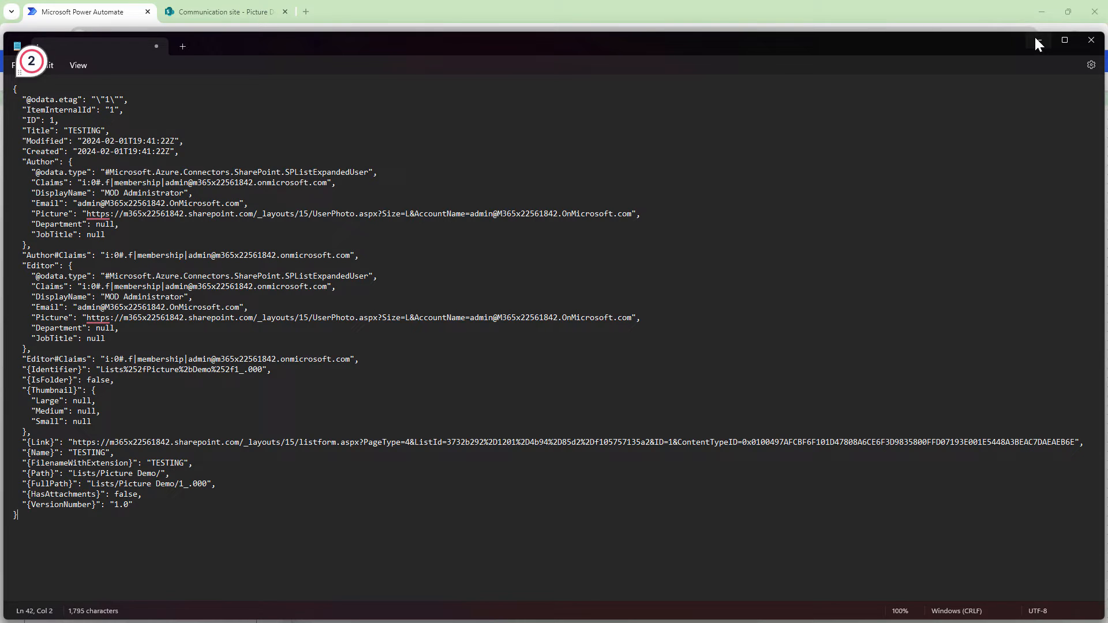
{"action": "left_click", "coordinate": [224, 11]}
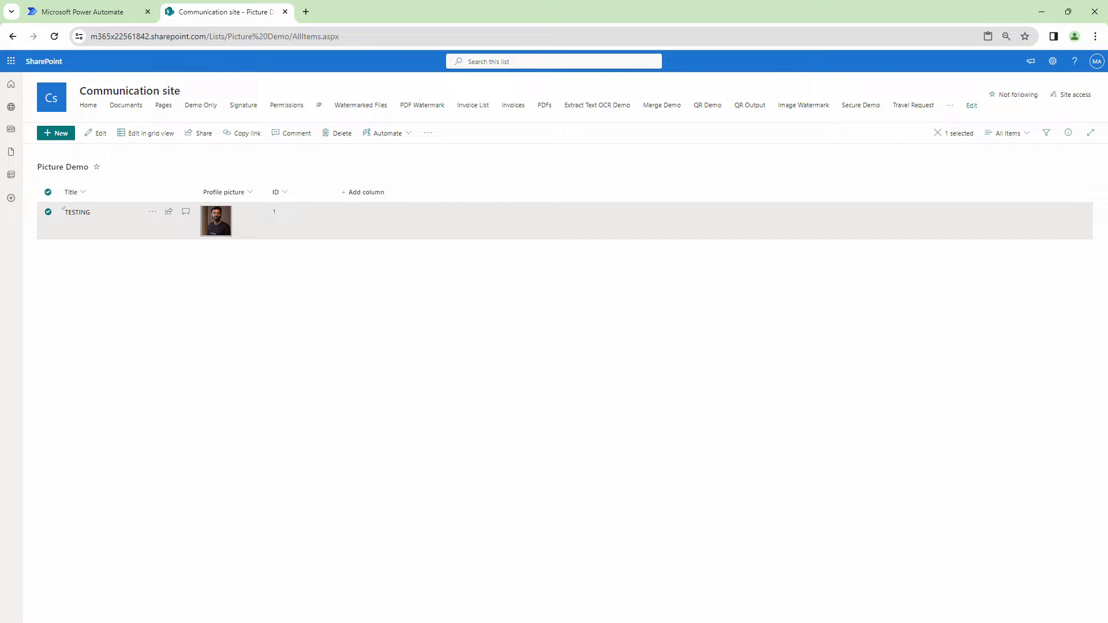
{"action": "mouse_move", "coordinate": [279, 81]}
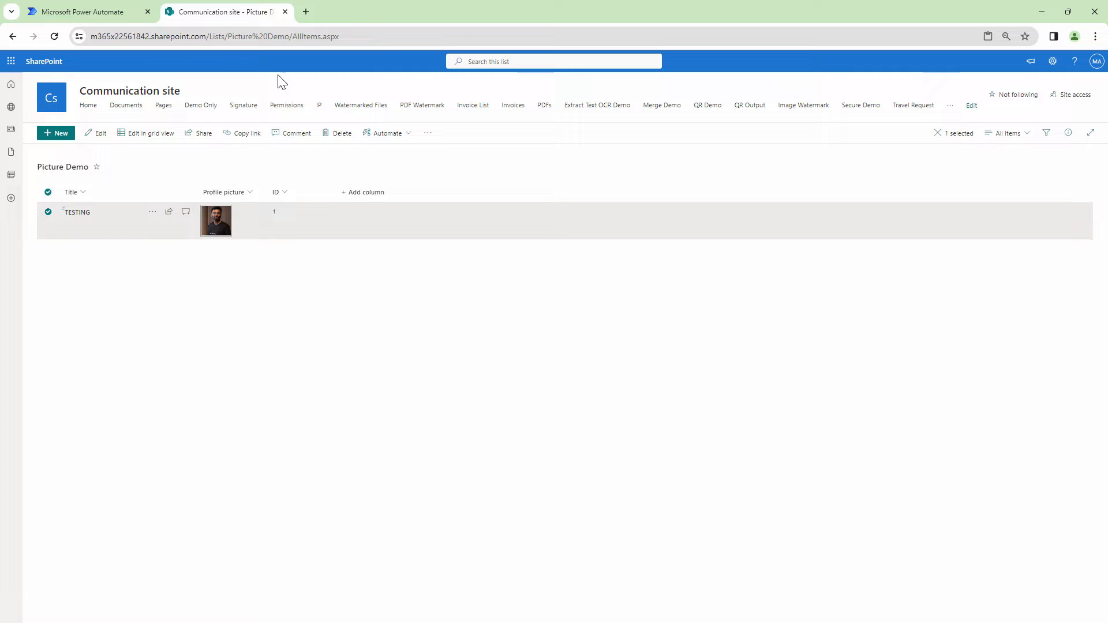
{"action": "mouse_move", "coordinate": [220, 228]}
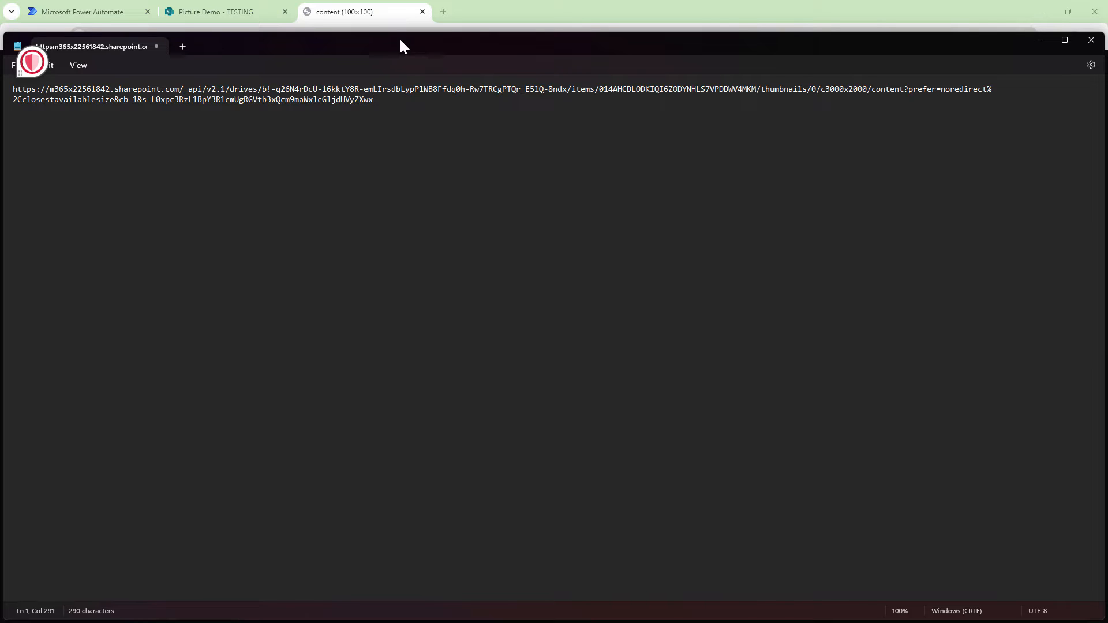
Inspect the Picture Demo page's element tree for the profile picture's thumbnail URL and close the extra image tab
{"action": "left_click", "coordinate": [220, 11]}
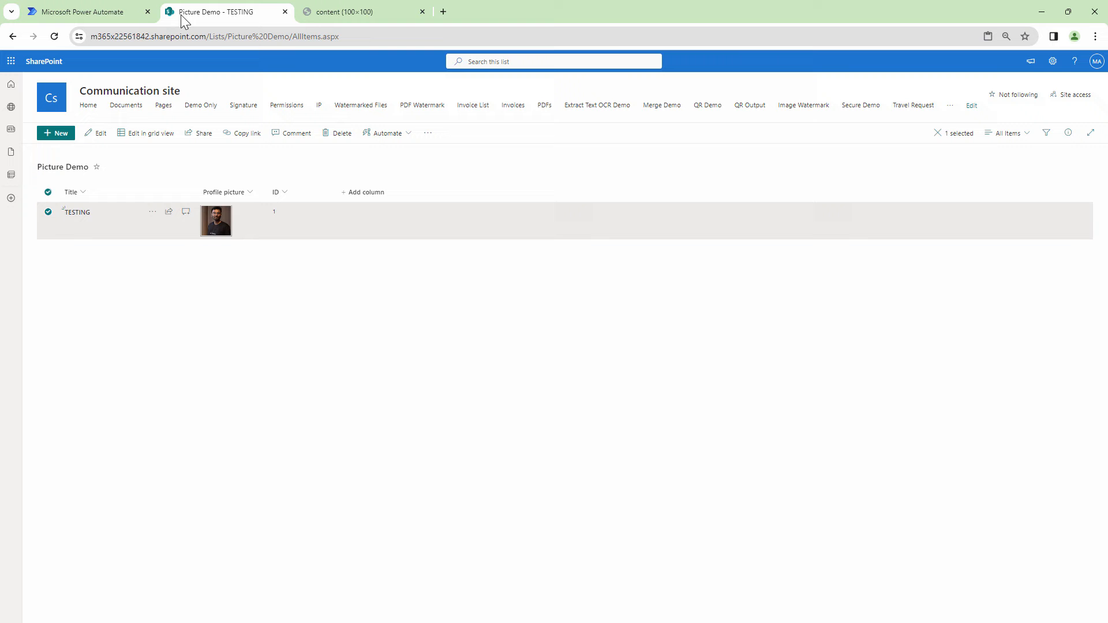
{"action": "mouse_move", "coordinate": [252, 344]}
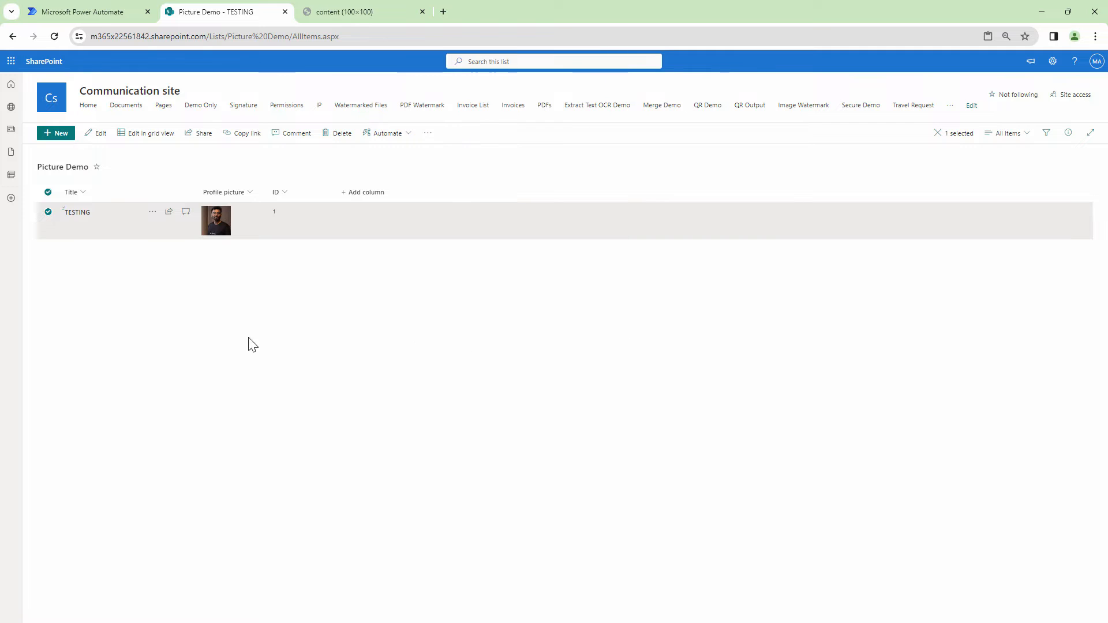
{"action": "key", "text": "F12"}
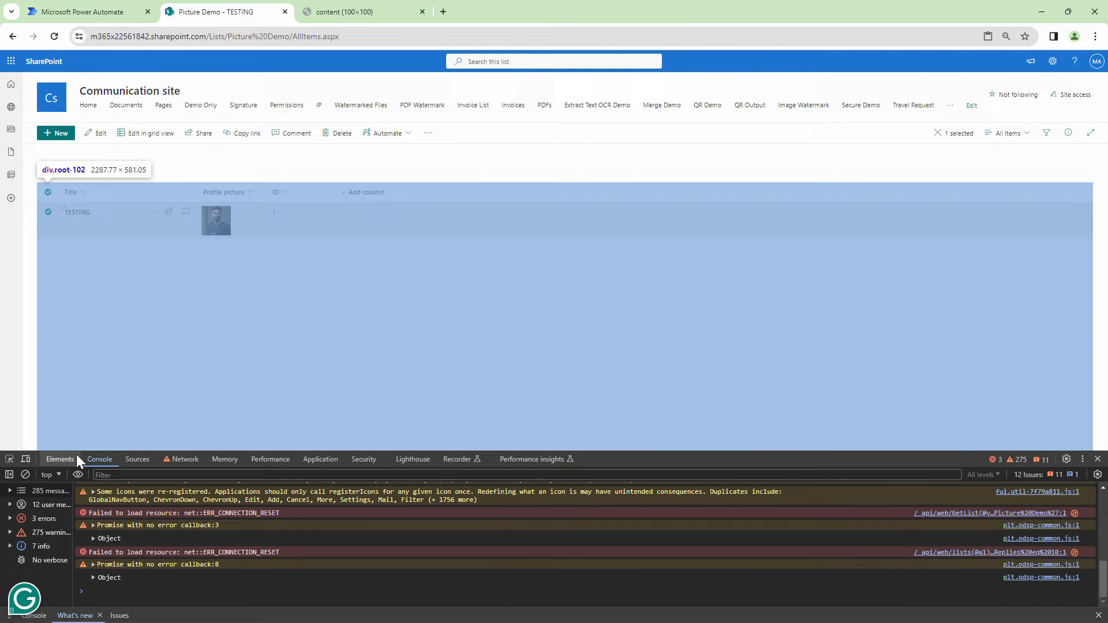
{"action": "left_click", "coordinate": [60, 459]}
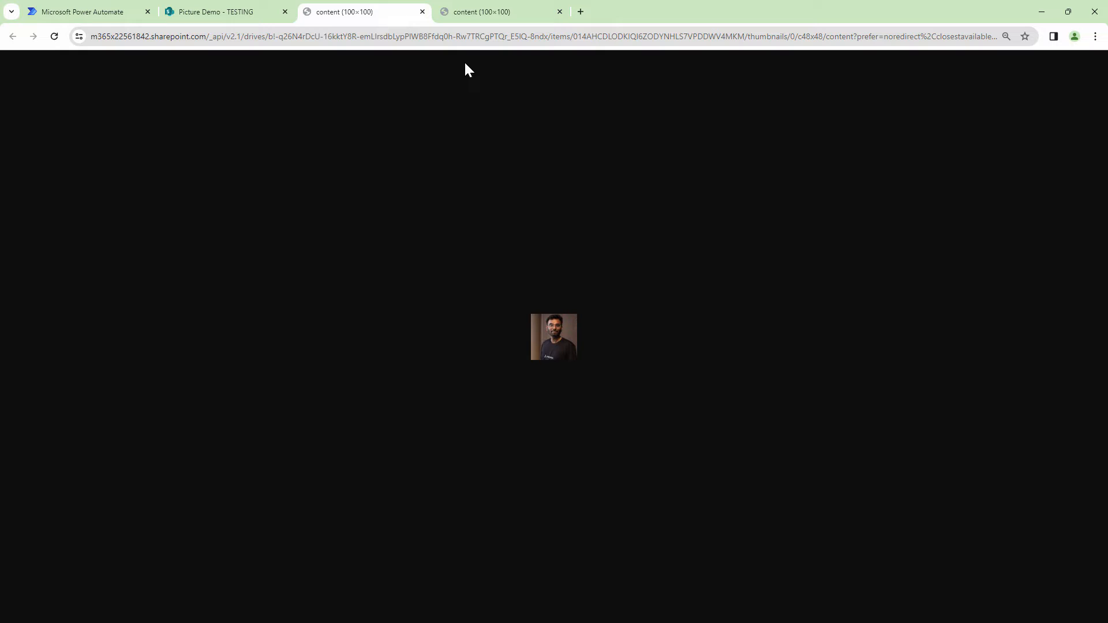
{"action": "mouse_move", "coordinate": [435, 15]}
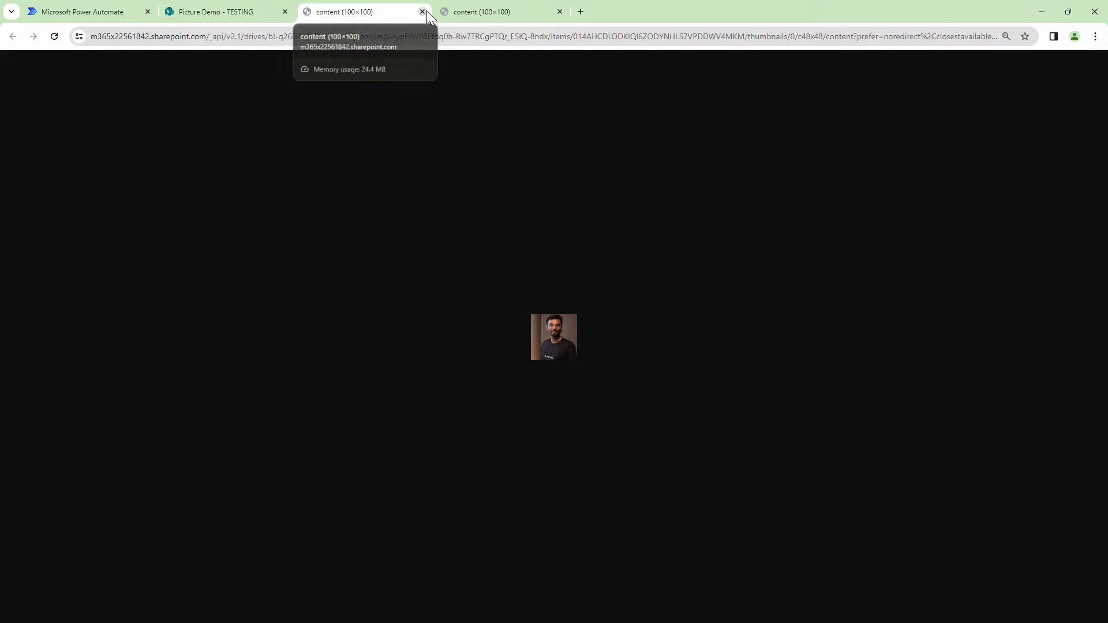
{"action": "left_click", "coordinate": [420, 11]}
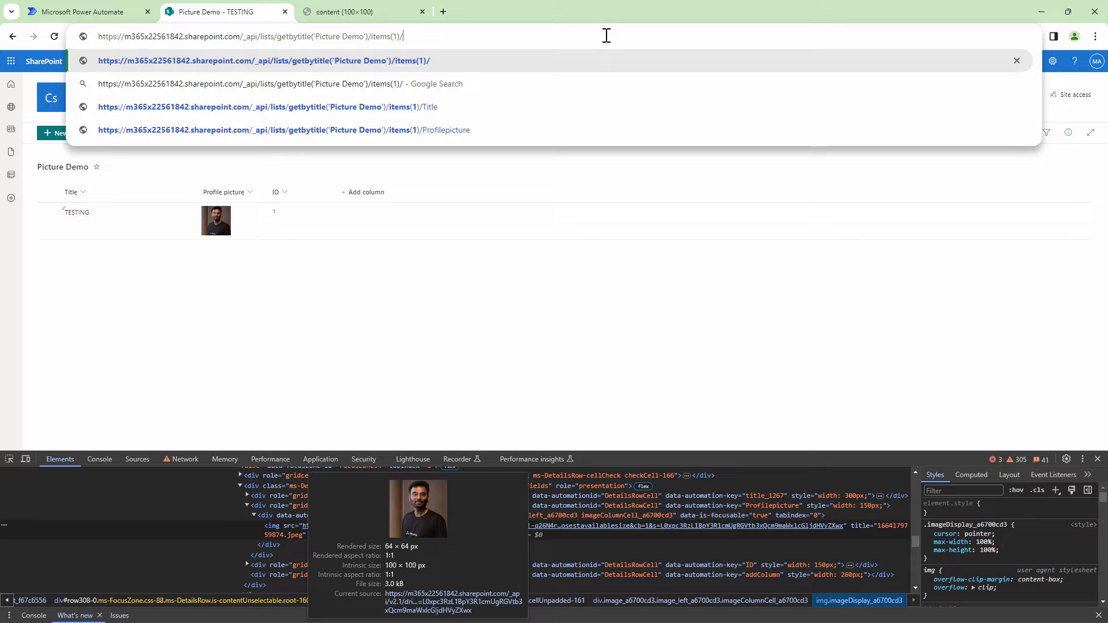
{"action": "mouse_move", "coordinate": [705, 53]}
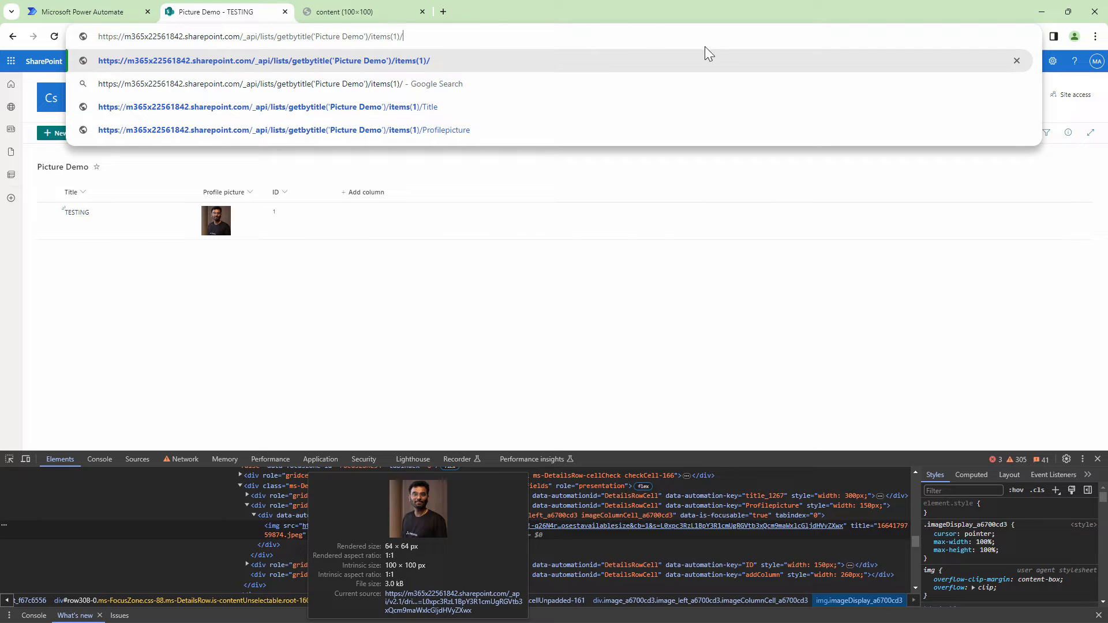
{"action": "mouse_move", "coordinate": [102, 177]}
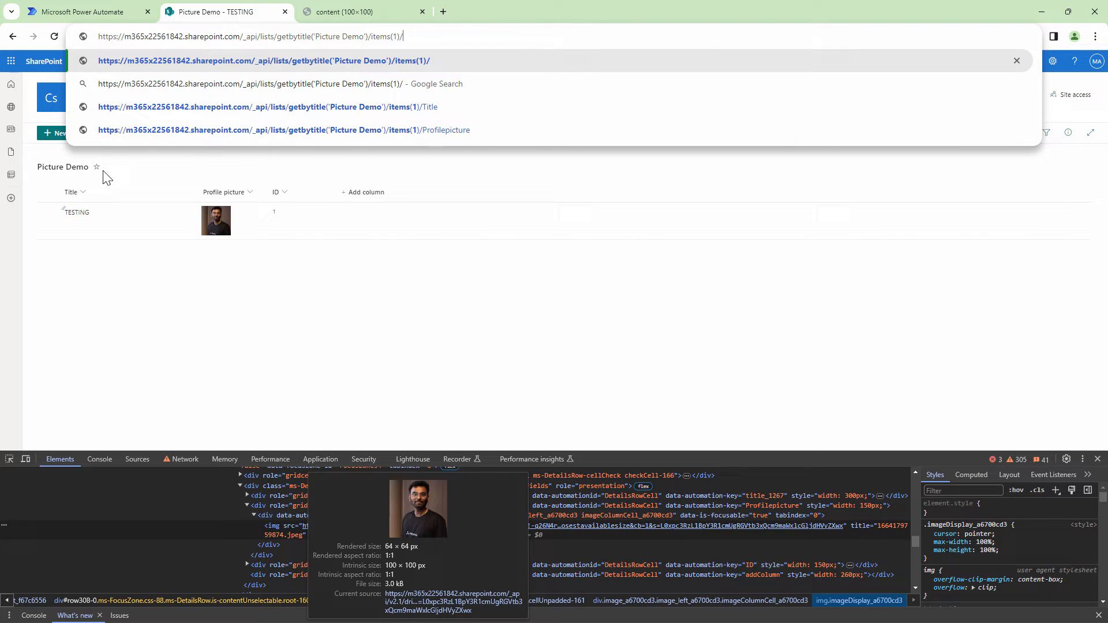
Load the items(1)/Profilepicture REST query and select the serverRelativeUrl path into SiteAssets
{"action": "key", "text": "Enter"}
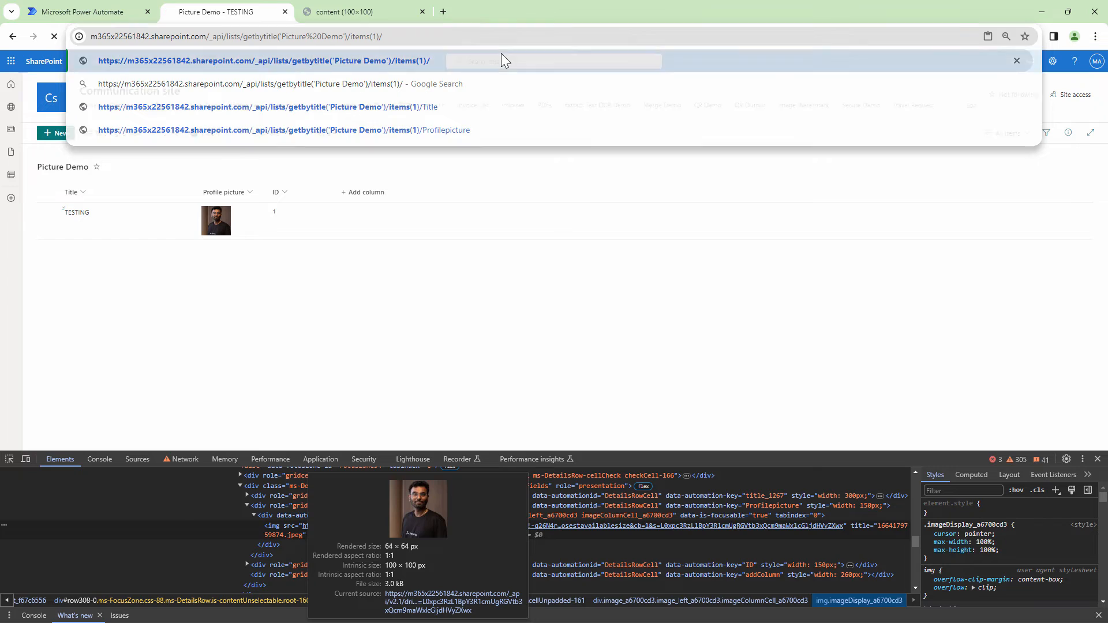
{"action": "key", "text": "Enter"}
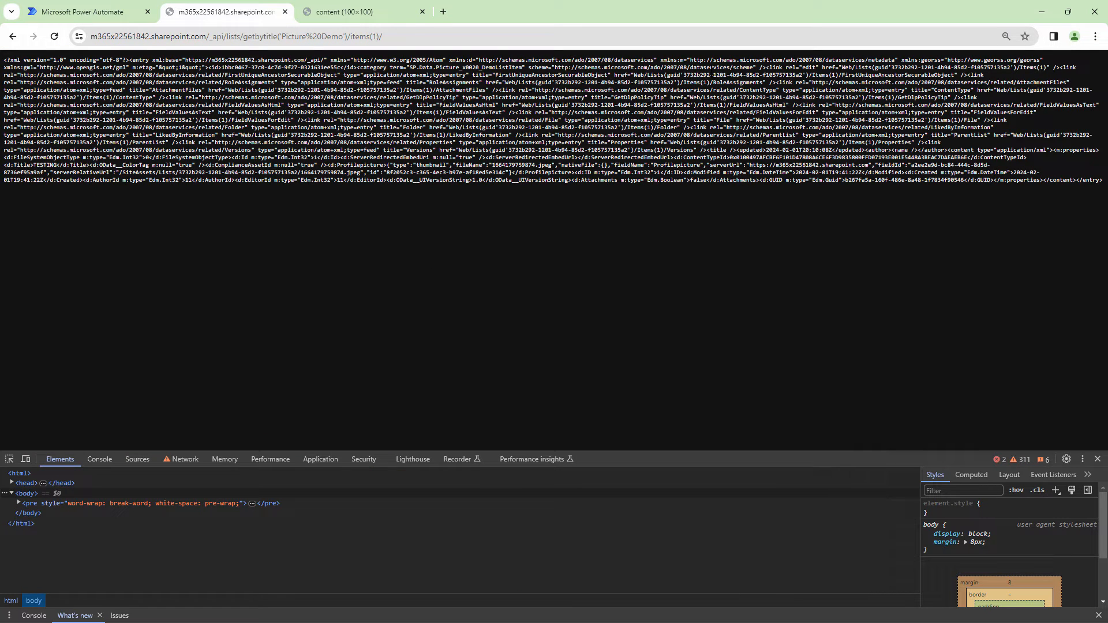
{"action": "left_click", "coordinate": [1095, 36]}
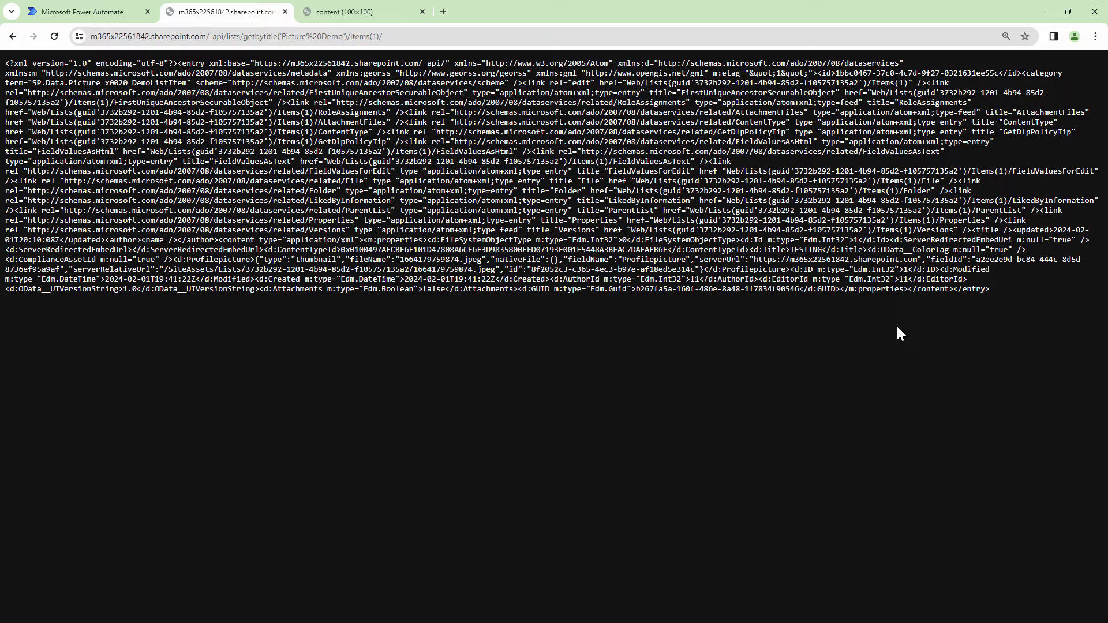
{"action": "type", "text": "Profilepicture"}
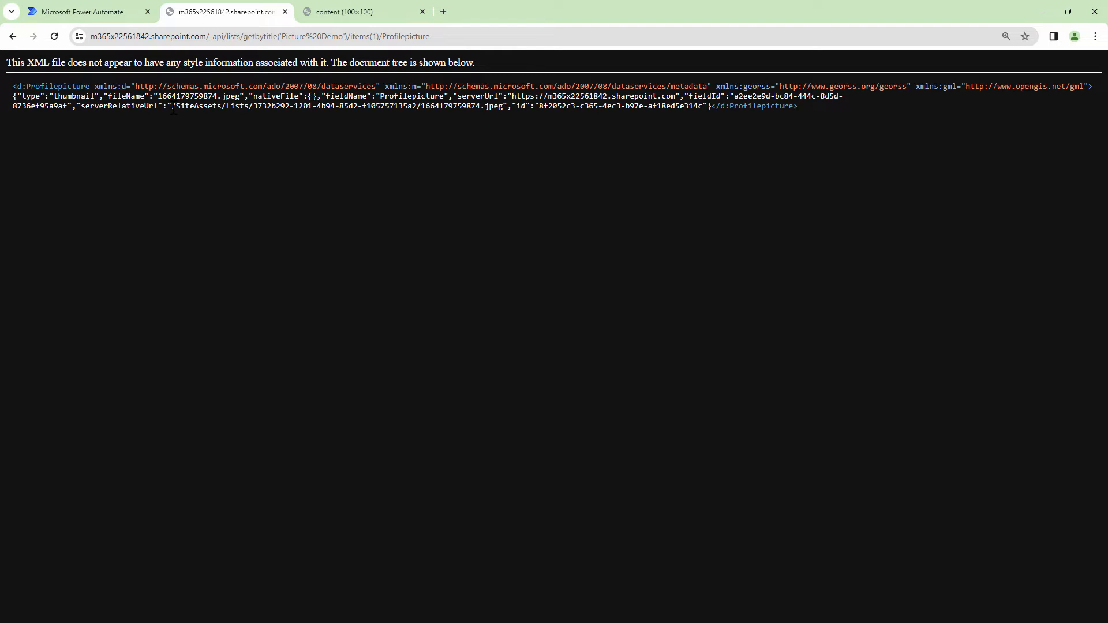
{"action": "left_click_drag", "start_coordinate": [174, 107], "coordinate": [502, 106]}
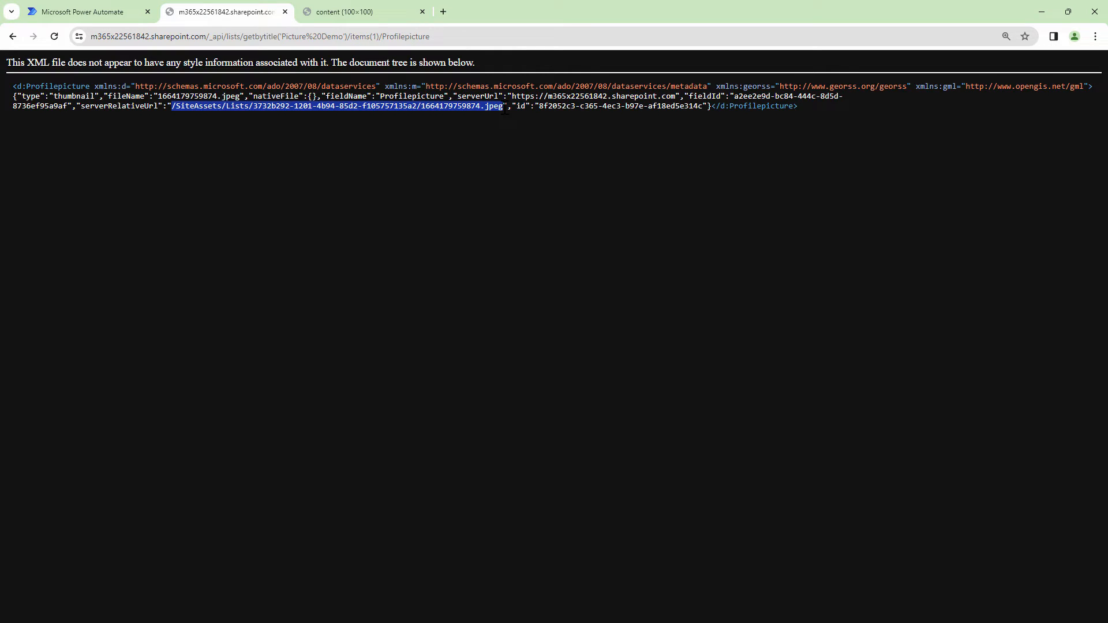
{"action": "mouse_move", "coordinate": [274, 123]}
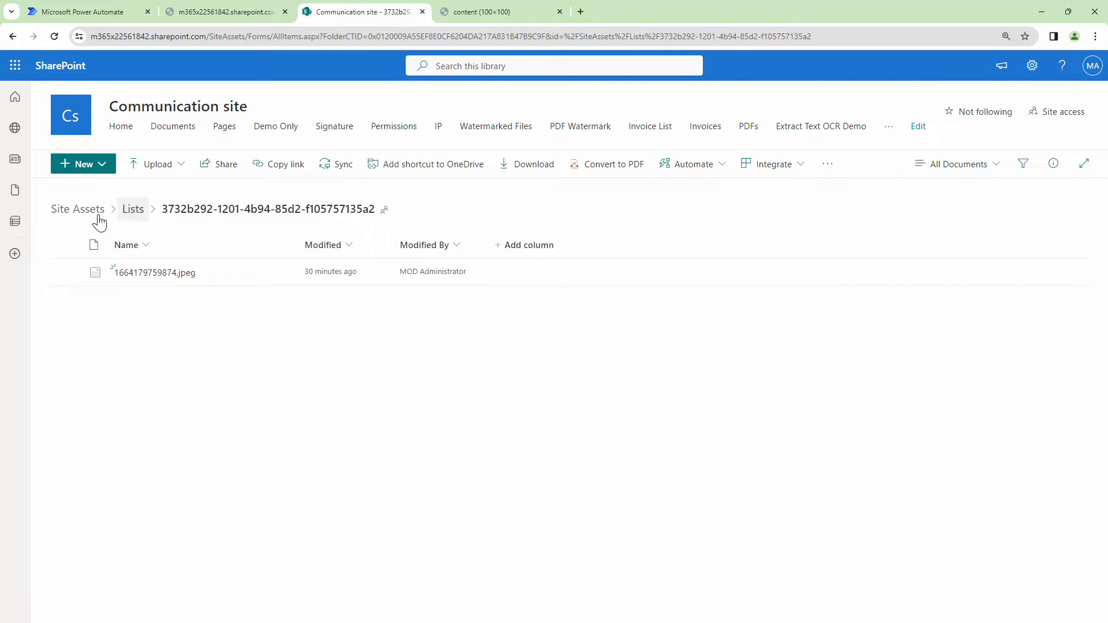
{"action": "mouse_move", "coordinate": [119, 209]}
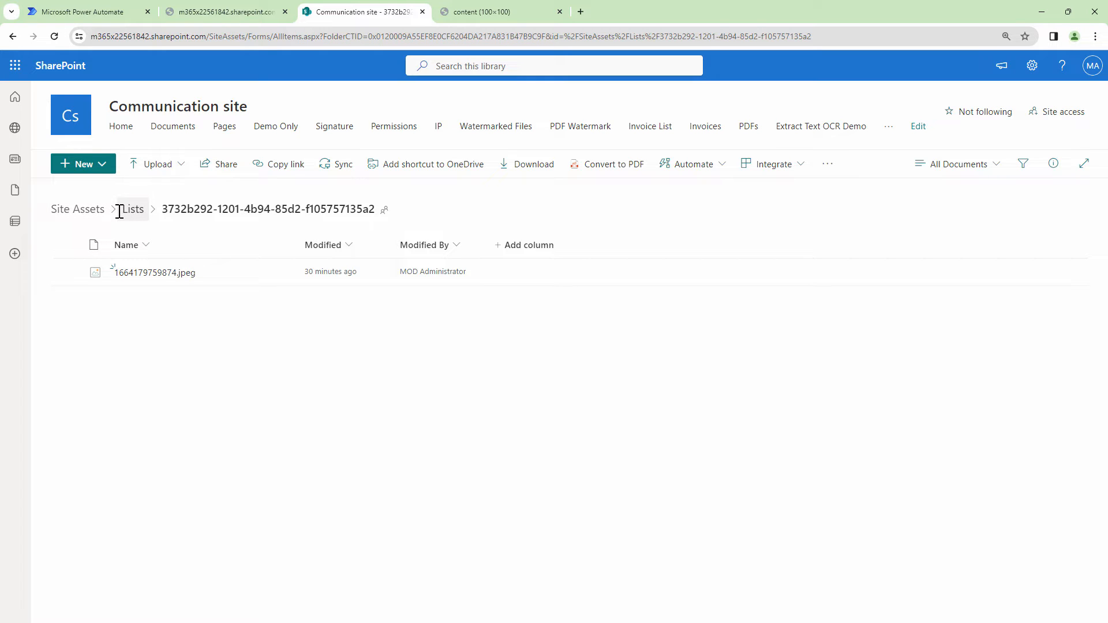
{"action": "mouse_move", "coordinate": [187, 221]}
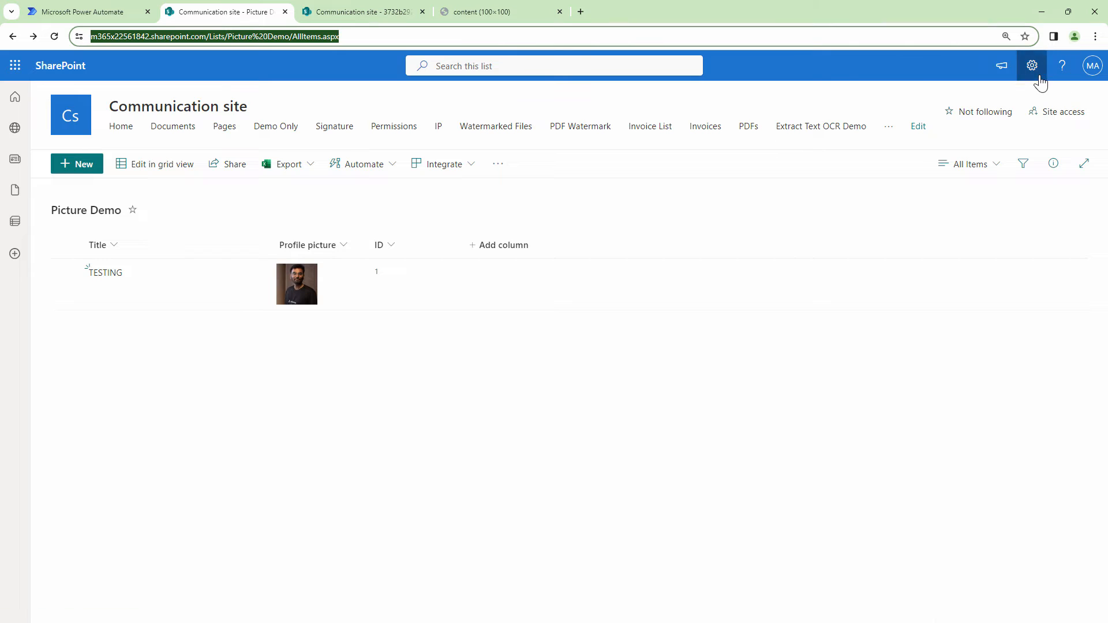
Check the List ID 3732b292-1201-4b94-85d2-f105757135a2 in List settings against the Site Assets folder name
{"action": "left_click", "coordinate": [1032, 64]}
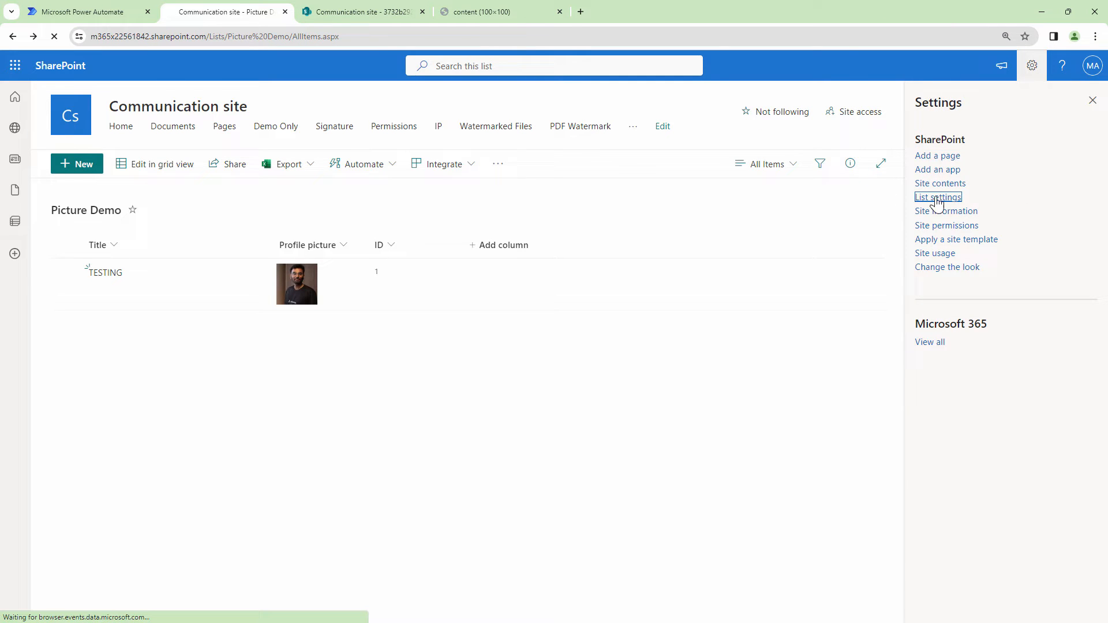
{"action": "left_click", "coordinate": [938, 196]}
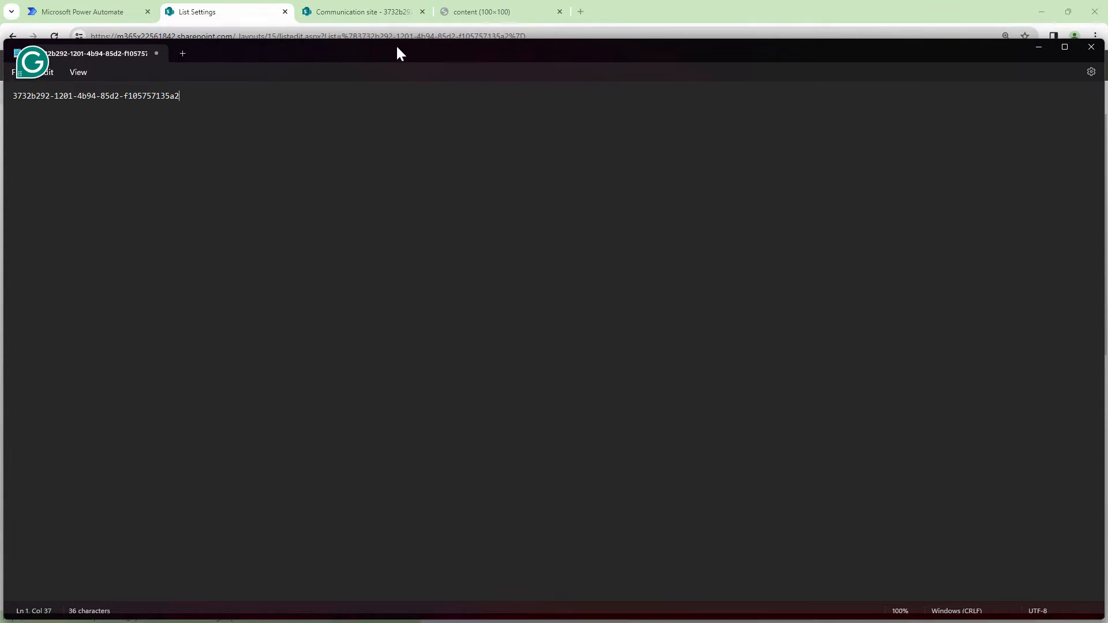
{"action": "left_click", "coordinate": [366, 12]}
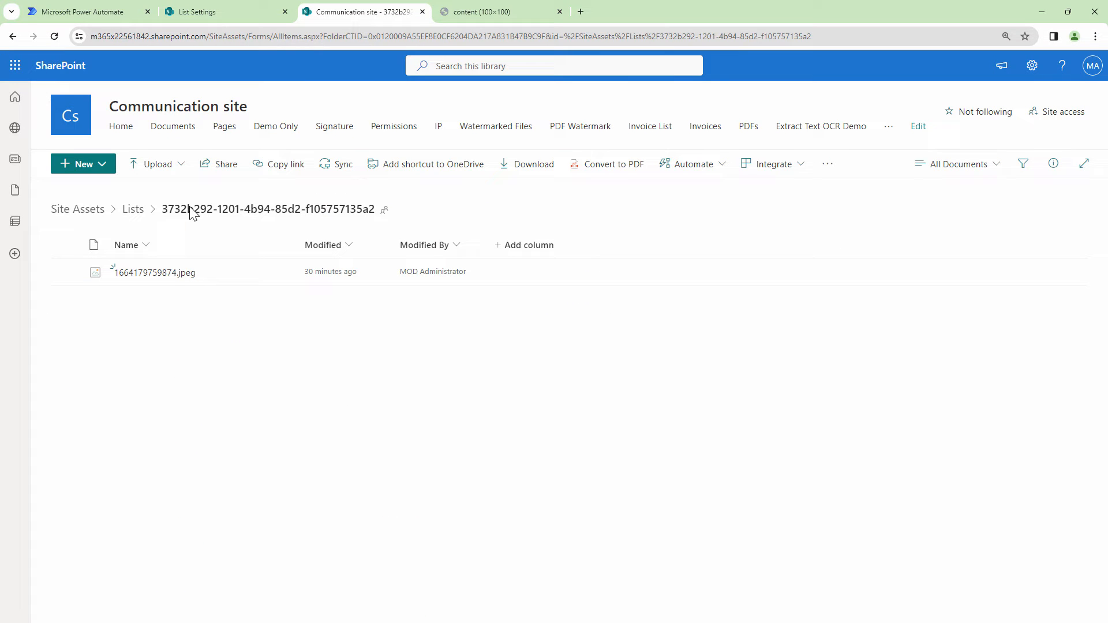
{"action": "mouse_move", "coordinate": [371, 213]}
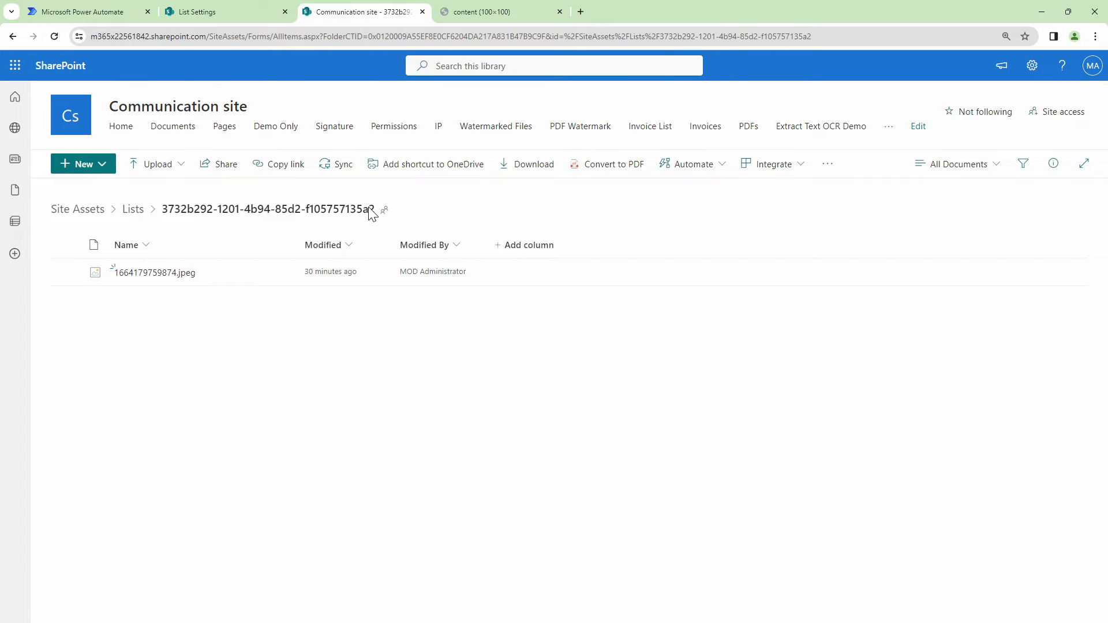
{"action": "mouse_move", "coordinate": [220, 210]}
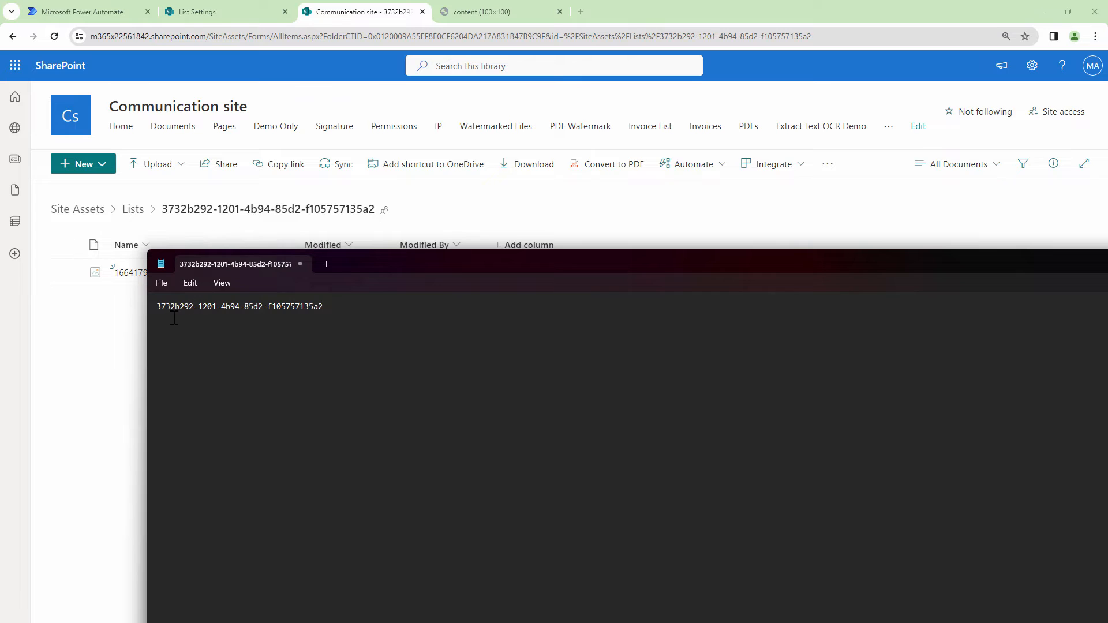
{"action": "mouse_move", "coordinate": [355, 314]}
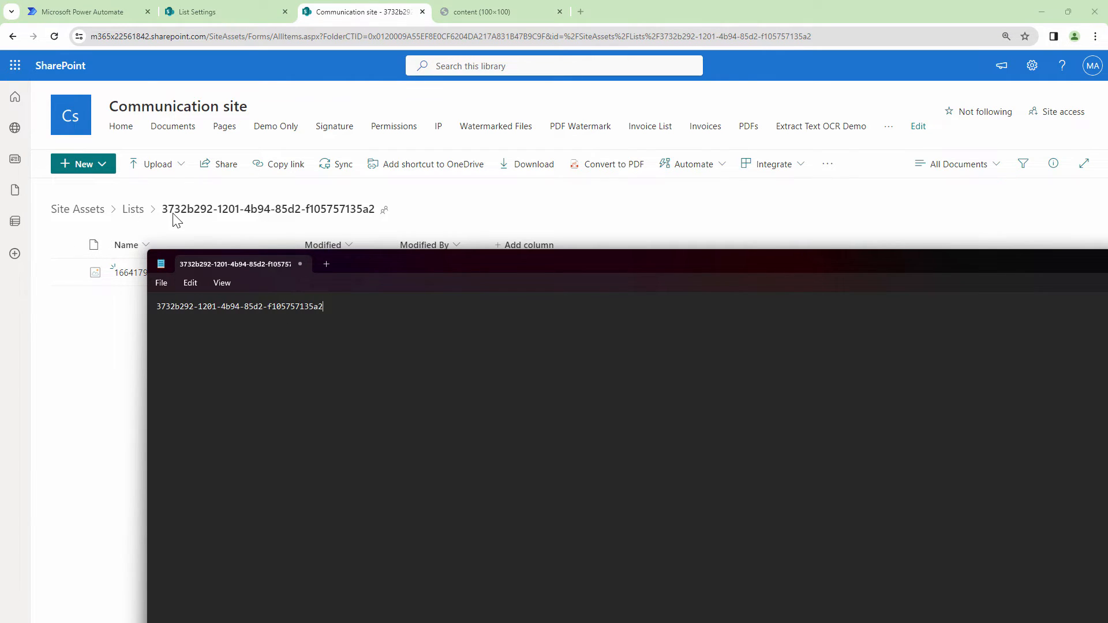
{"action": "mouse_move", "coordinate": [191, 224]}
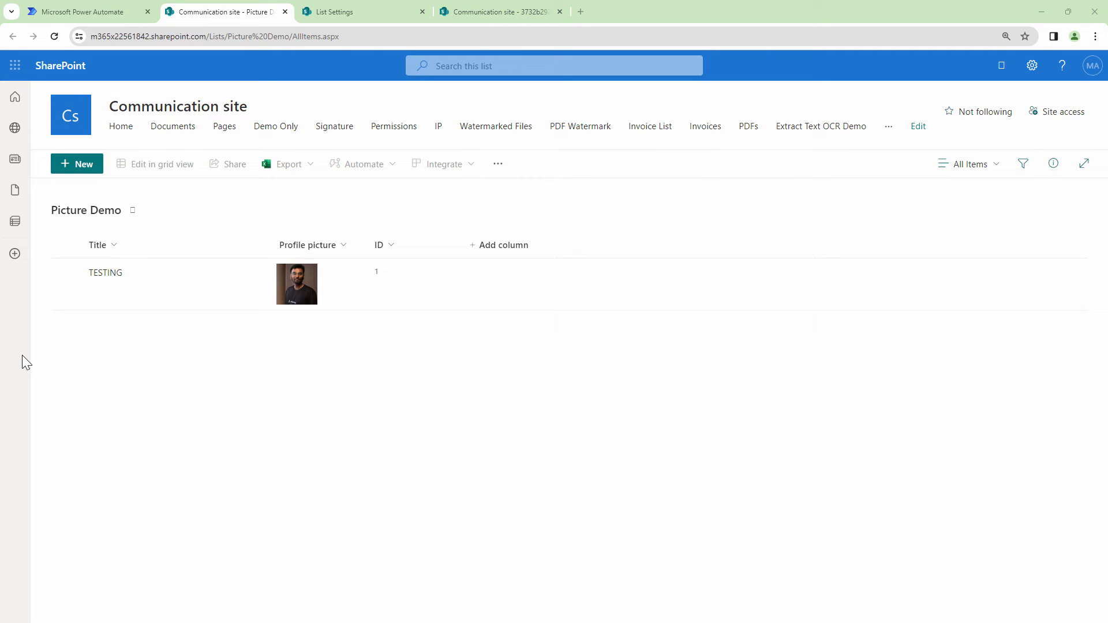
{"action": "mouse_move", "coordinate": [9, 357]}
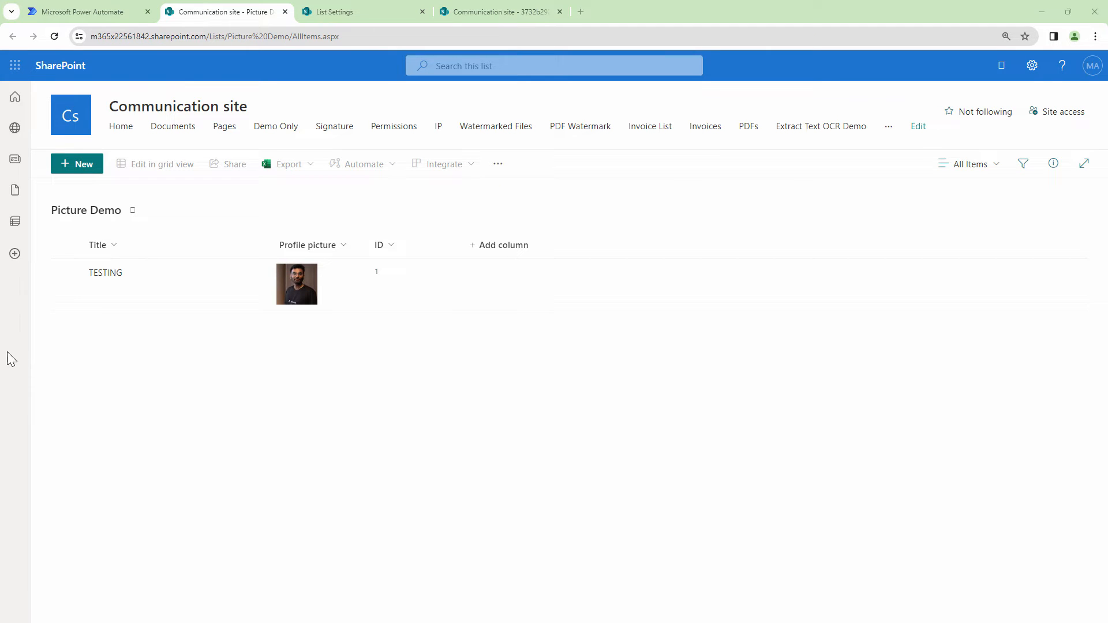
{"action": "mouse_move", "coordinate": [125, 288]}
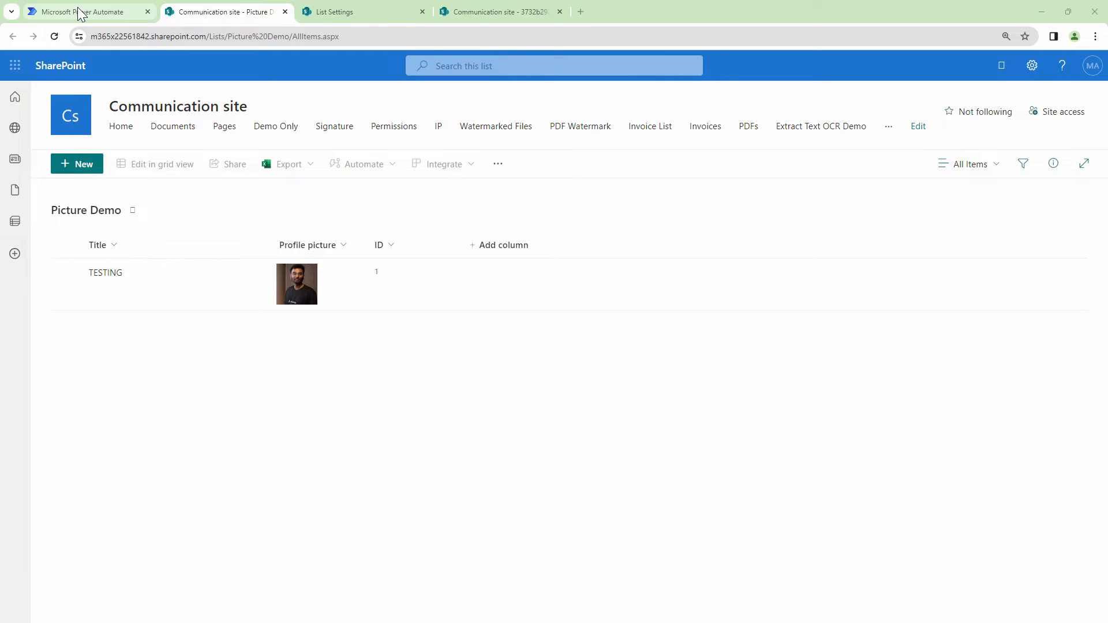
Add a Send an HTTP request to SharePoint step after Get item using the Communication site
{"action": "left_click", "coordinate": [81, 14]}
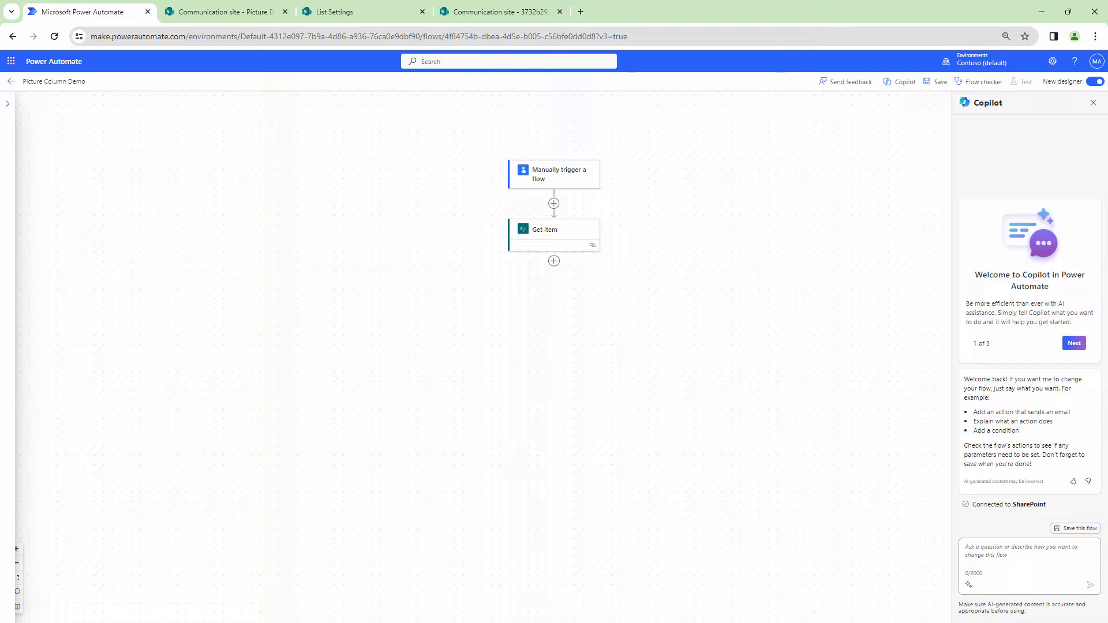
{"action": "mouse_move", "coordinate": [553, 262]}
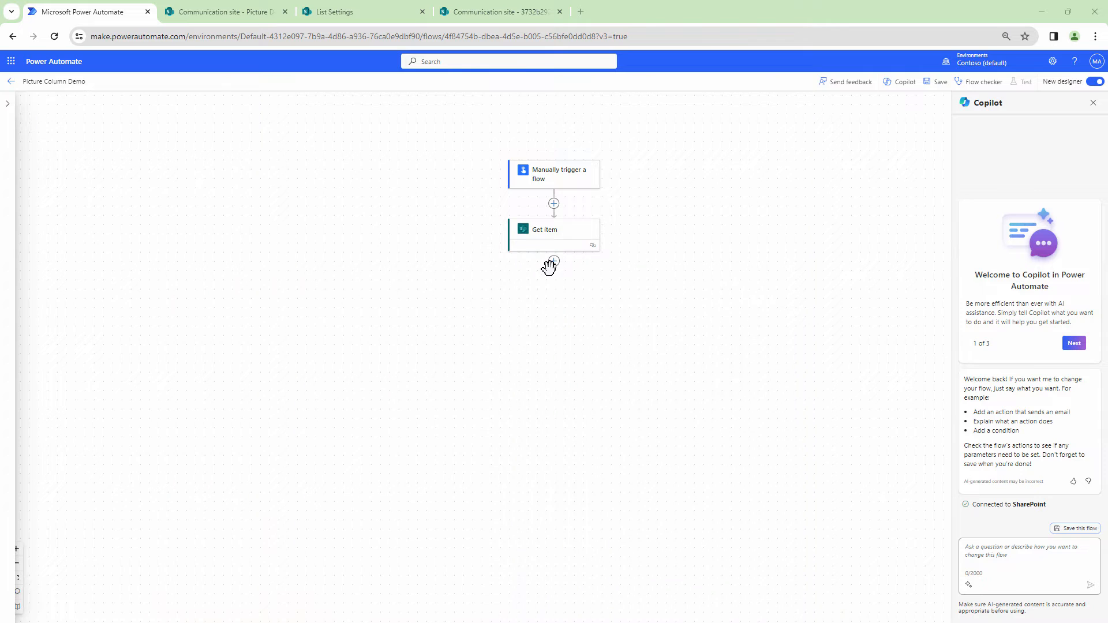
{"action": "mouse_move", "coordinate": [554, 261]}
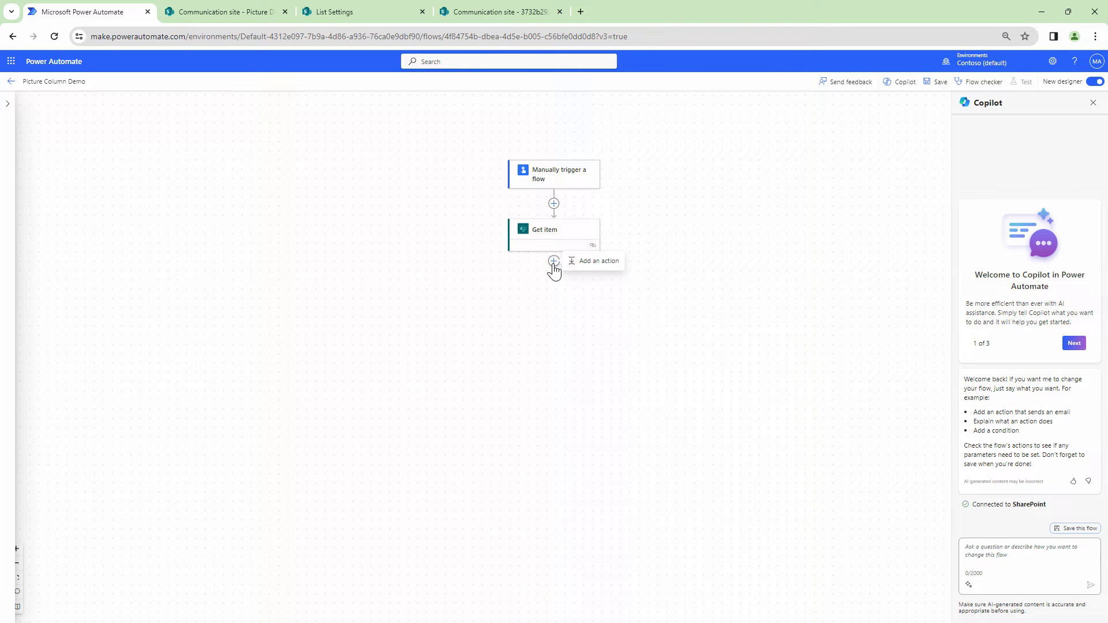
{"action": "left_click", "coordinate": [554, 261]}
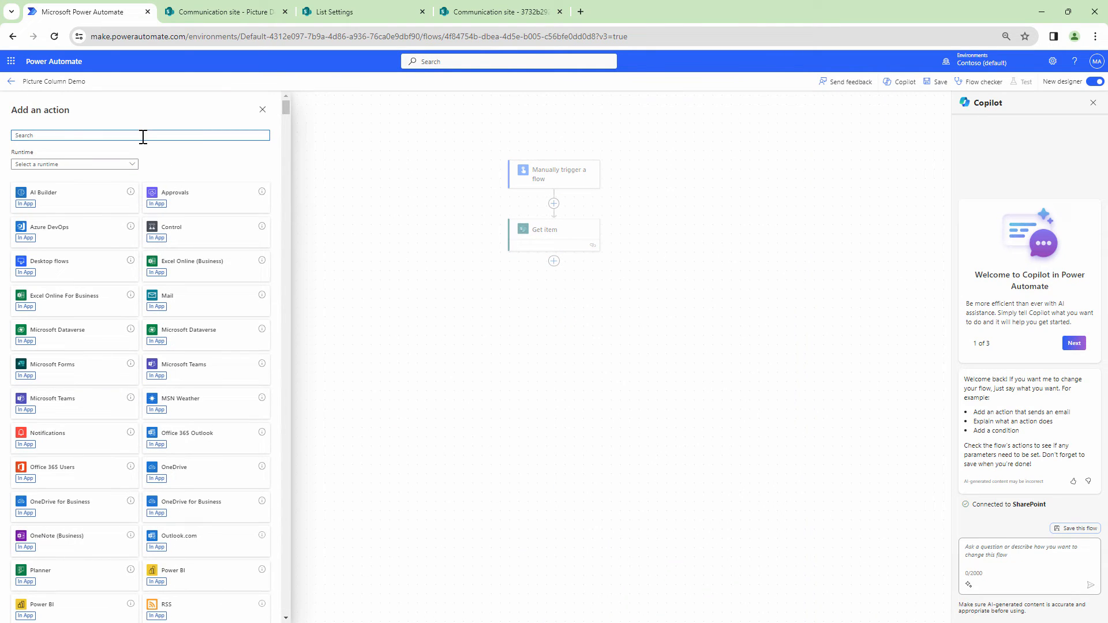
{"action": "type", "text": "Share"}
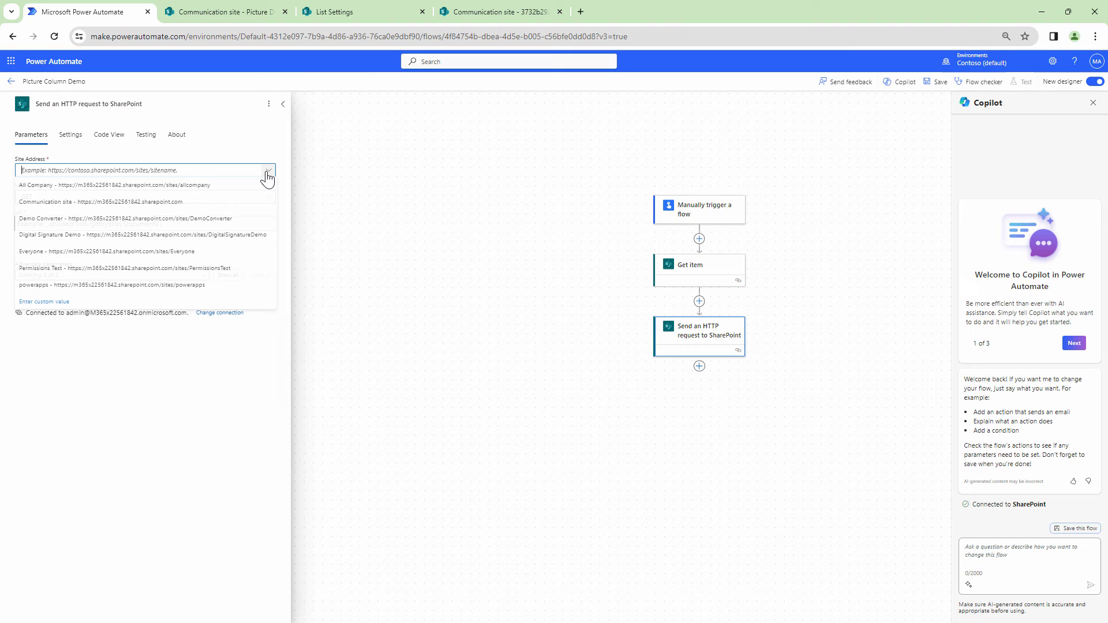
{"action": "left_click", "coordinate": [101, 201]}
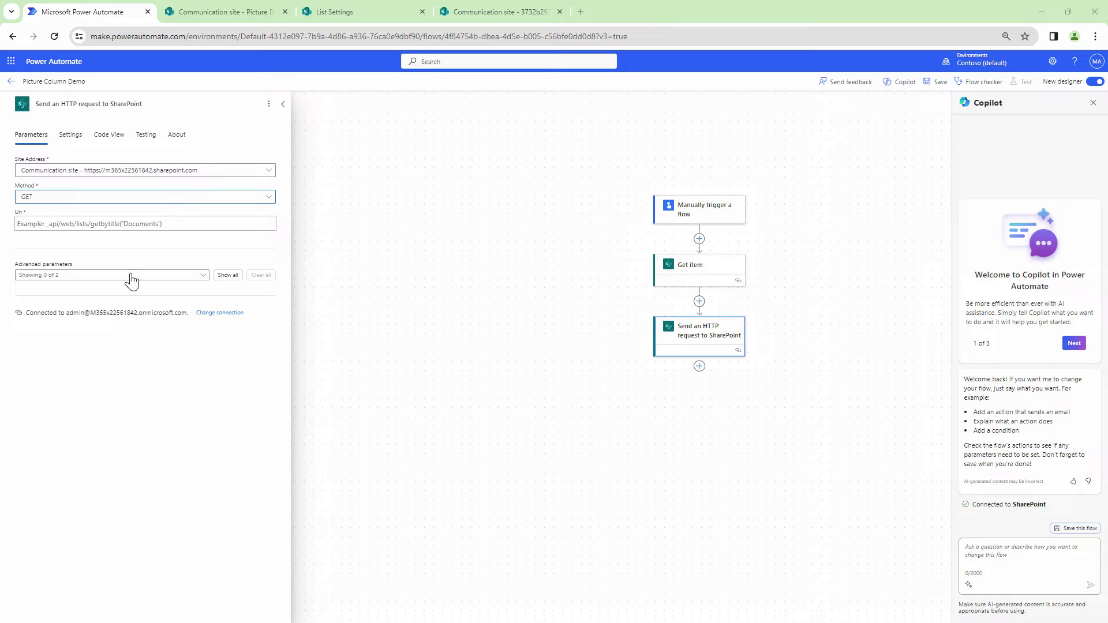
Enter the GET URI _api/lists/getbytitle('Picture%20Demo')/items(1)/Profilepicture and check its response in the browser
{"action": "type", "text": "_api/lists/getbytitle('Picture%20Demo')/items(1)/Profilepicture"}
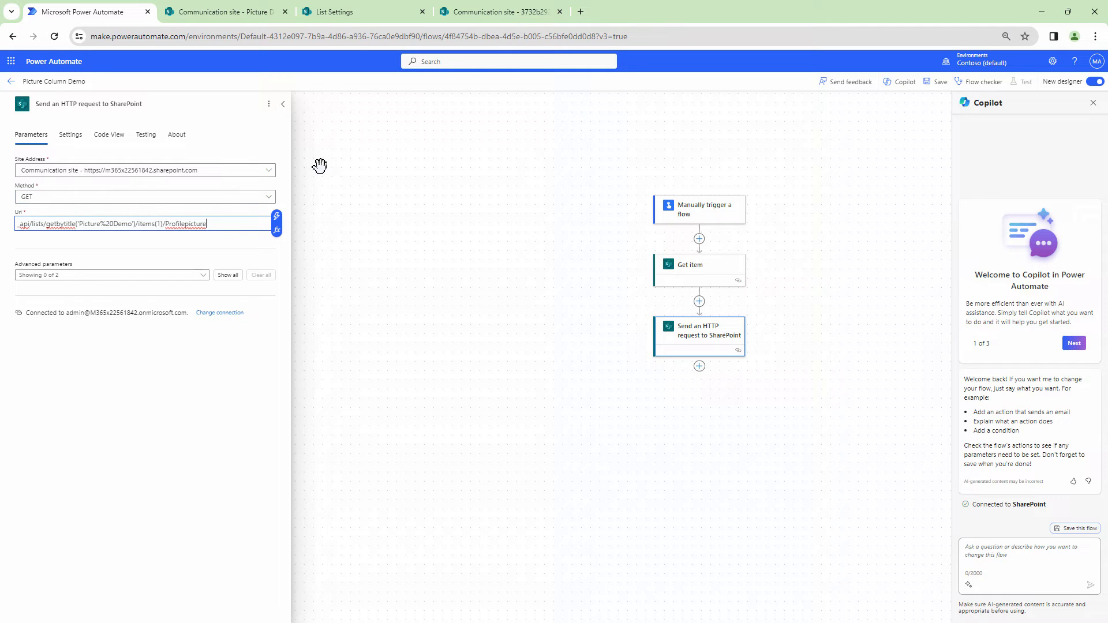
{"action": "mouse_move", "coordinate": [439, 9]}
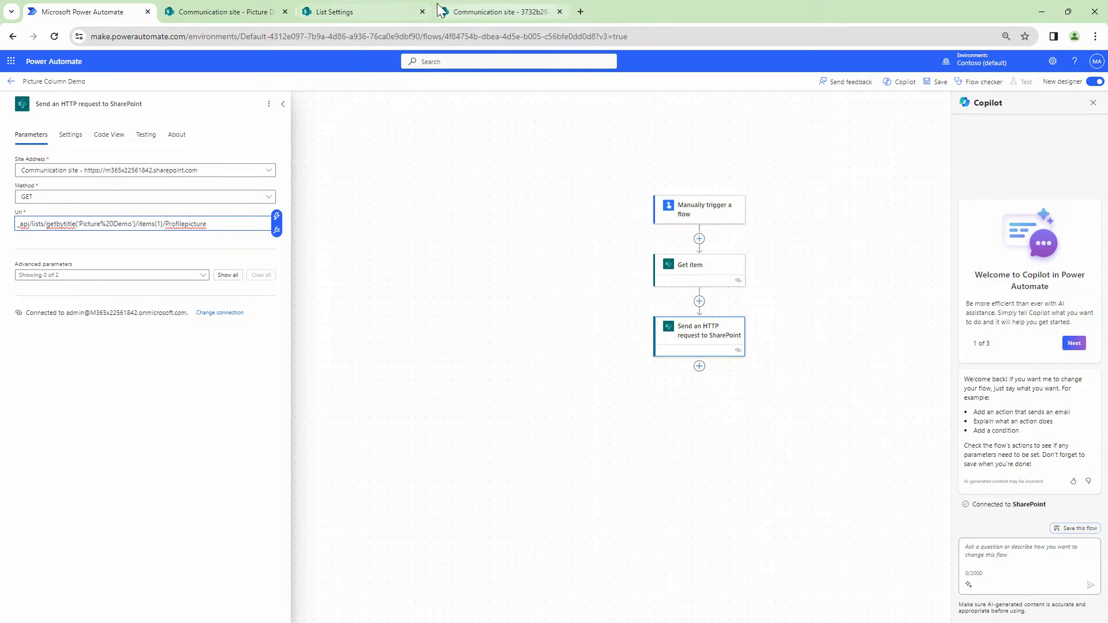
{"action": "left_click", "coordinate": [228, 12]}
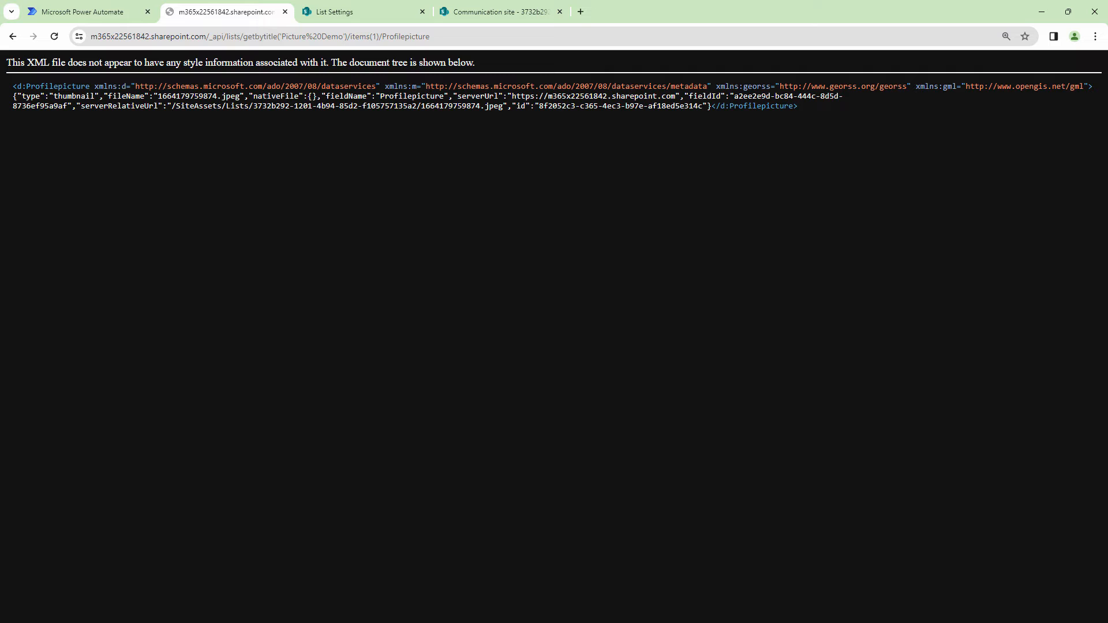
{"action": "left_click", "coordinate": [81, 11]}
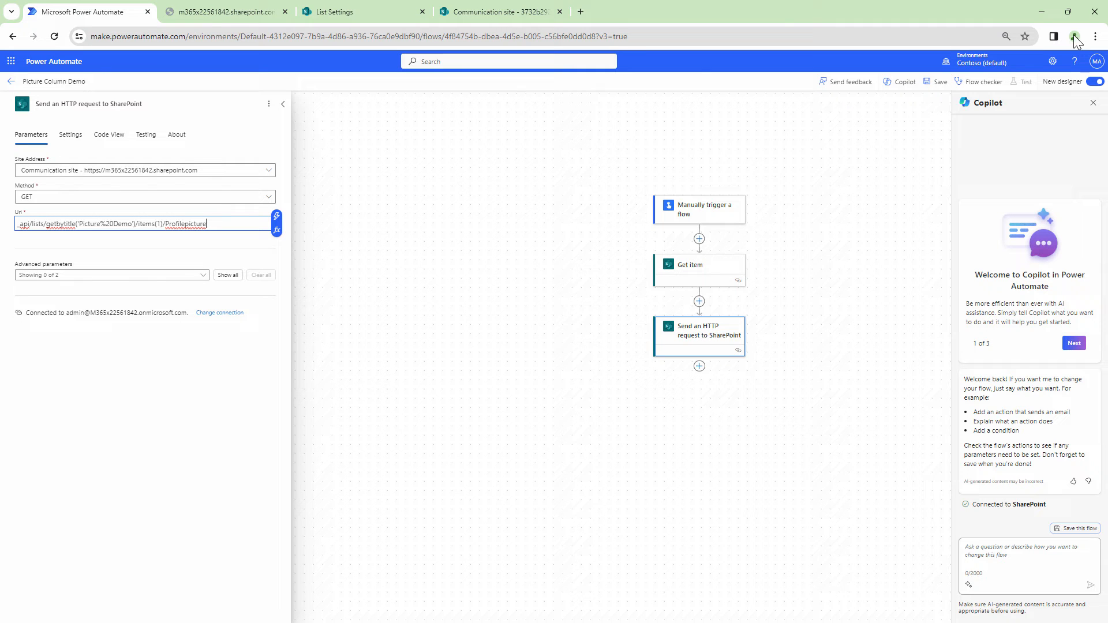
Save and manually test-run the flow, review the Profilepicture response, and return to edit mode
{"action": "left_click", "coordinate": [938, 81]}
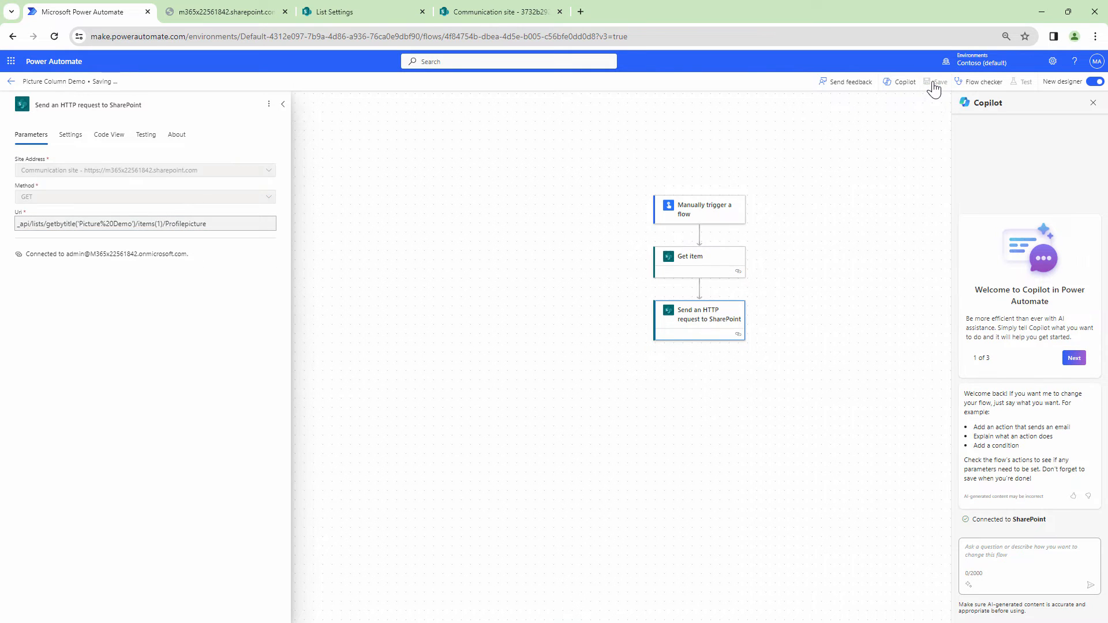
{"action": "left_click", "coordinate": [1024, 81]}
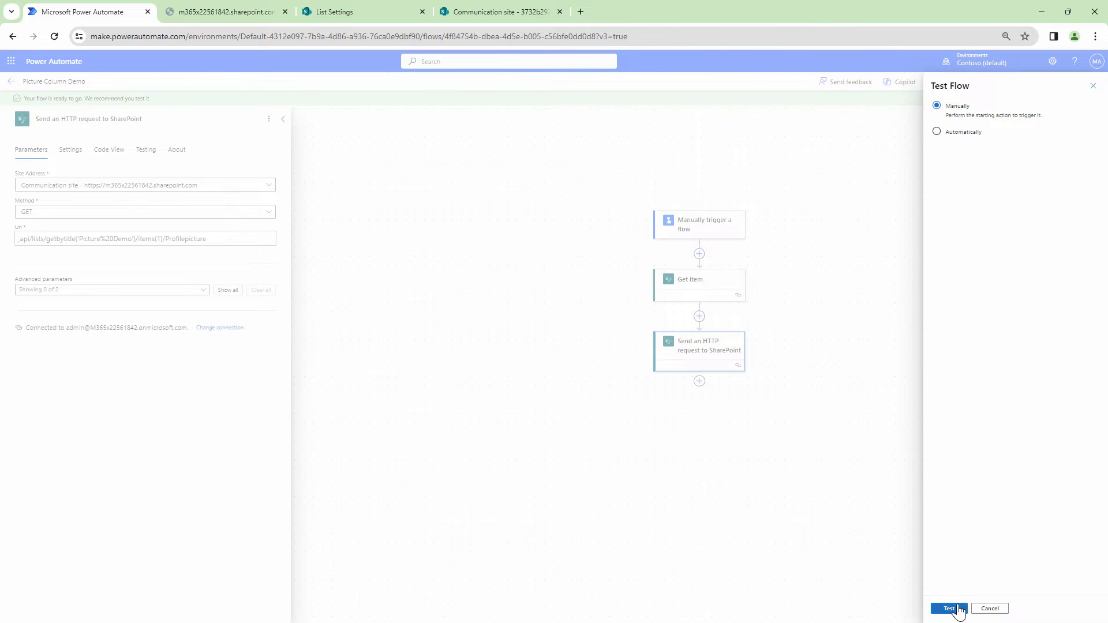
{"action": "left_click", "coordinate": [949, 609]}
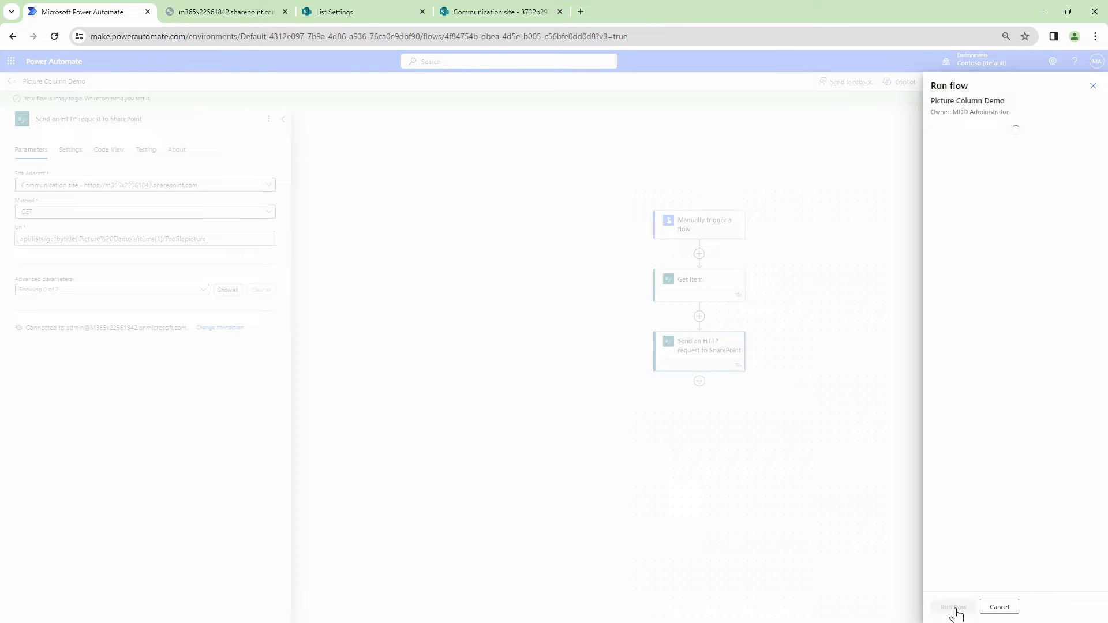
{"action": "left_click", "coordinate": [954, 607]}
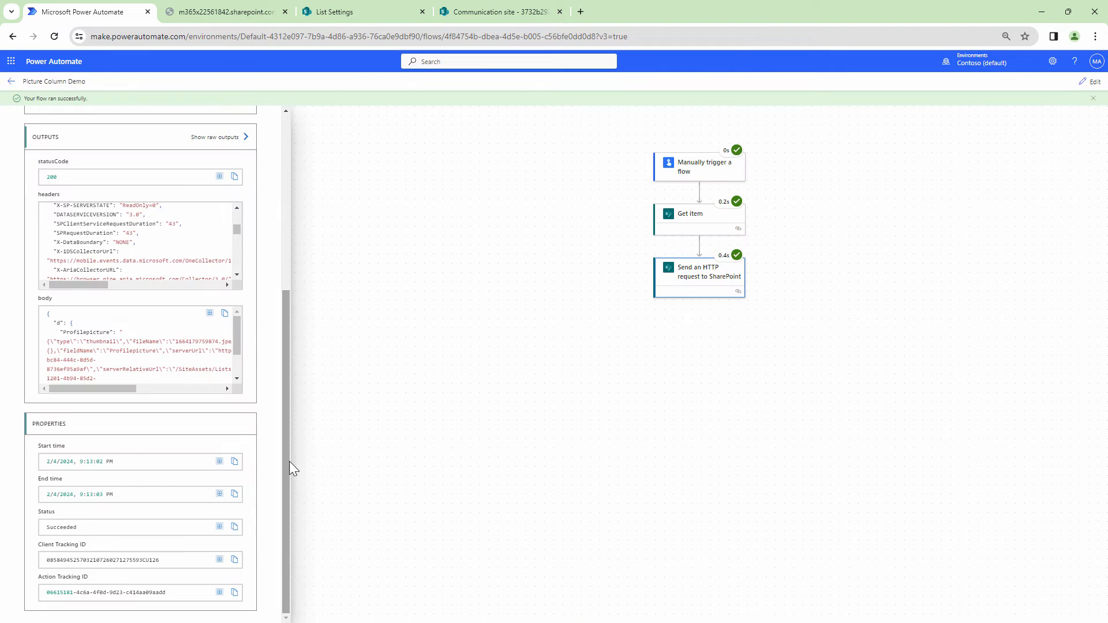
{"action": "key", "text": "Ctrl+a"}
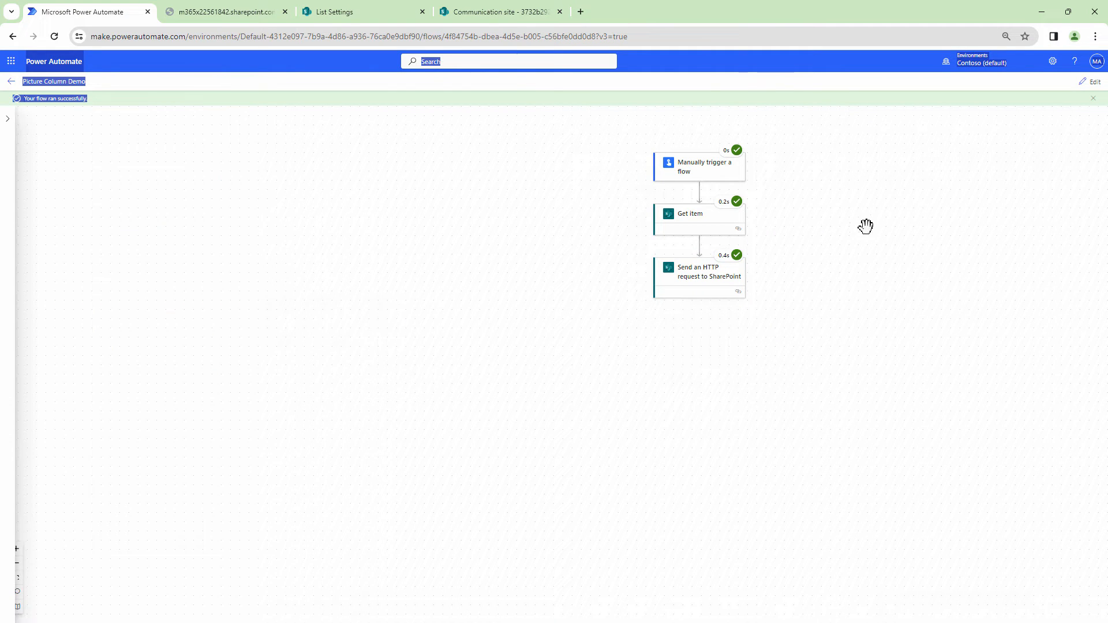
{"action": "left_click", "coordinate": [1095, 81]}
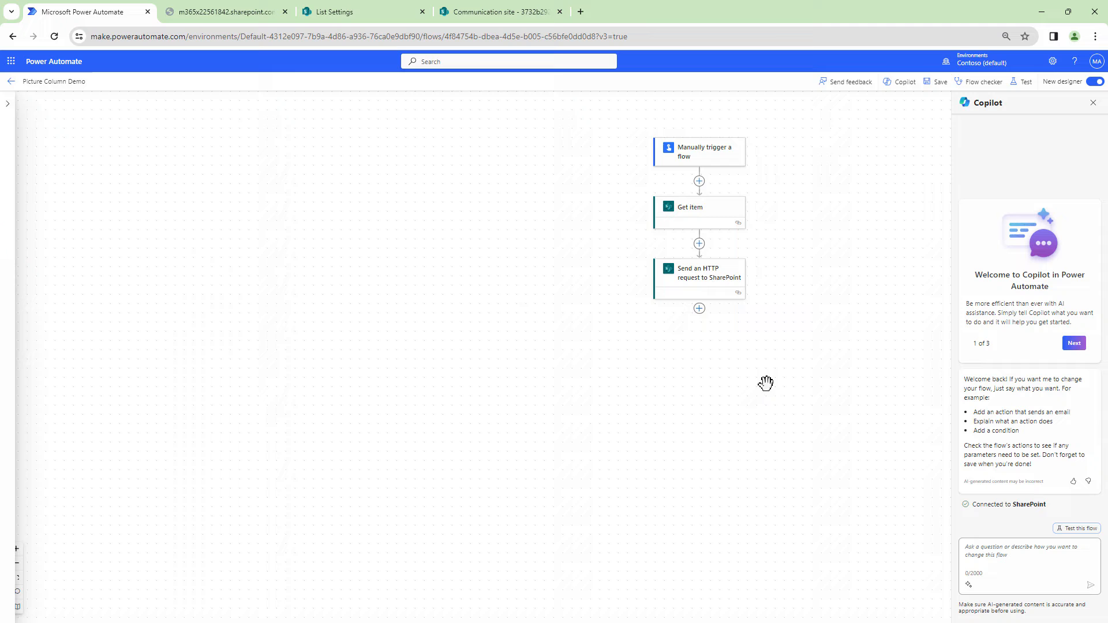
Add a Parse JSON step on the HTTP response Body with a schema generated from the sample payload
{"action": "left_click", "coordinate": [700, 308]}
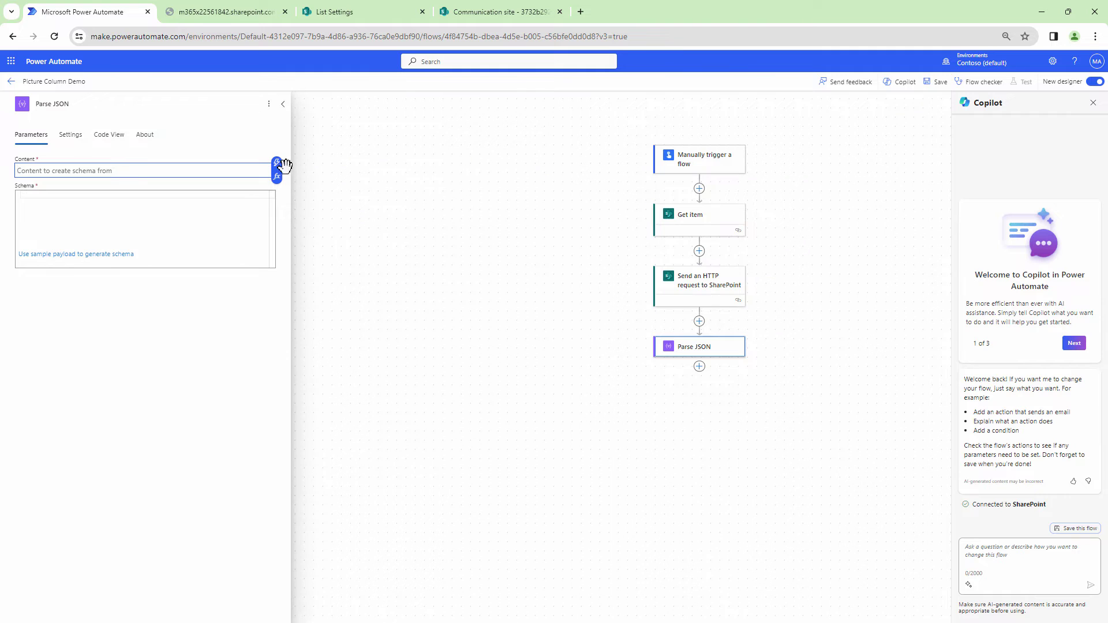
{"action": "left_click", "coordinate": [276, 162]}
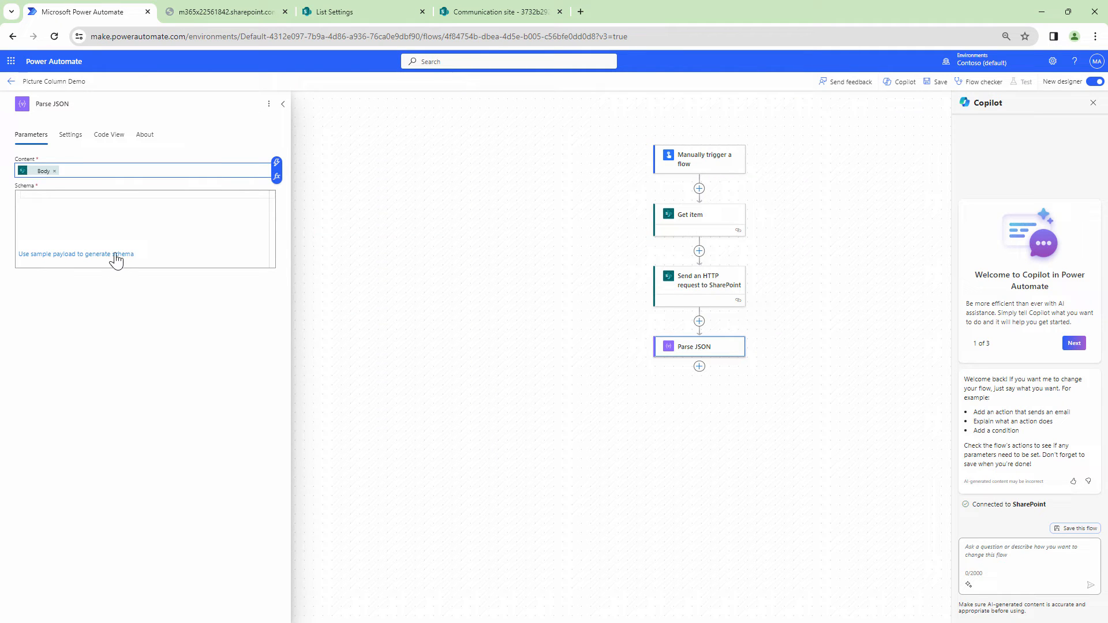
{"action": "left_click", "coordinate": [76, 254]}
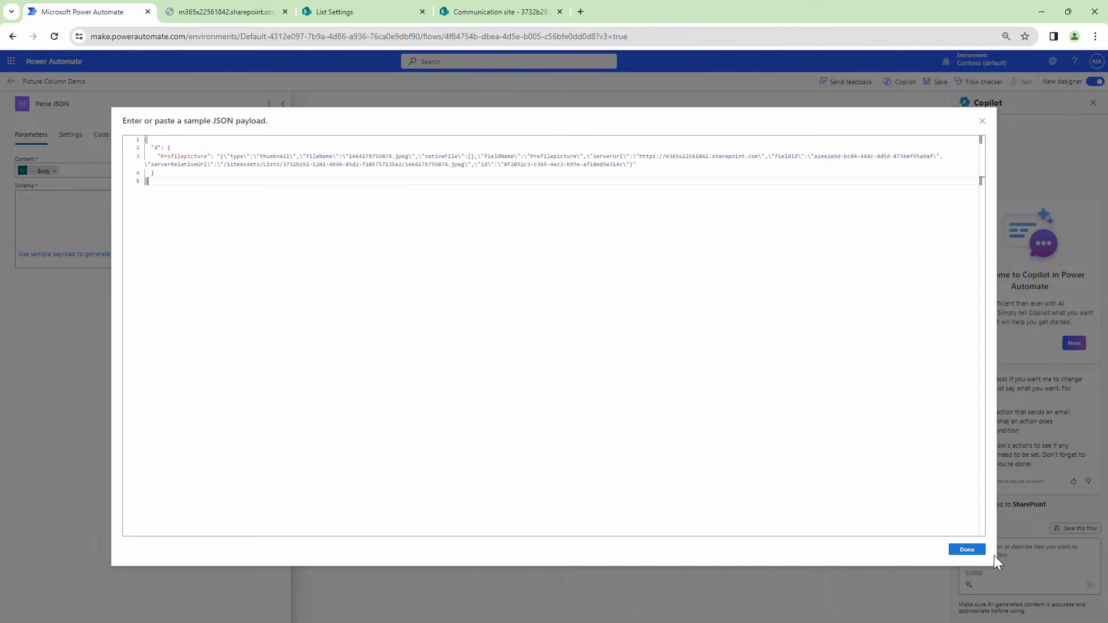
{"action": "left_click", "coordinate": [968, 549]}
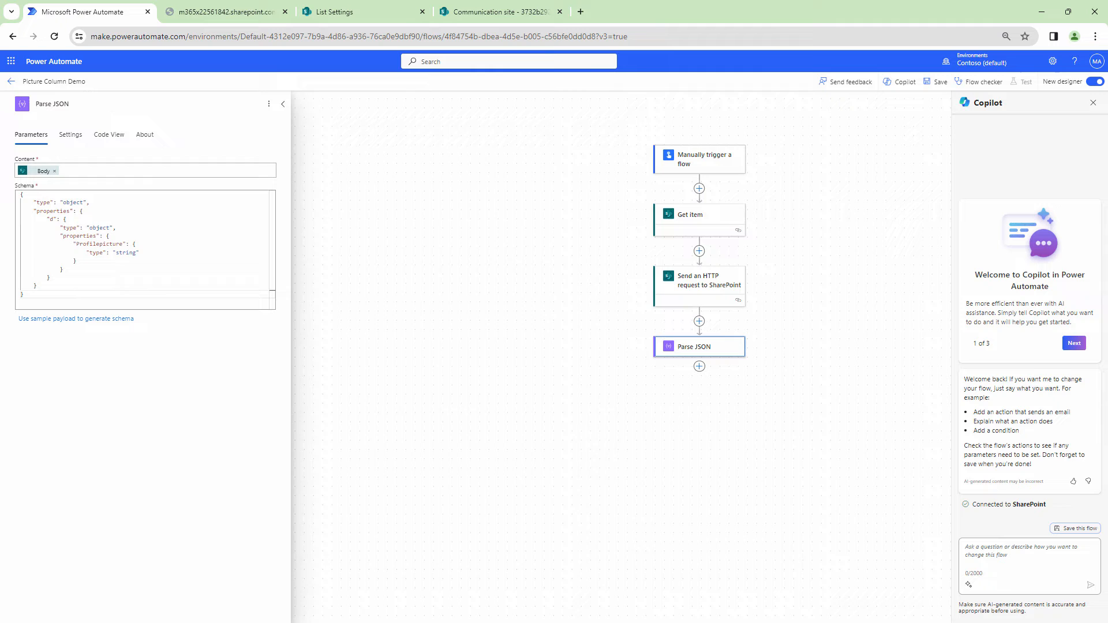
{"action": "mouse_move", "coordinate": [713, 366]}
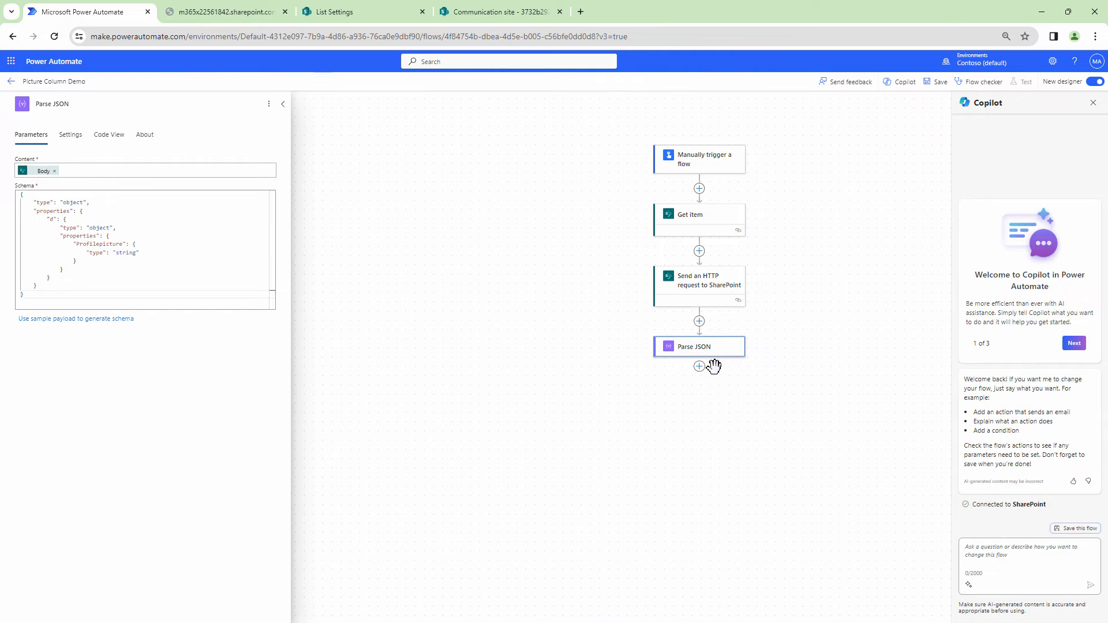
Add a Compose step holding the parsed Profilepicture value
{"action": "left_click", "coordinate": [699, 367]}
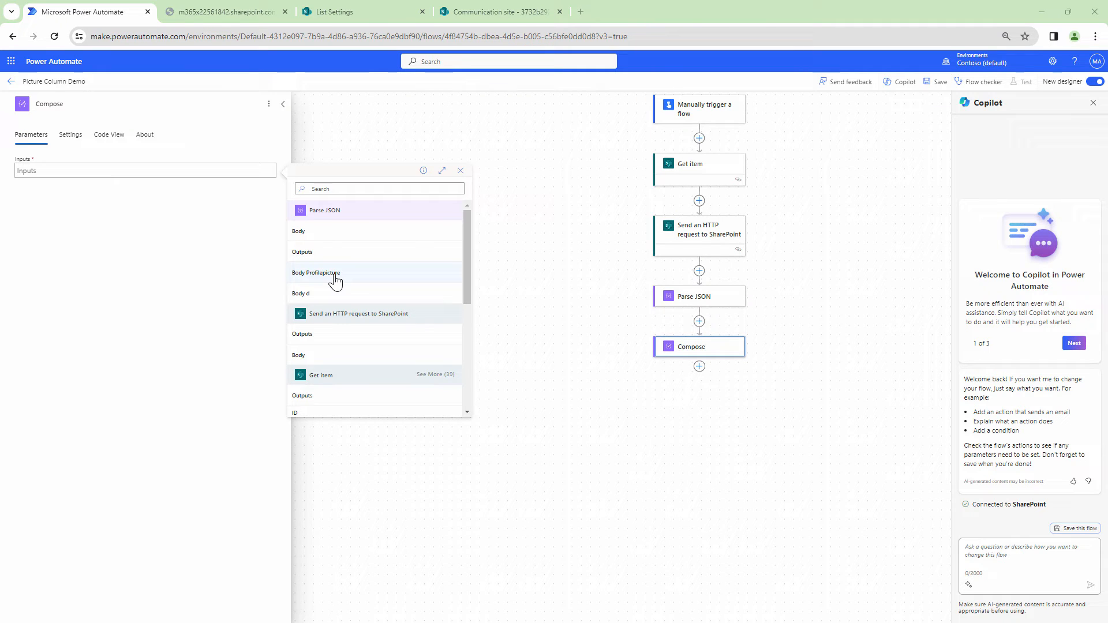
{"action": "left_click", "coordinate": [315, 273]}
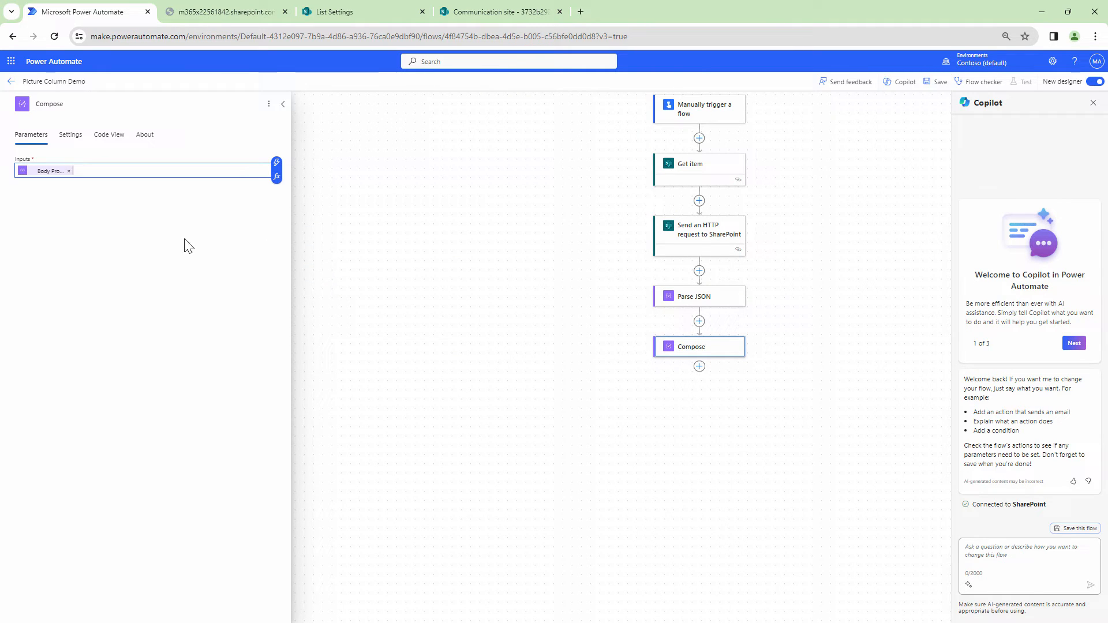
{"action": "mouse_move", "coordinate": [941, 87]}
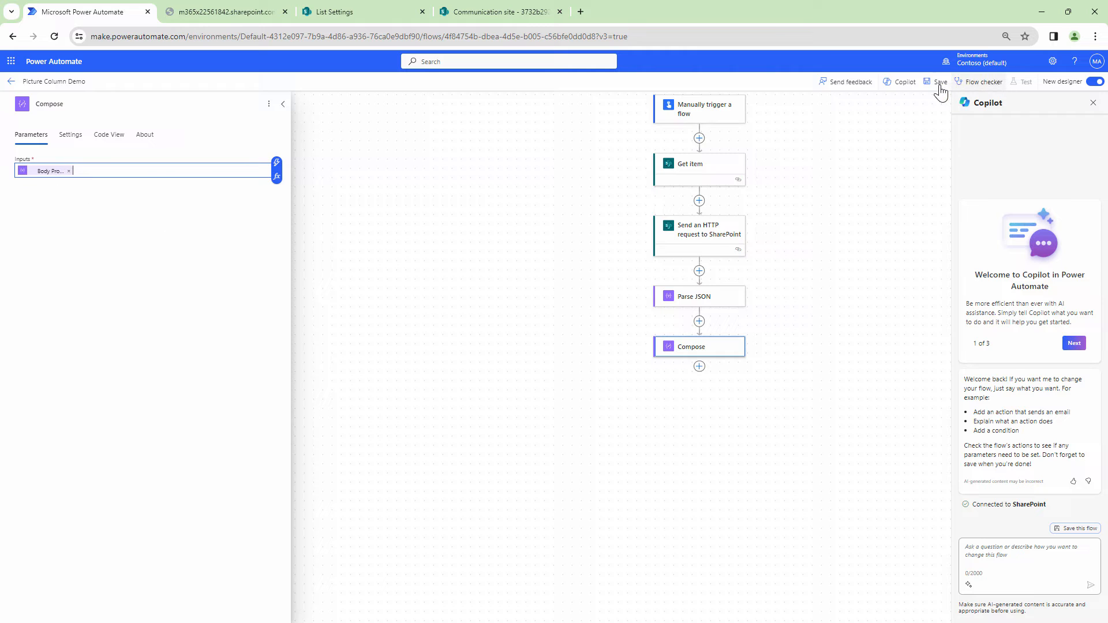
Save and test-run the flow, then copy the Compose step's Profilepicture JSON output
{"action": "left_click", "coordinate": [938, 81]}
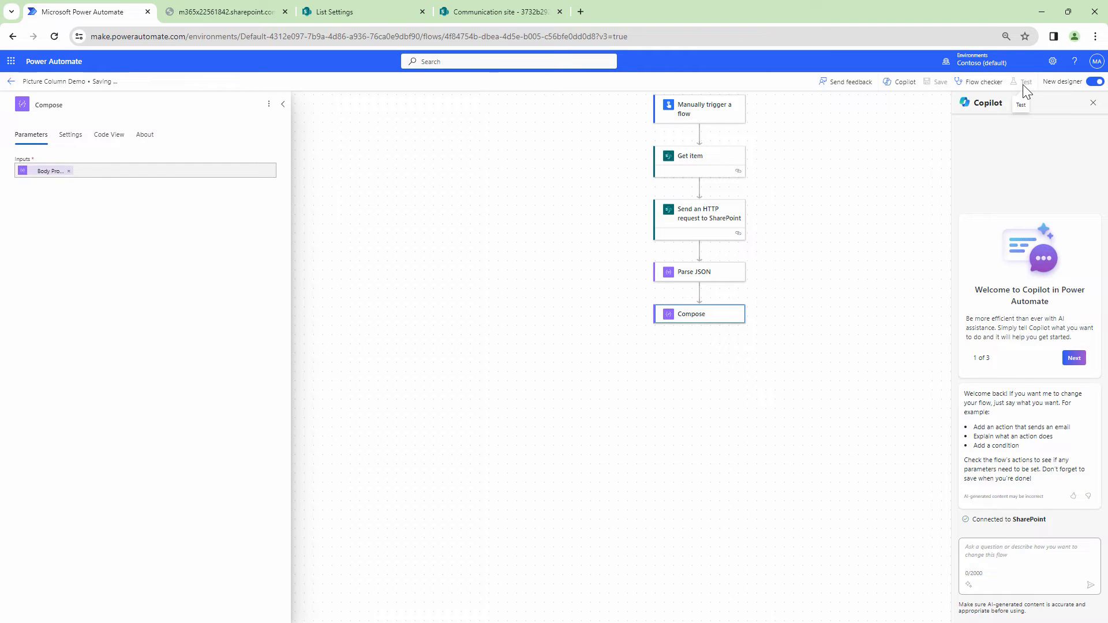
{"action": "left_click", "coordinate": [1025, 81]}
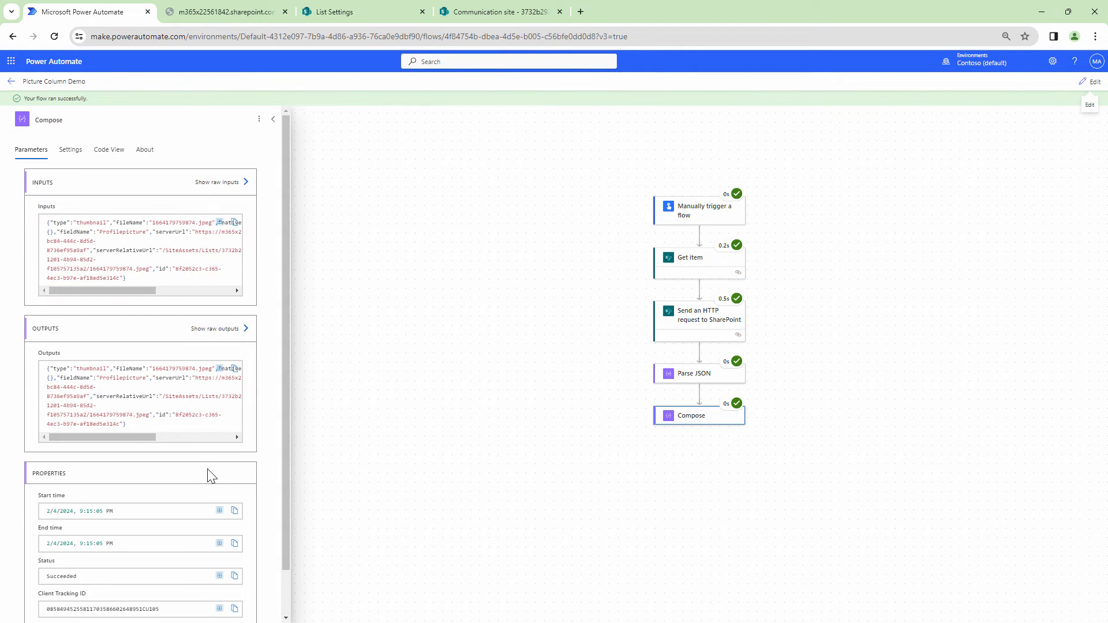
{"action": "mouse_move", "coordinate": [194, 409]}
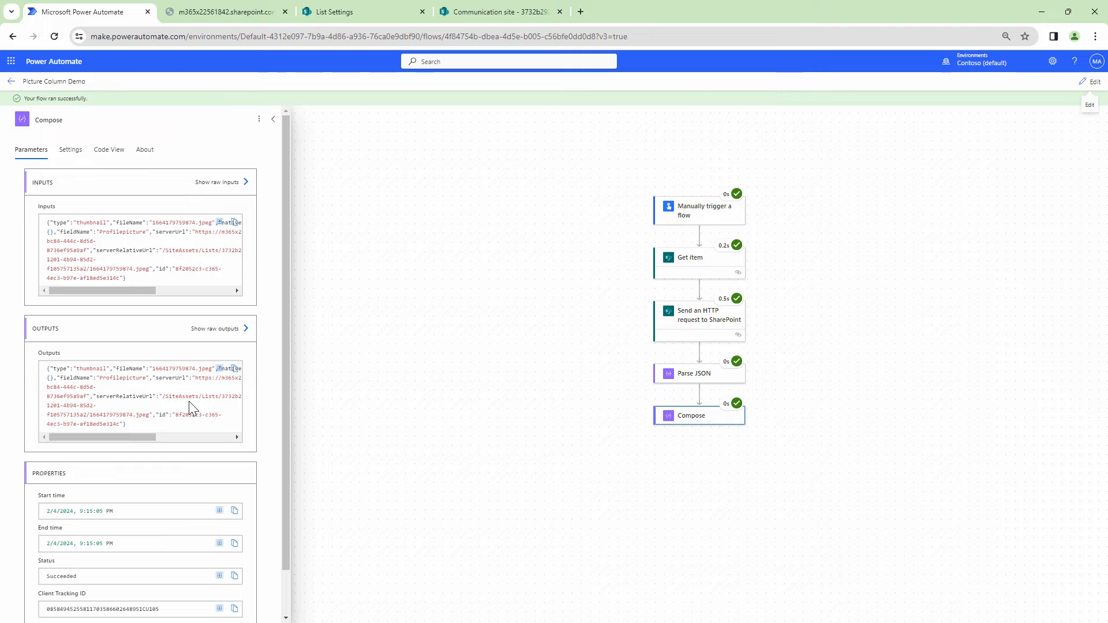
{"action": "scroll", "scroll_direction": "down", "scroll_amount": 3}
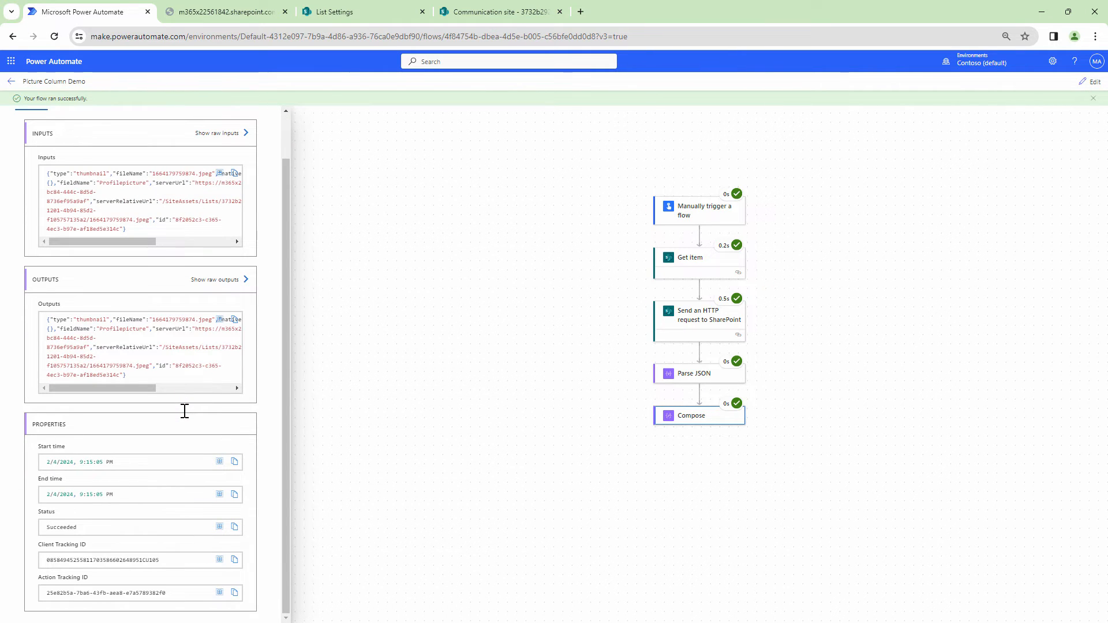
{"action": "left_click", "coordinate": [690, 415]}
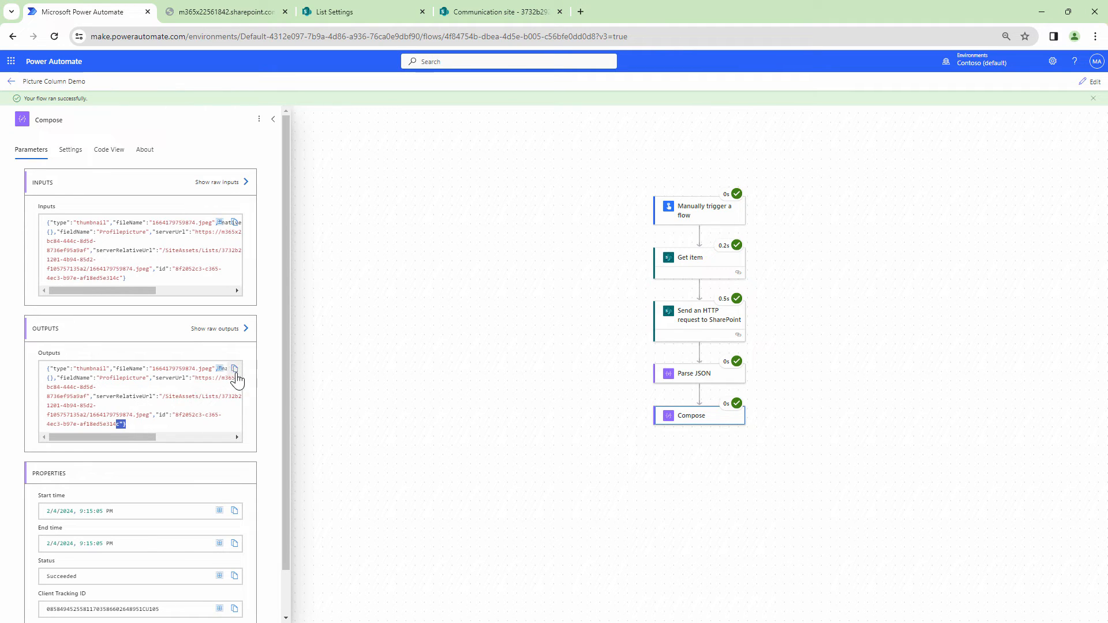
{"action": "mouse_move", "coordinate": [727, 436]}
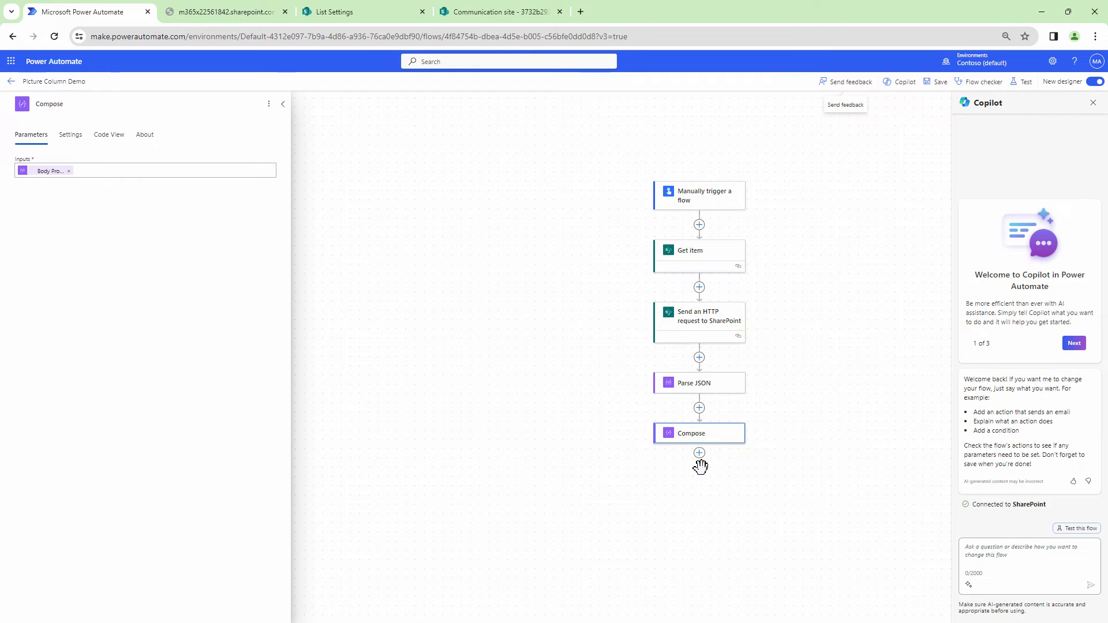
{"action": "mouse_move", "coordinate": [700, 453]}
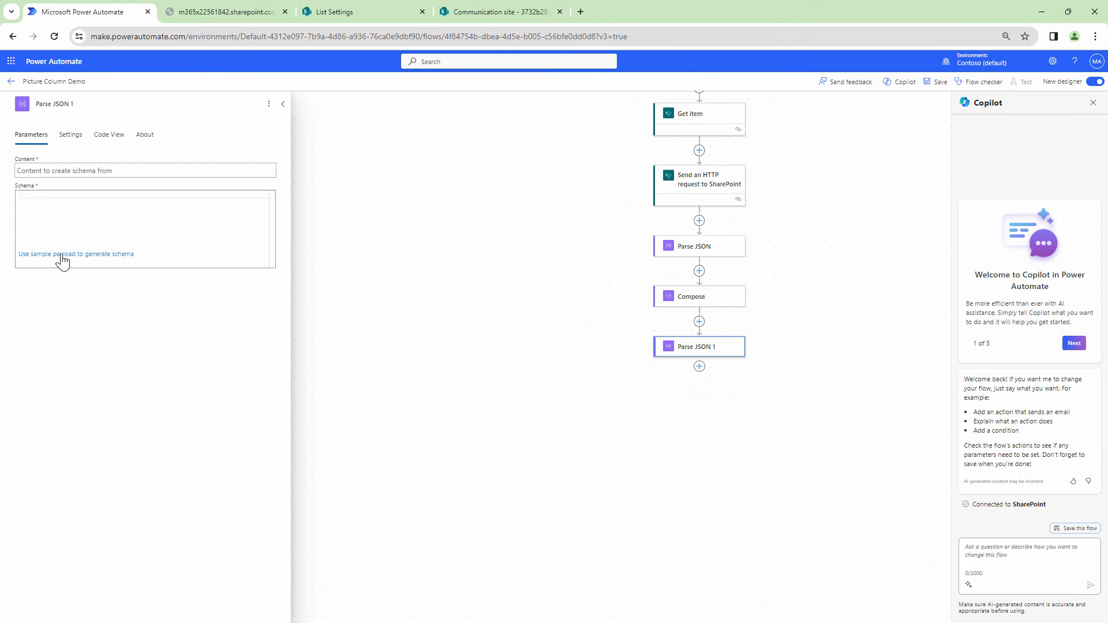
Generate the Parse JSON schema from the Profilepicture sample, set Content to Body, and test manually
{"action": "left_click", "coordinate": [78, 254]}
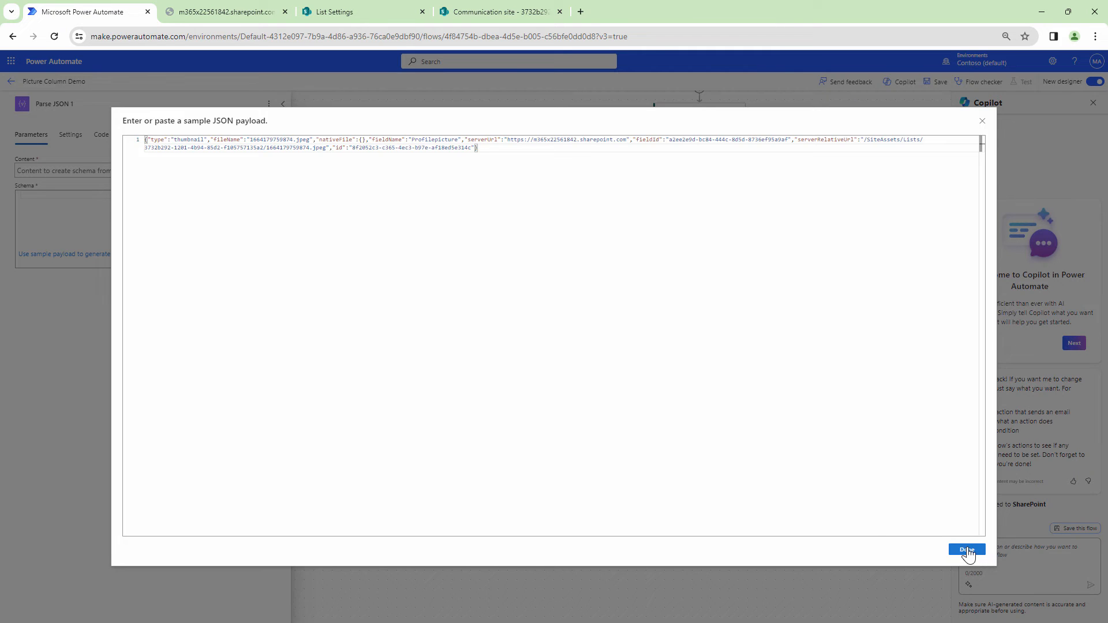
{"action": "left_click", "coordinate": [967, 549]}
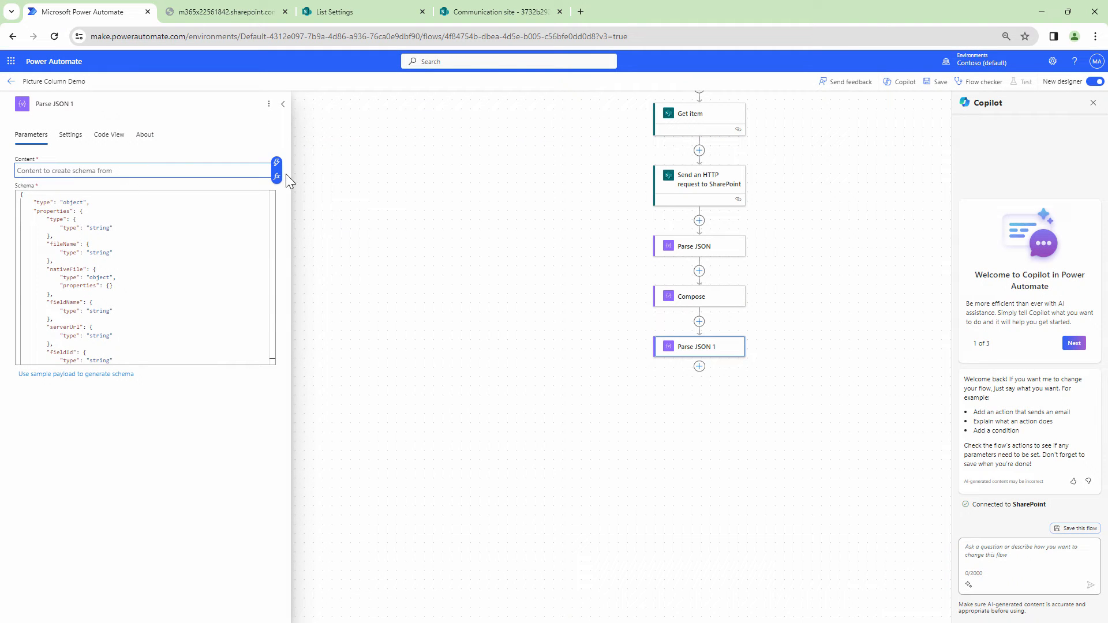
{"action": "left_click", "coordinate": [276, 161]}
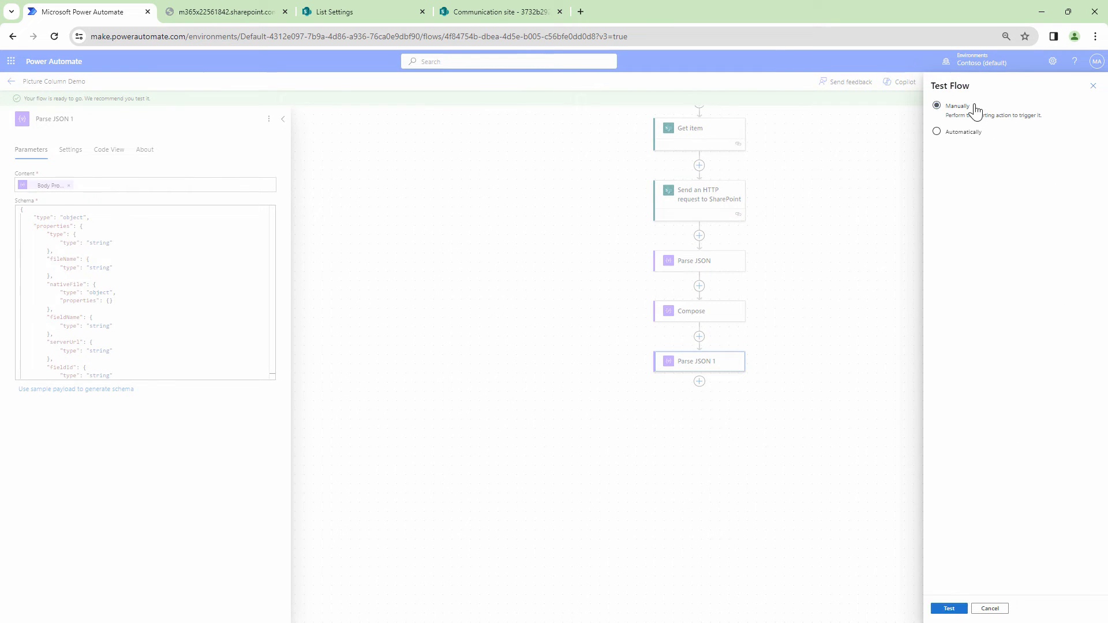
{"action": "left_click", "coordinate": [951, 608]}
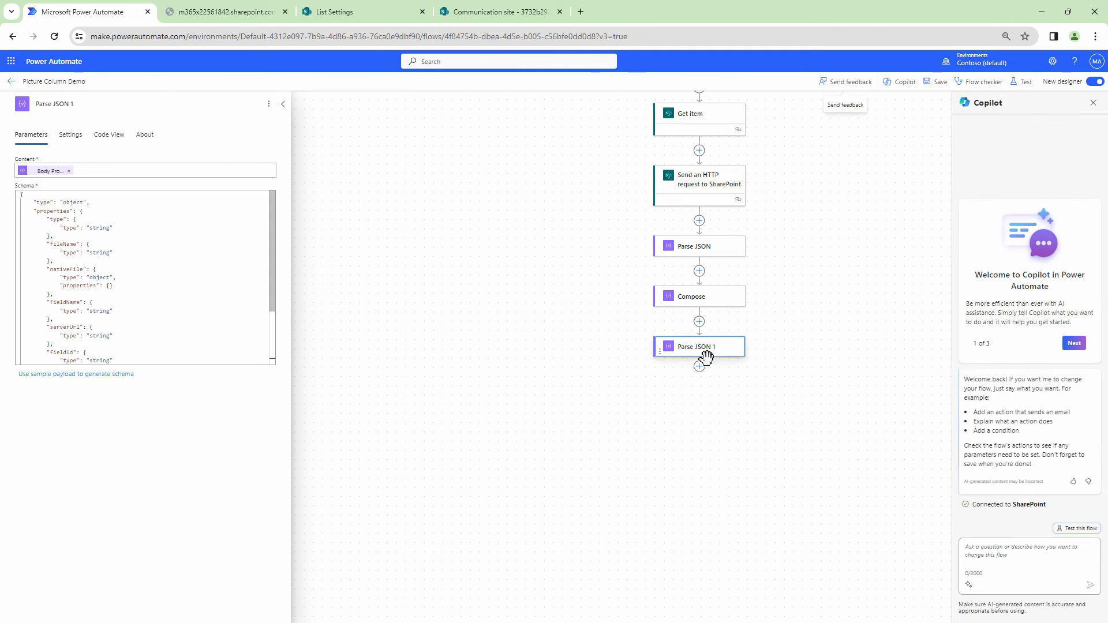
Add a Compose step after Parse JSON 1 outputting Body serverRelativeUrl, and save
{"action": "left_click", "coordinate": [700, 367]}
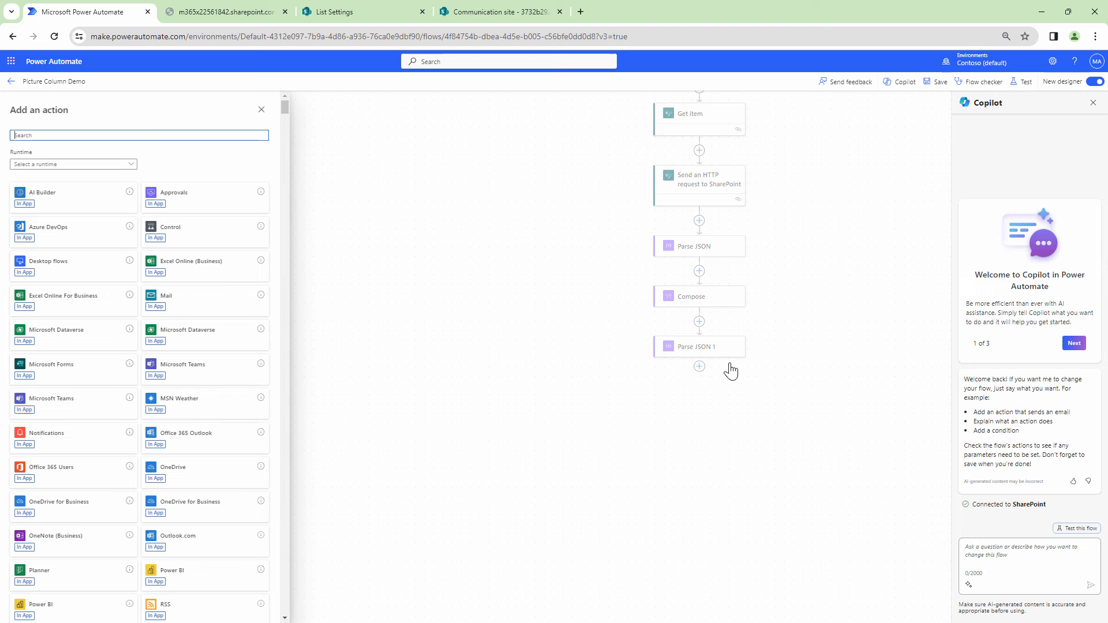
{"action": "left_click", "coordinate": [699, 366]}
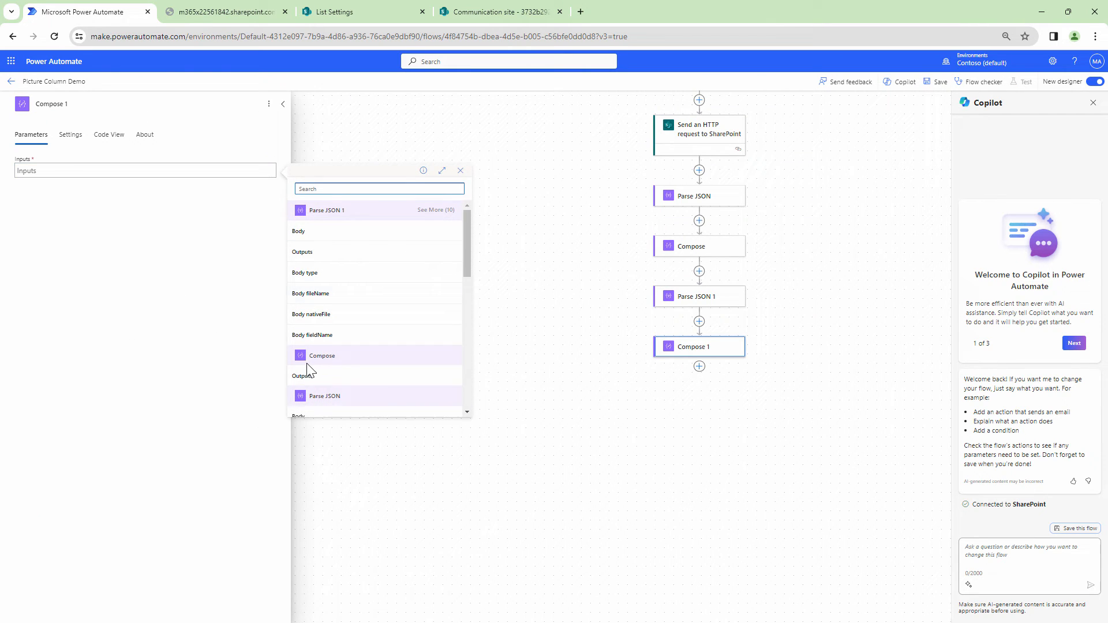
{"action": "left_click", "coordinate": [436, 210]}
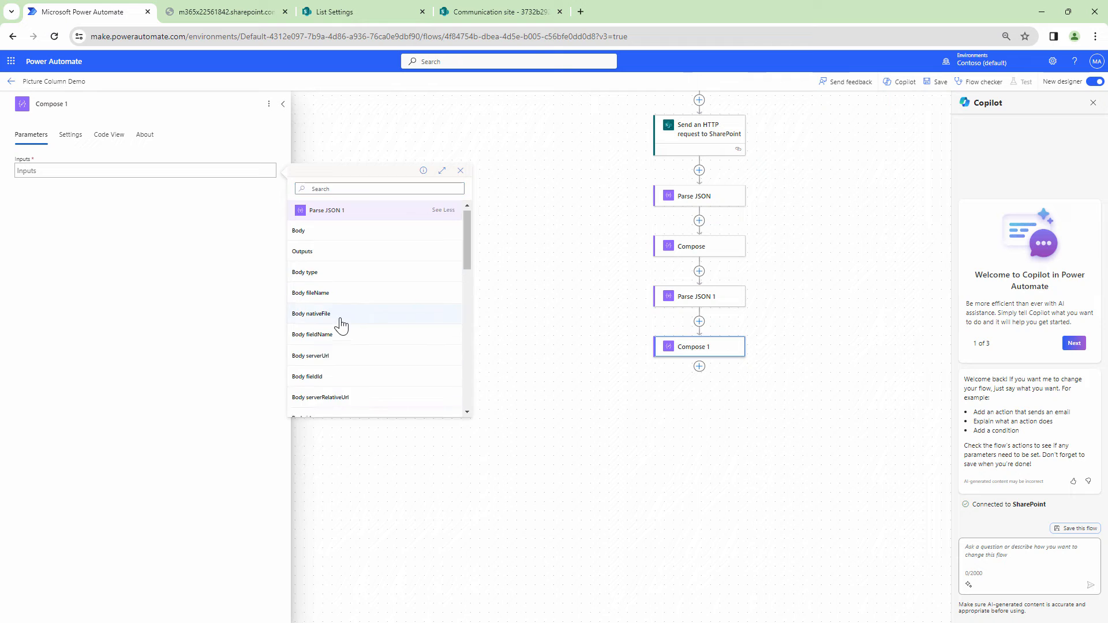
{"action": "left_click", "coordinate": [311, 356]}
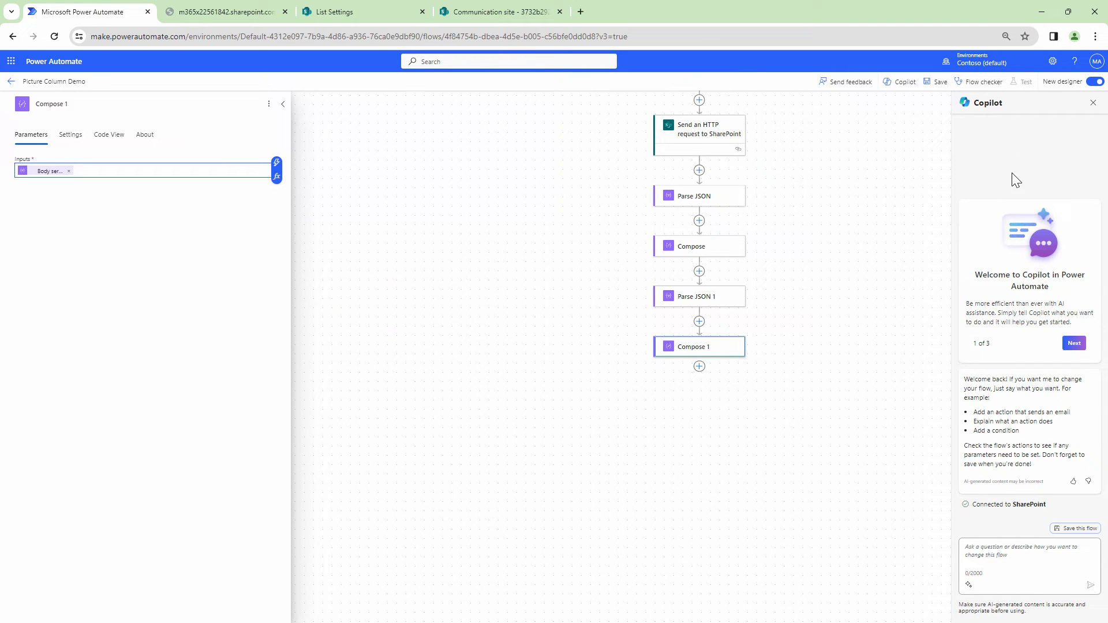
{"action": "left_click", "coordinate": [938, 81]}
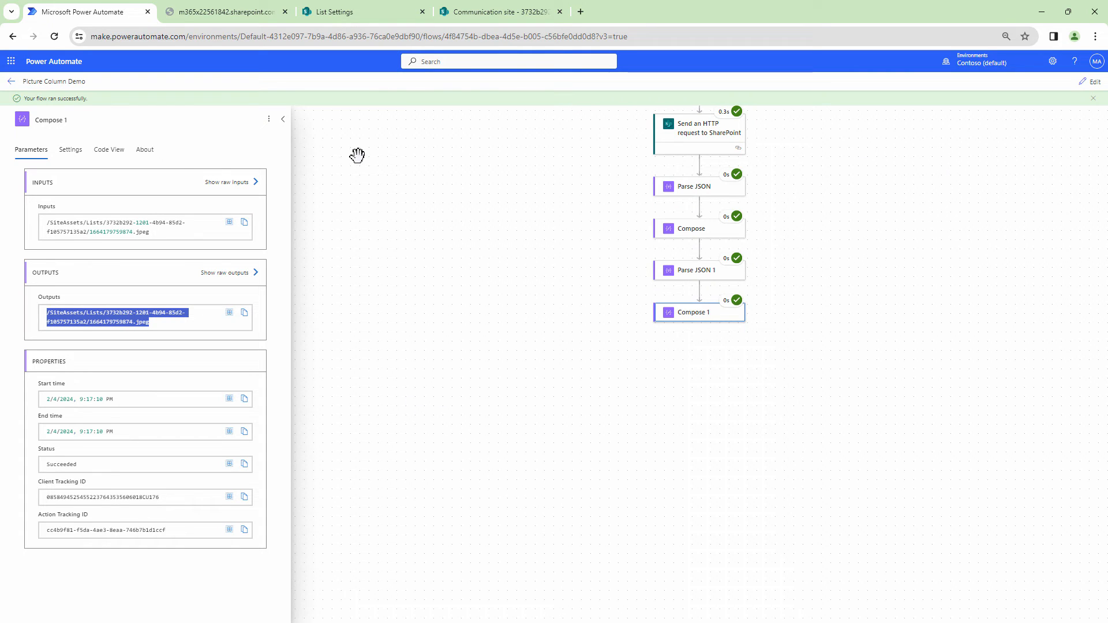
{"action": "mouse_move", "coordinate": [977, 327]}
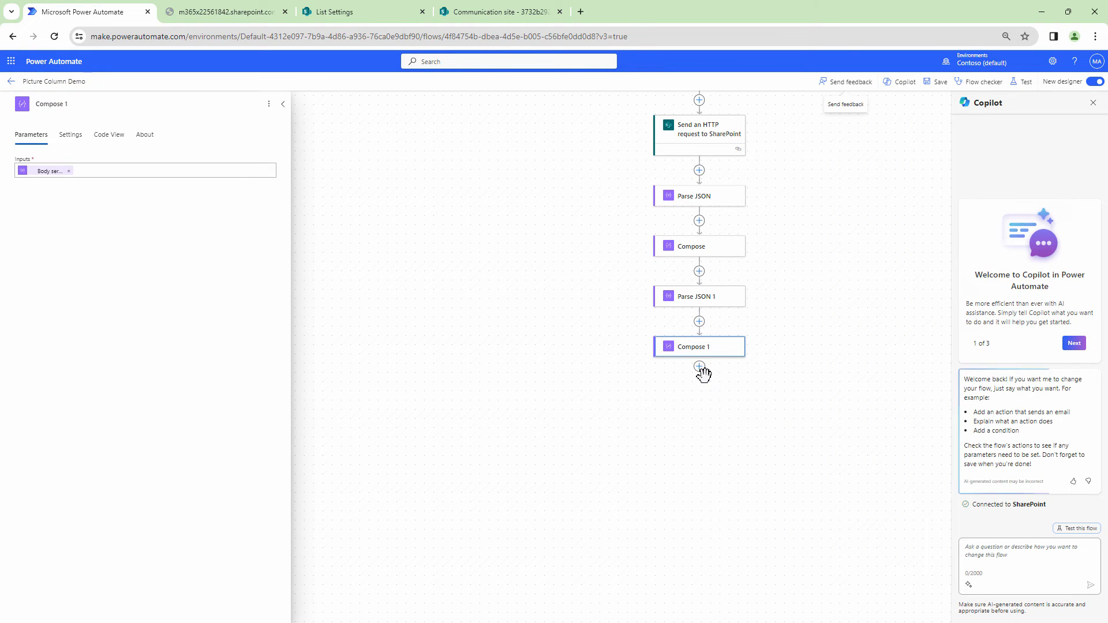
Add Get file content using path with File Path set to Body serverRelativeUrl, save and test
{"action": "left_click", "coordinate": [699, 366]}
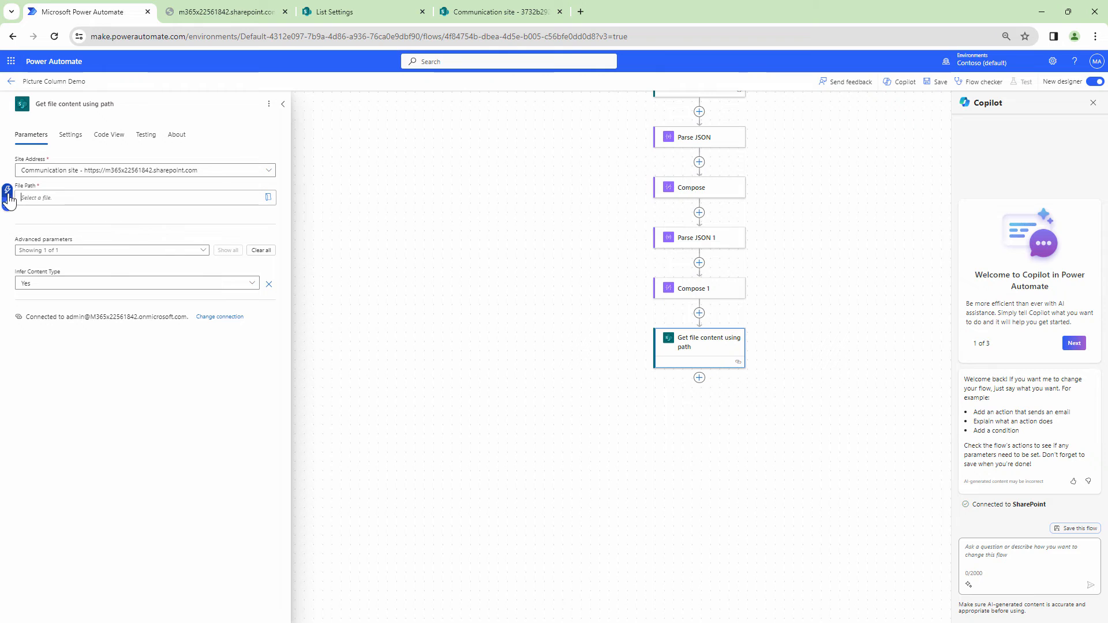
{"action": "left_click", "coordinate": [268, 198]}
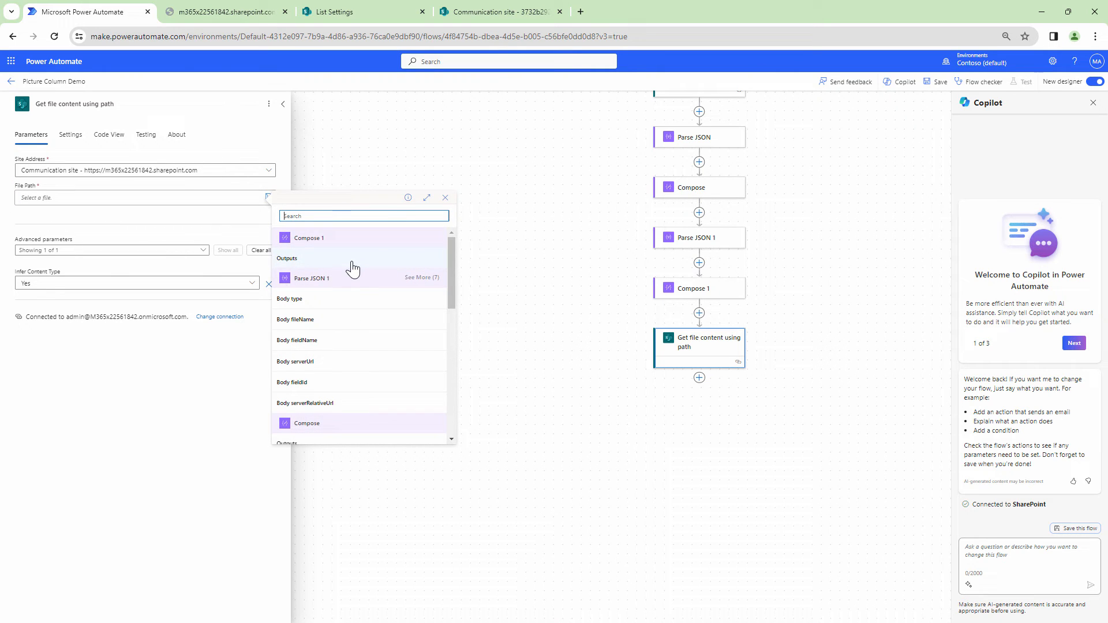
{"action": "left_click", "coordinate": [294, 362]}
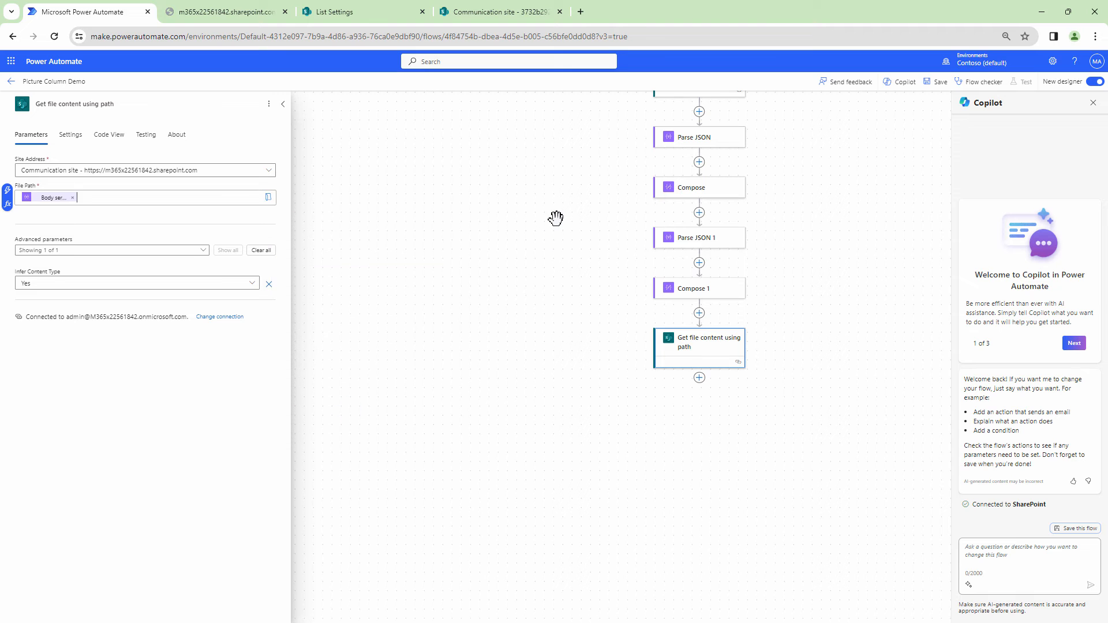
{"action": "left_click", "coordinate": [940, 81]}
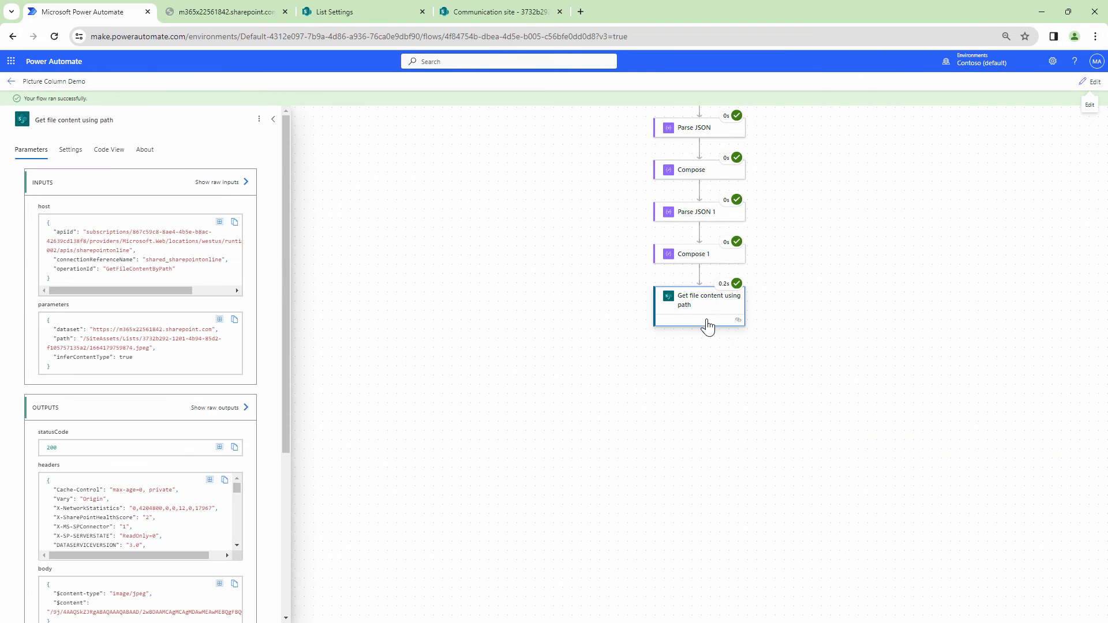
{"action": "scroll", "scroll_direction": "down", "scroll_amount": 3}
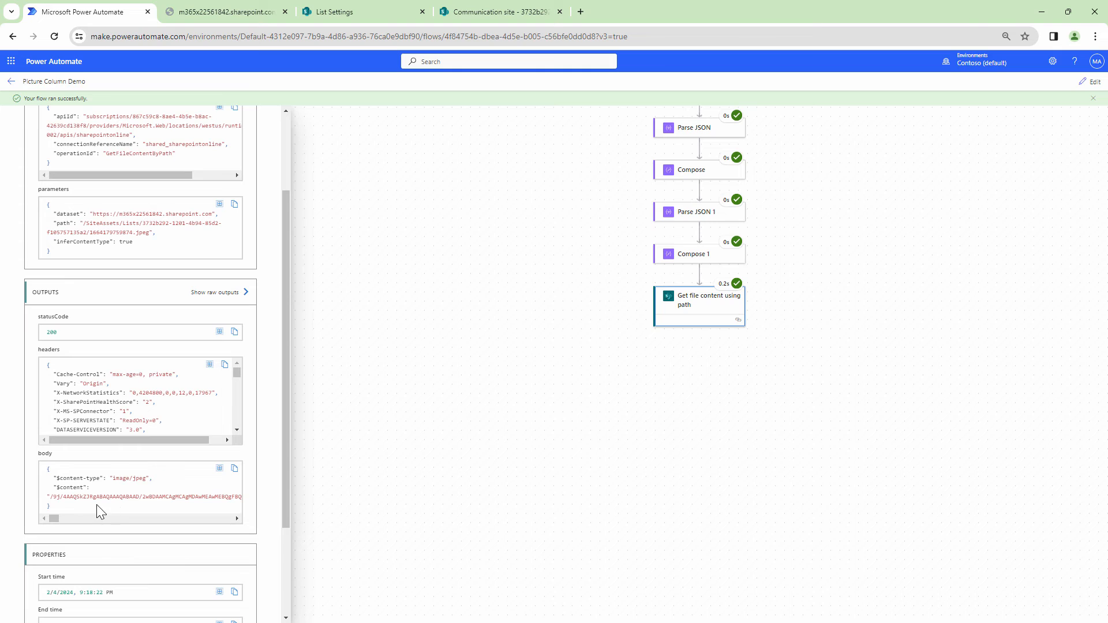
{"action": "mouse_move", "coordinate": [1102, 134]}
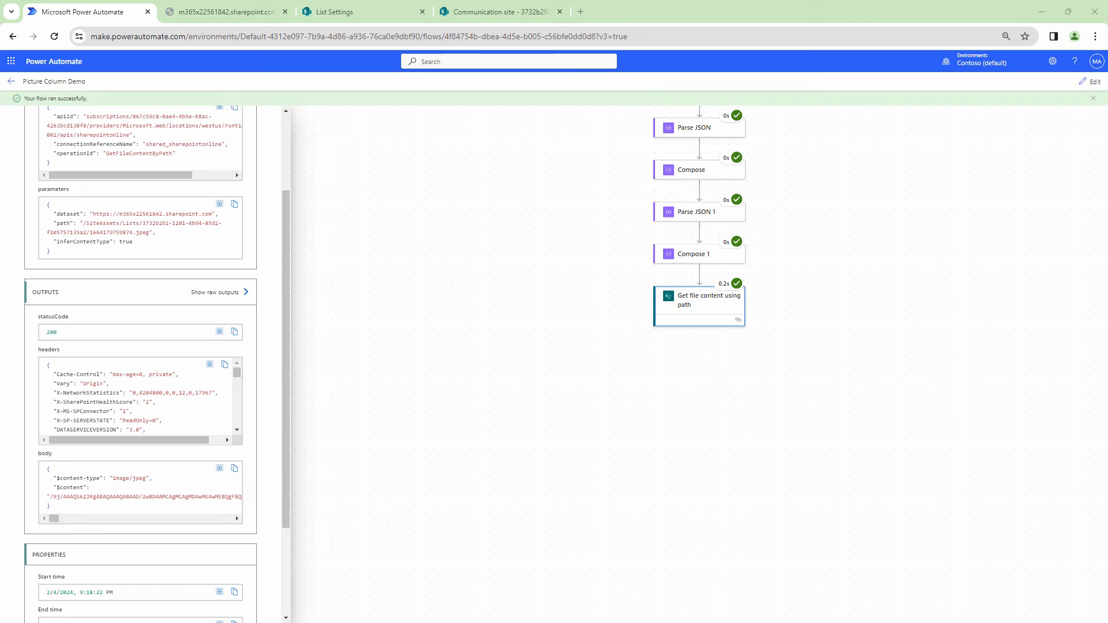
{"action": "mouse_move", "coordinate": [1088, 78]}
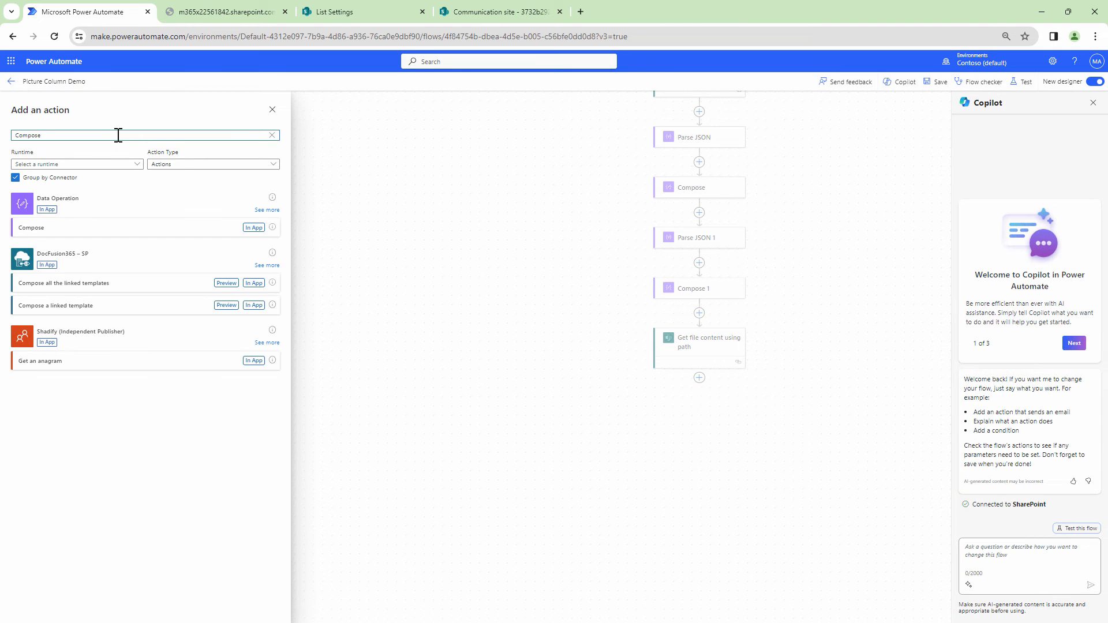
Add a Compose Create HTML step with File Content inserted as the img tag's base64 image source
{"action": "left_click", "coordinate": [32, 228]}
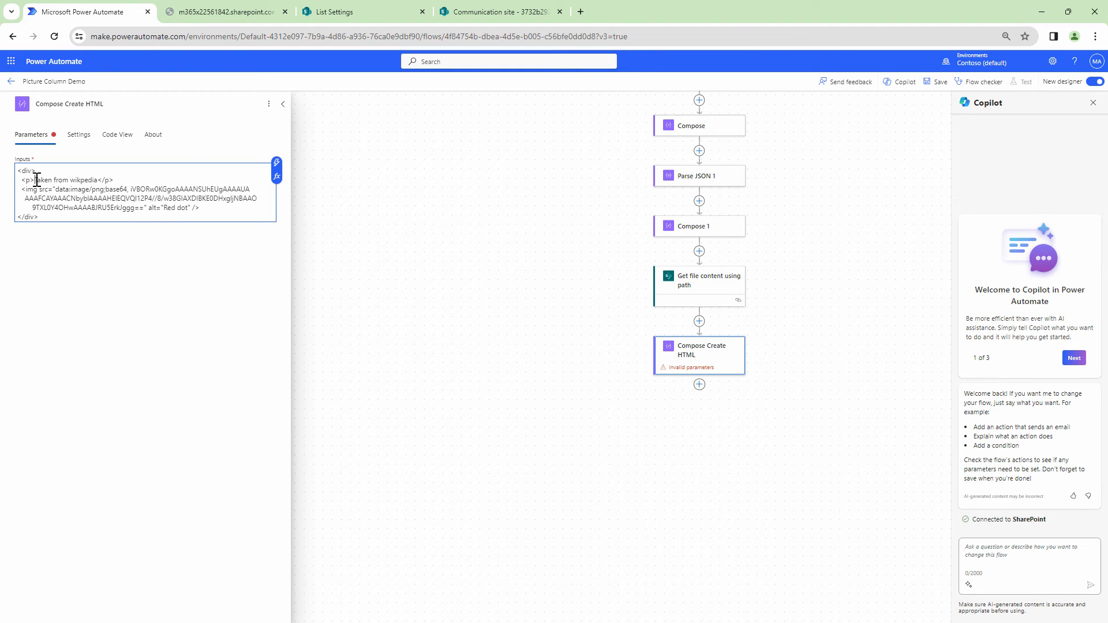
{"action": "double_click", "coordinate": [64, 179]}
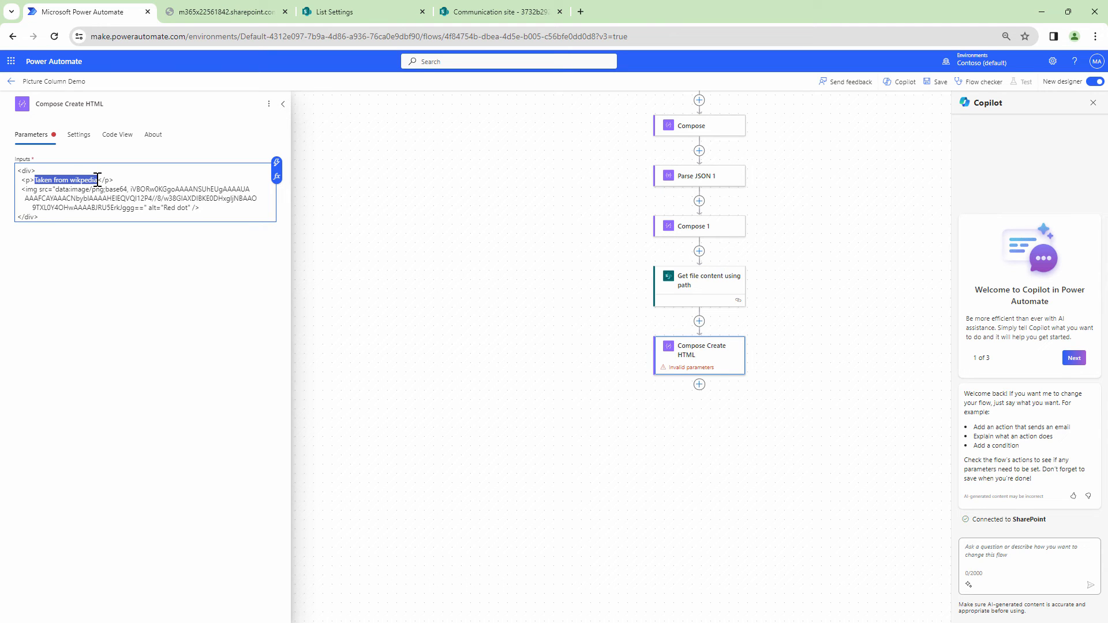
{"action": "key", "text": "Delete"}
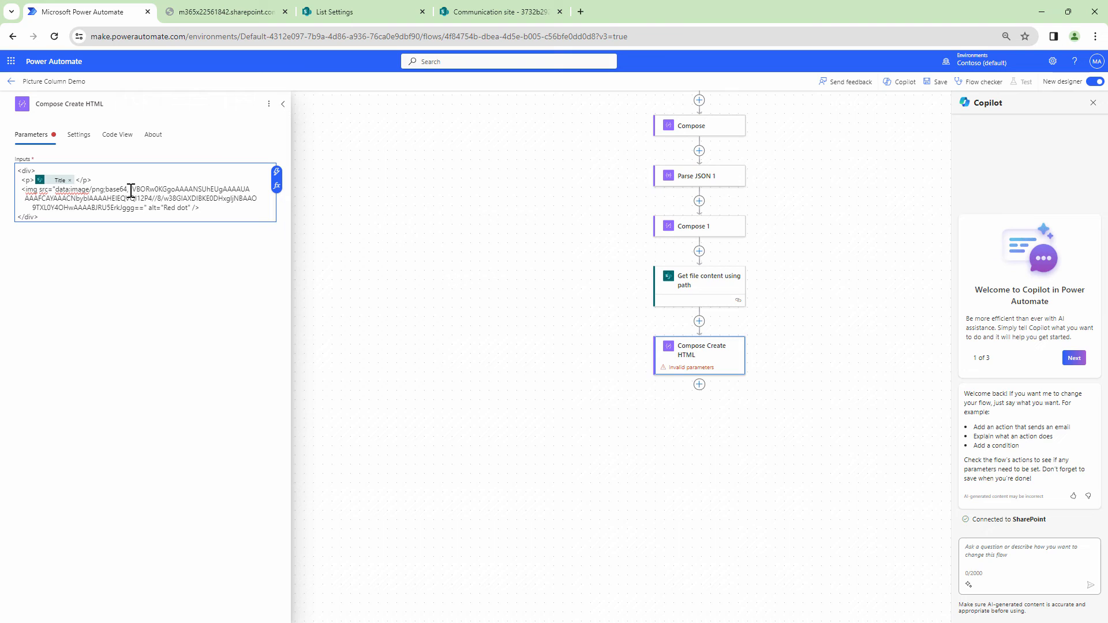
{"action": "left_click_drag", "start_coordinate": [129, 189], "coordinate": [187, 208]}
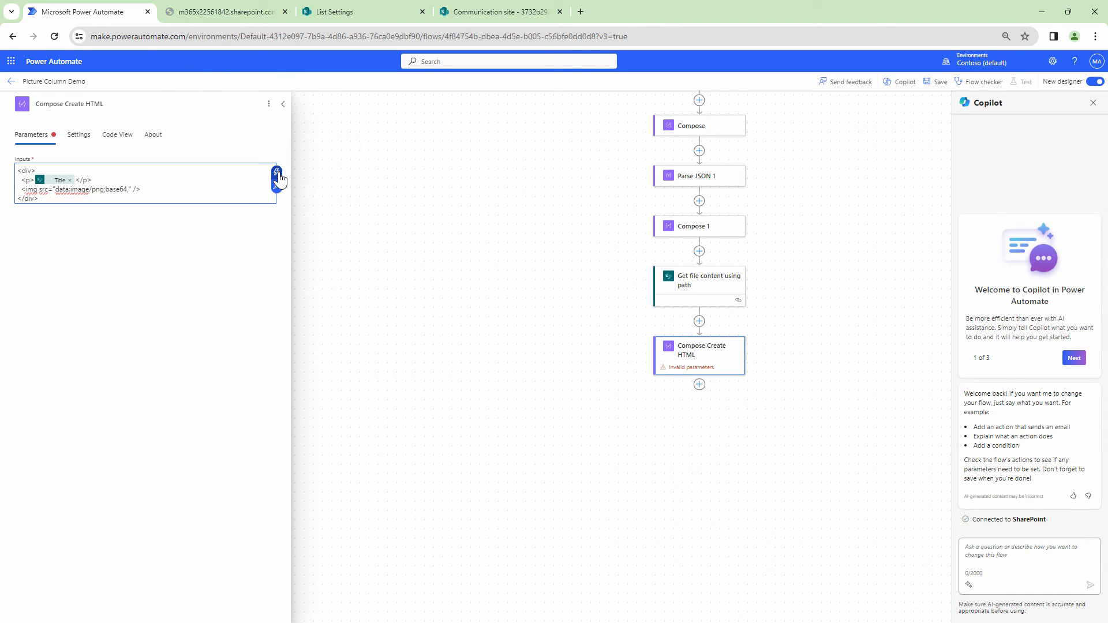
{"action": "left_click", "coordinate": [277, 173]}
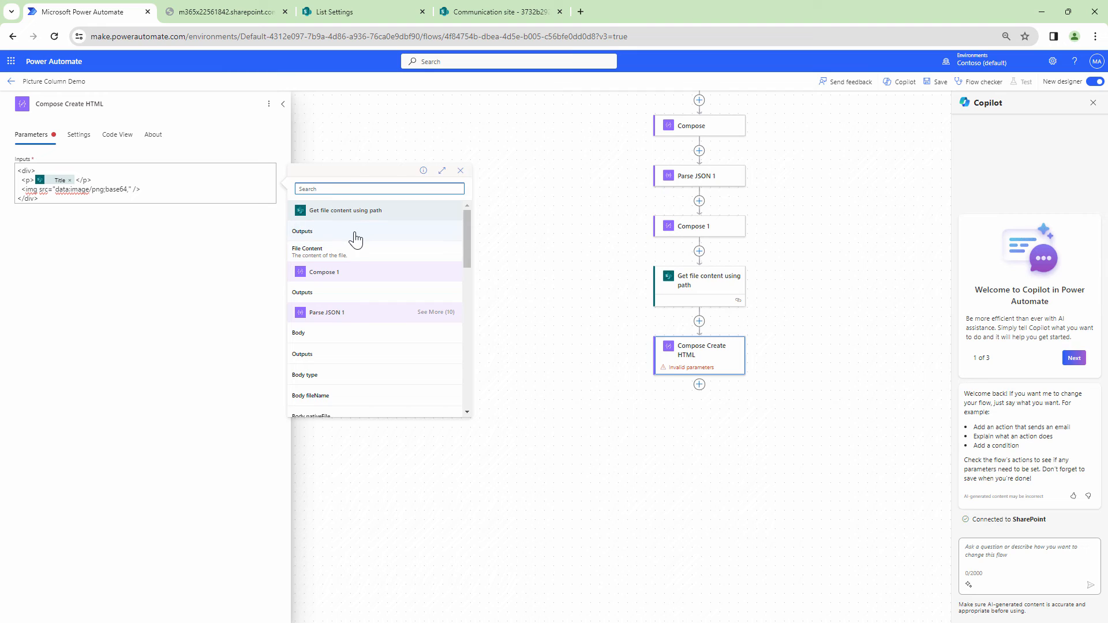
{"action": "mouse_move", "coordinate": [361, 253]}
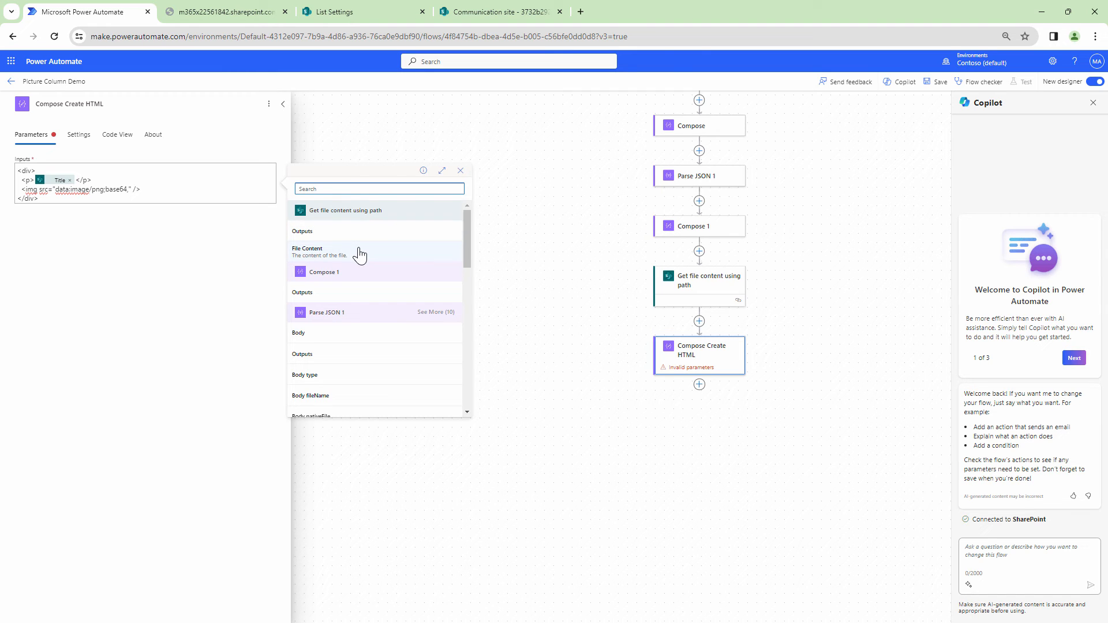
{"action": "left_click", "coordinate": [330, 252]}
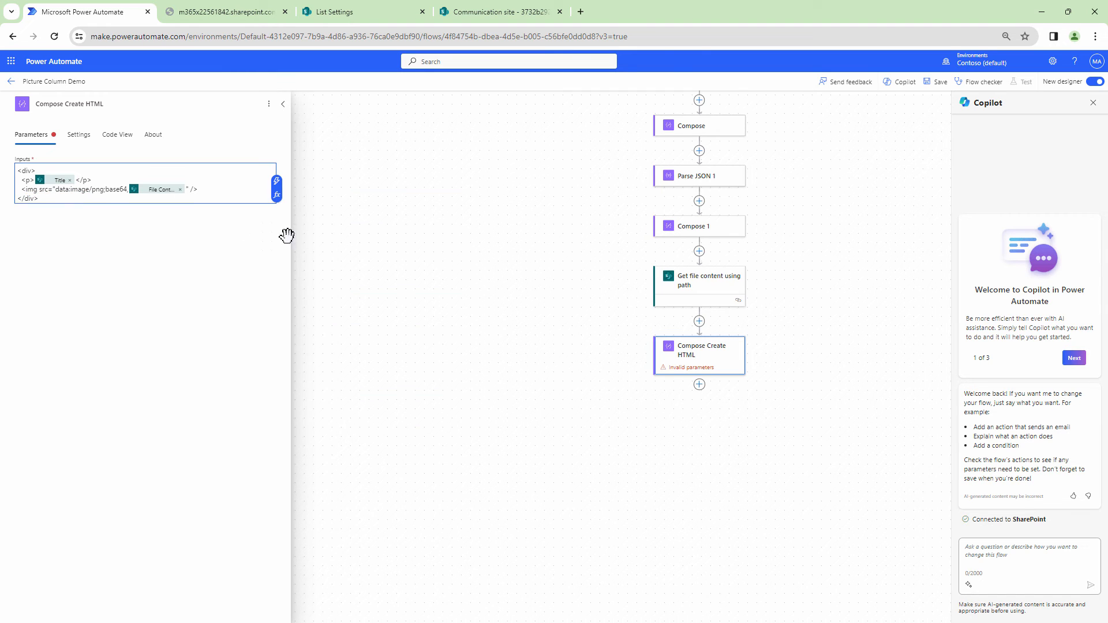
Save and manually test the flow, then reopen Compose Create HTML to remove the raw File Content token
{"action": "left_click", "coordinate": [941, 81]}
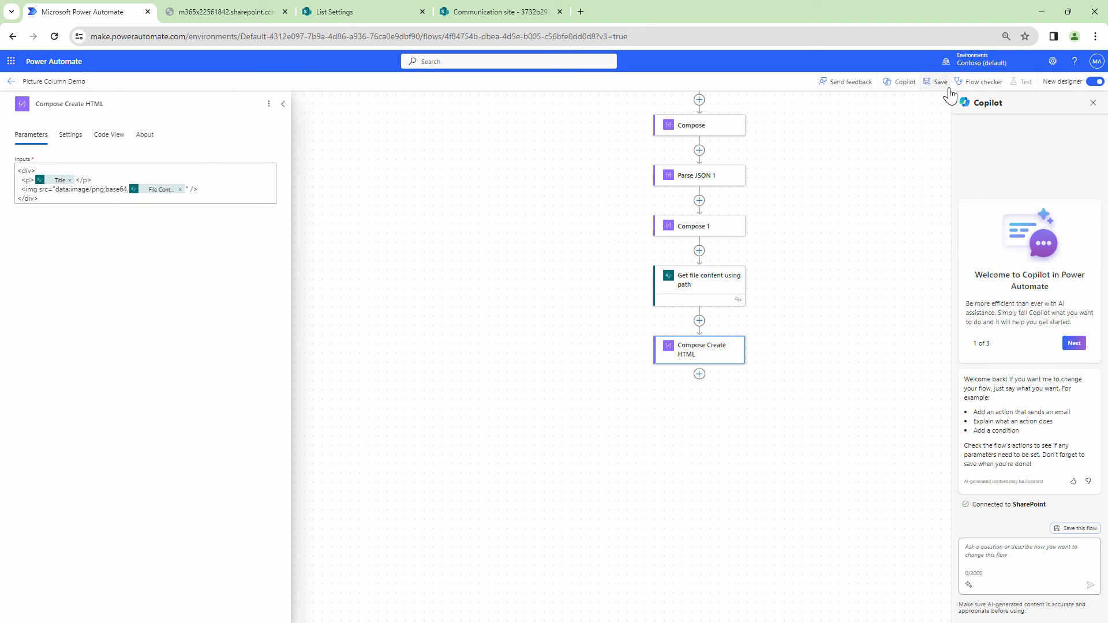
{"action": "left_click", "coordinate": [940, 80]}
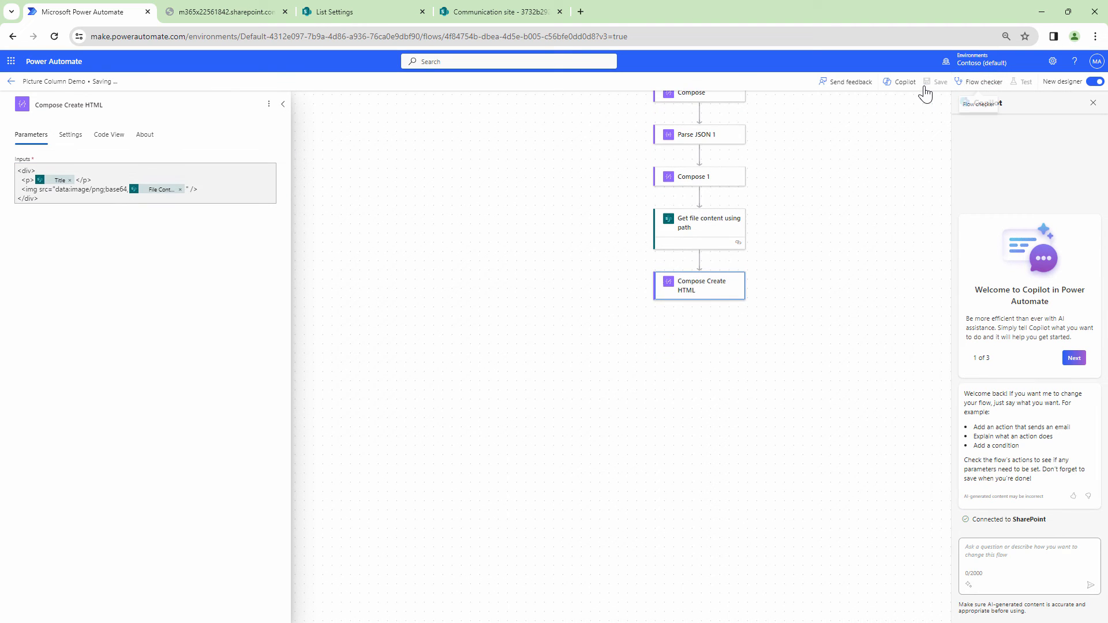
{"action": "left_click", "coordinate": [1025, 81]}
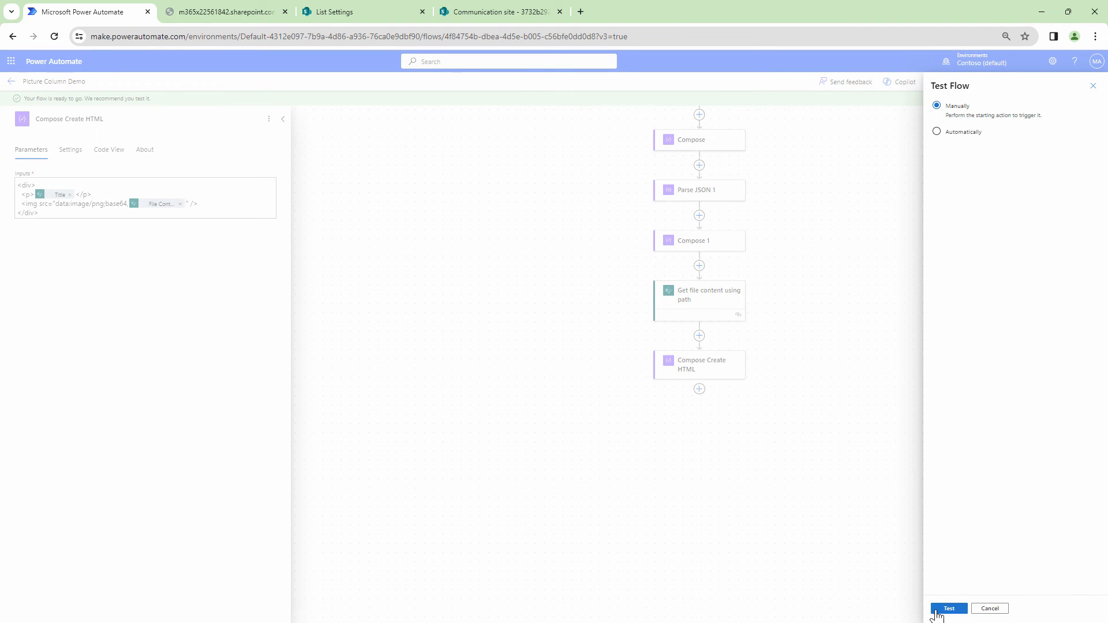
{"action": "left_click", "coordinate": [949, 608]}
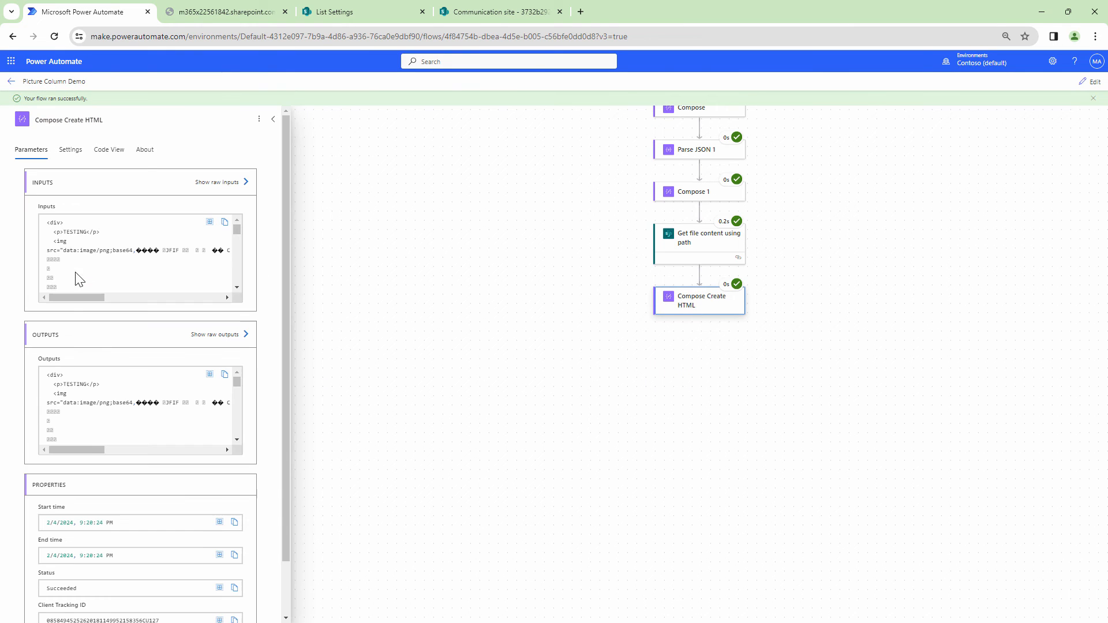
{"action": "mouse_move", "coordinate": [263, 295]}
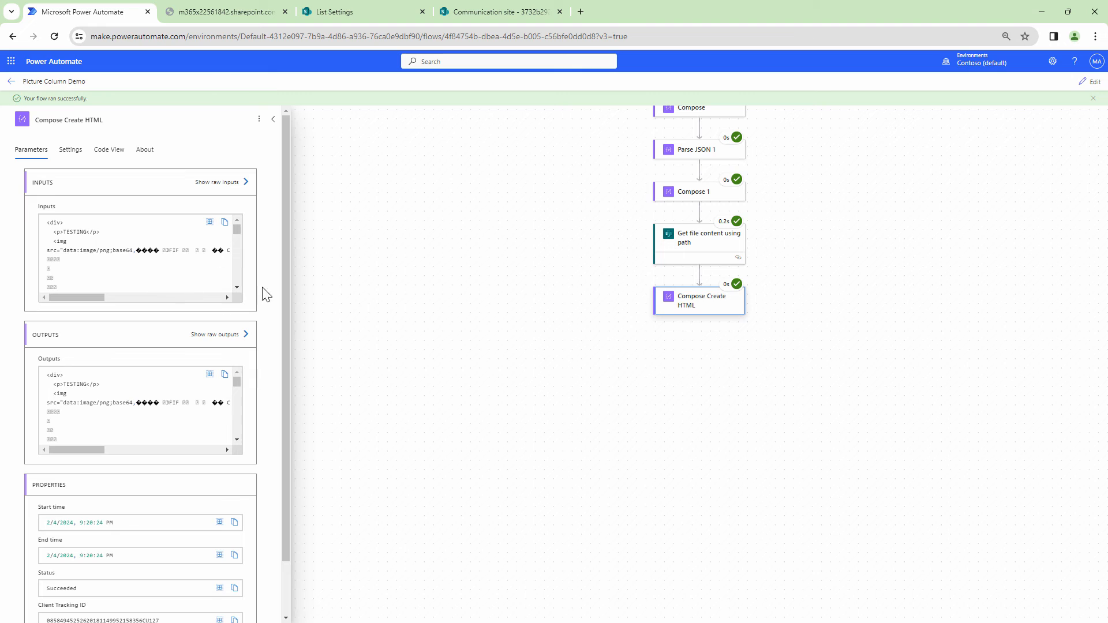
{"action": "mouse_move", "coordinate": [143, 250]}
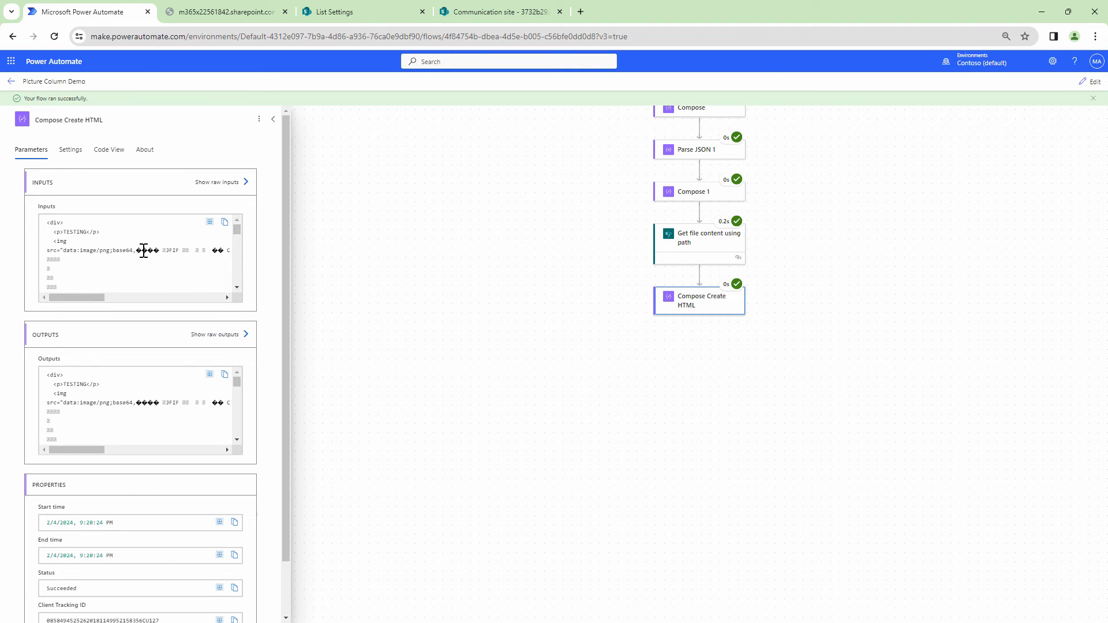
{"action": "double_click", "coordinate": [151, 251]}
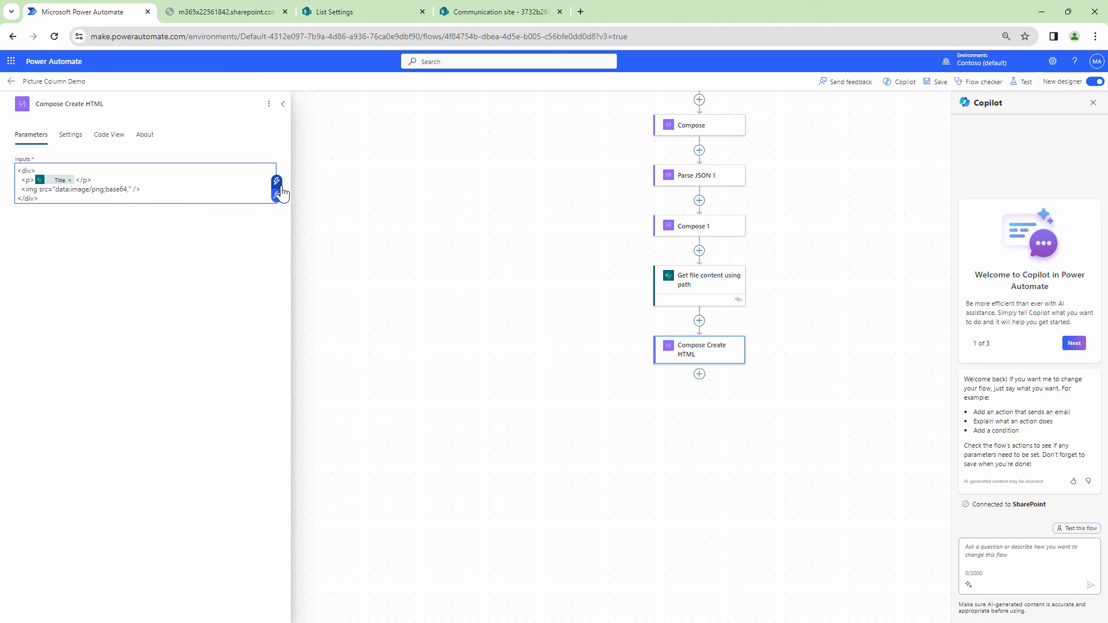
Start a base64() expression for the image source and edit its argument to take the file content
{"action": "left_click", "coordinate": [276, 191]}
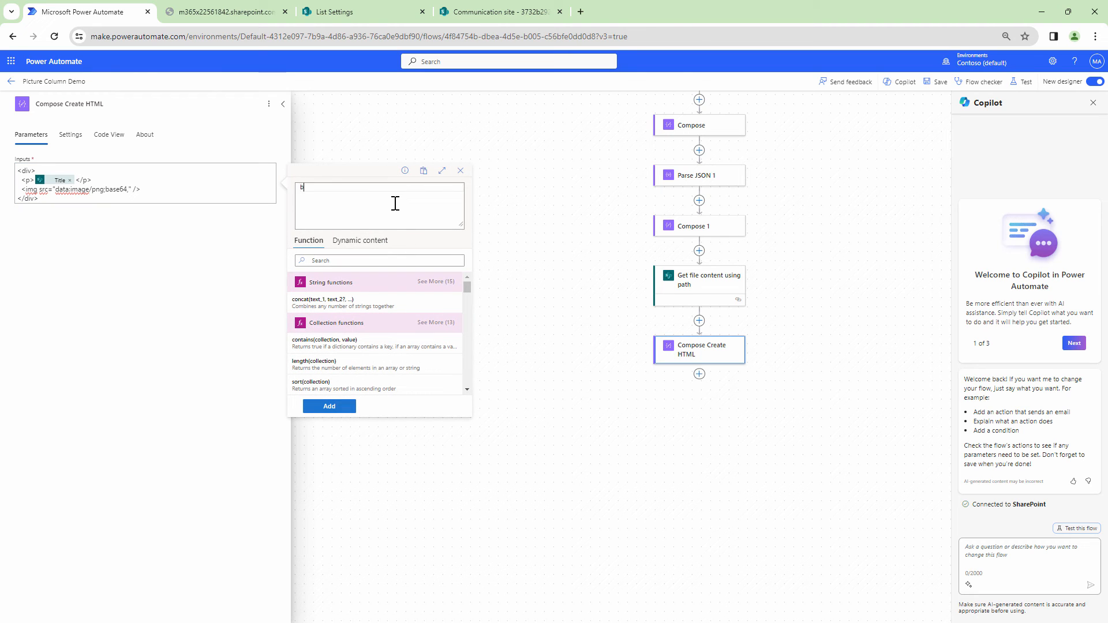
{"action": "type", "text": "ase64("}
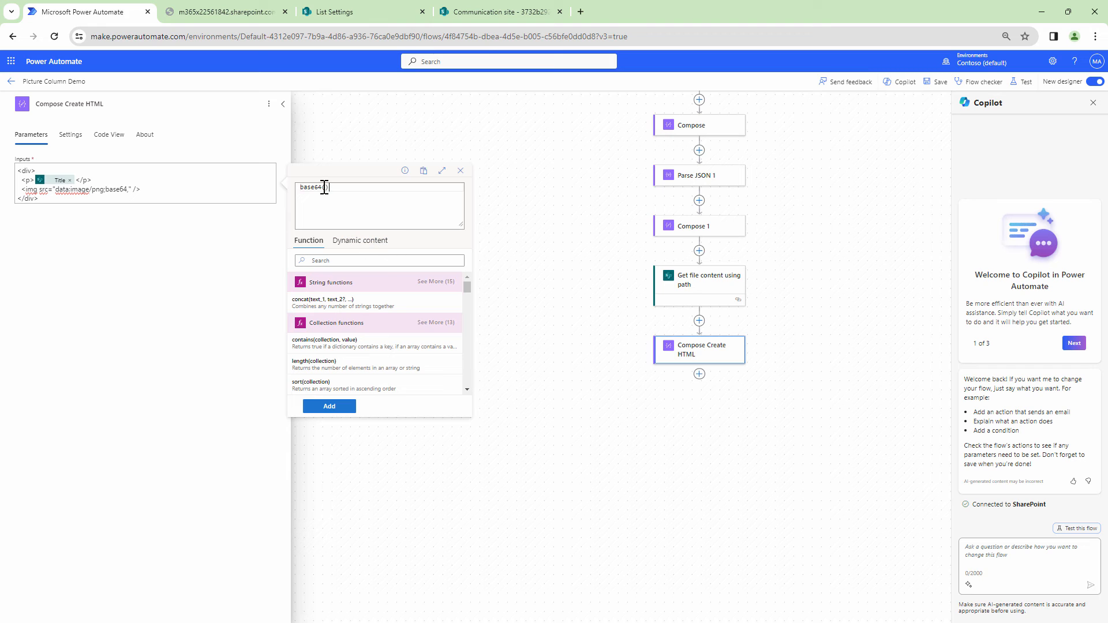
{"action": "left_click", "coordinate": [360, 240]}
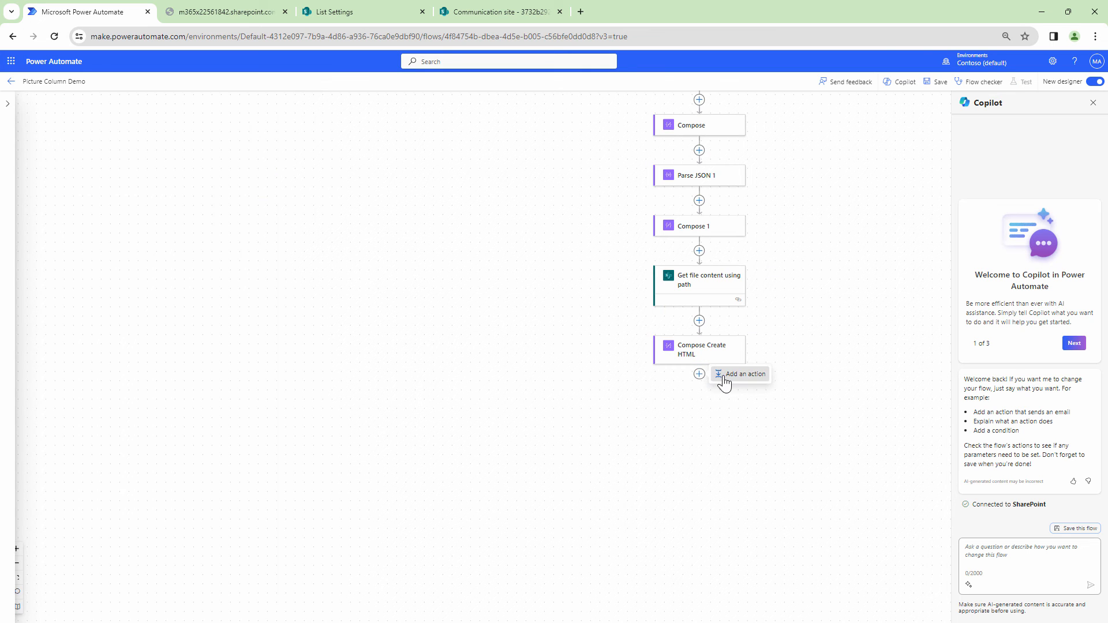
Add a SharePoint Create file action targeting the /PDFs folder with File Name Title + .html
{"action": "left_click", "coordinate": [745, 374]}
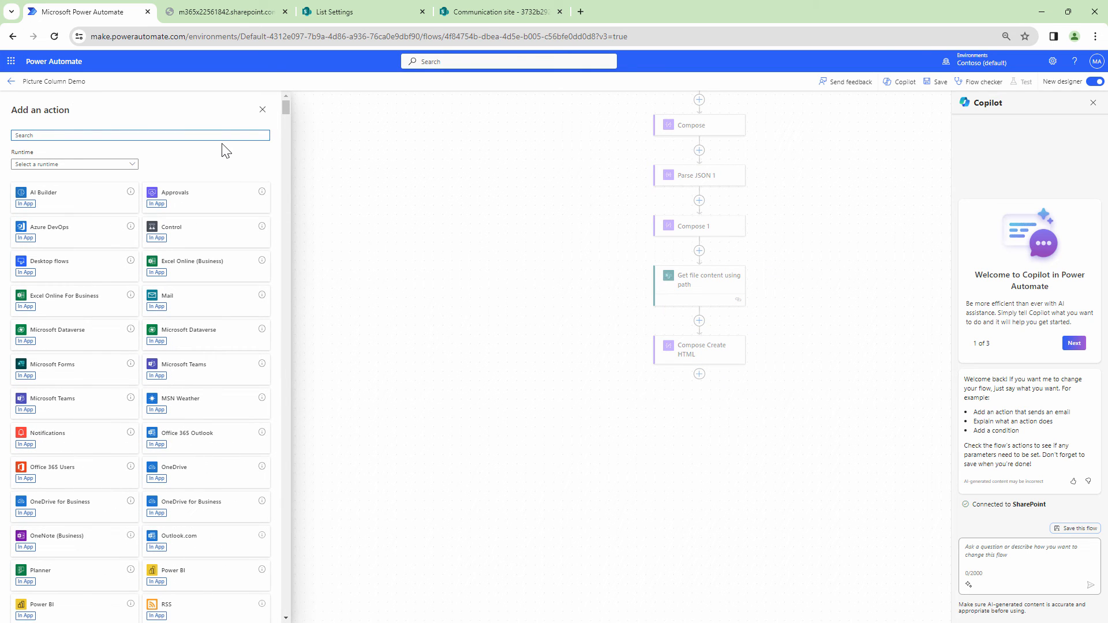
{"action": "type", "text": "Create"}
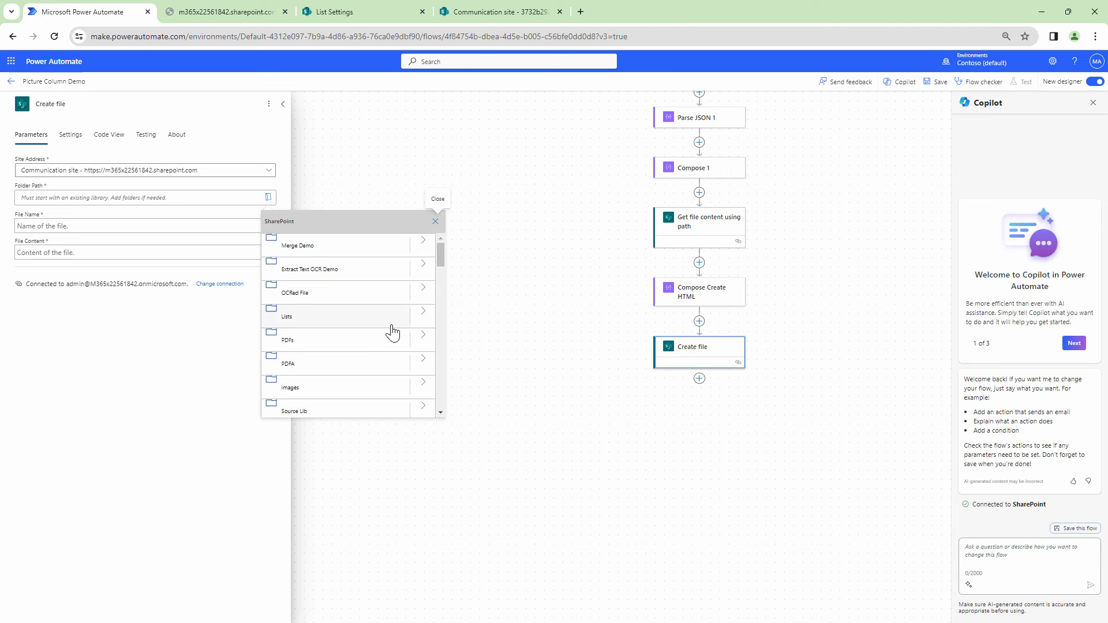
{"action": "left_click", "coordinate": [310, 340]}
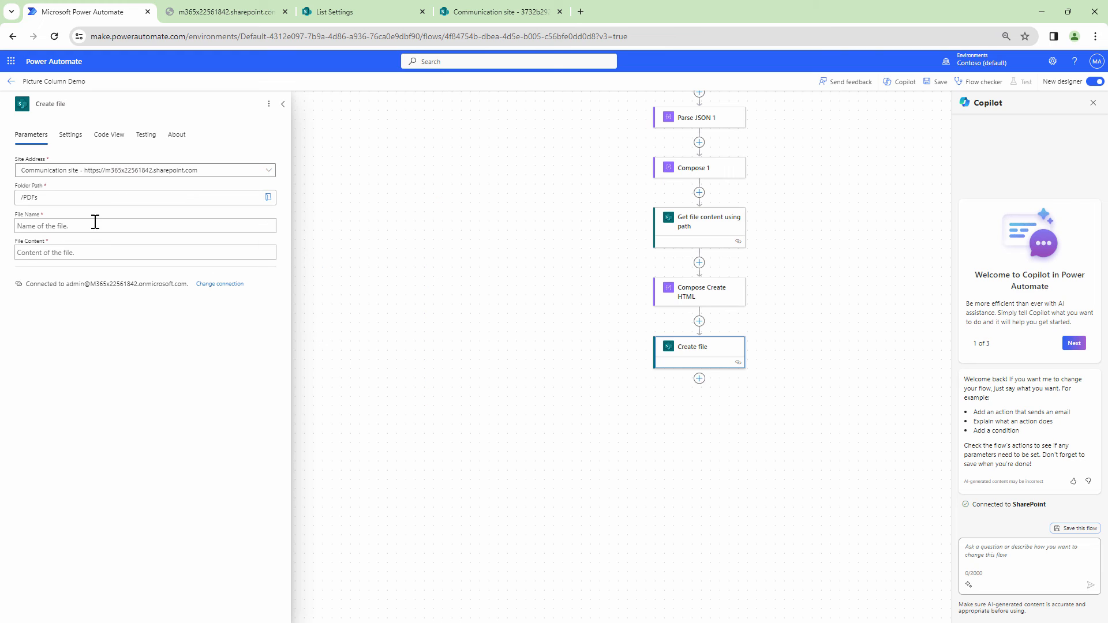
{"action": "left_click", "coordinate": [115, 226]}
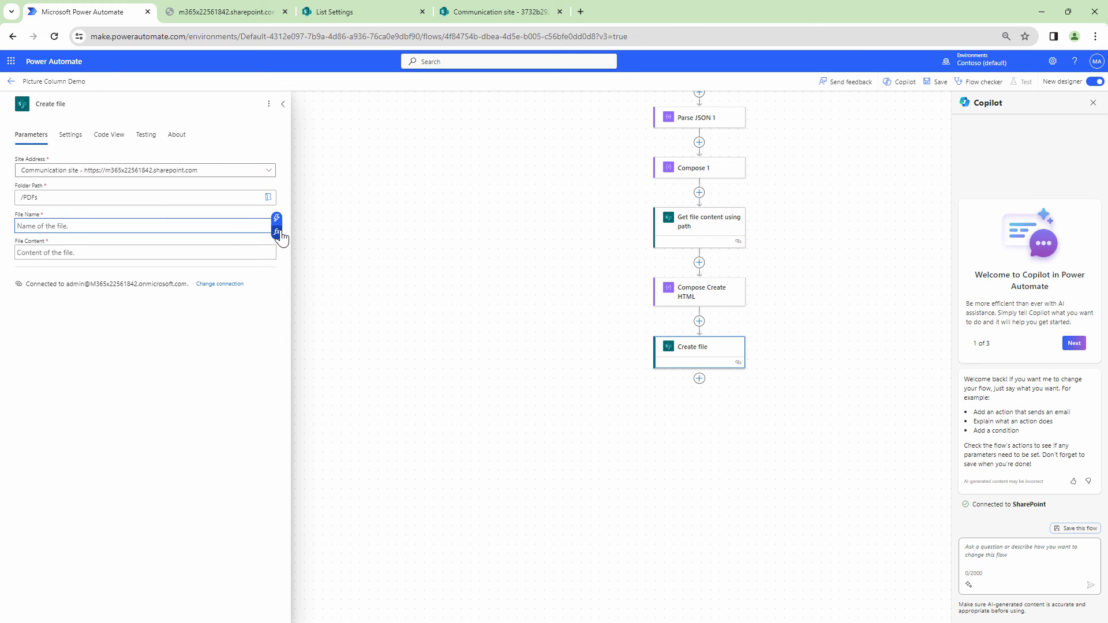
{"action": "left_click", "coordinate": [277, 231]}
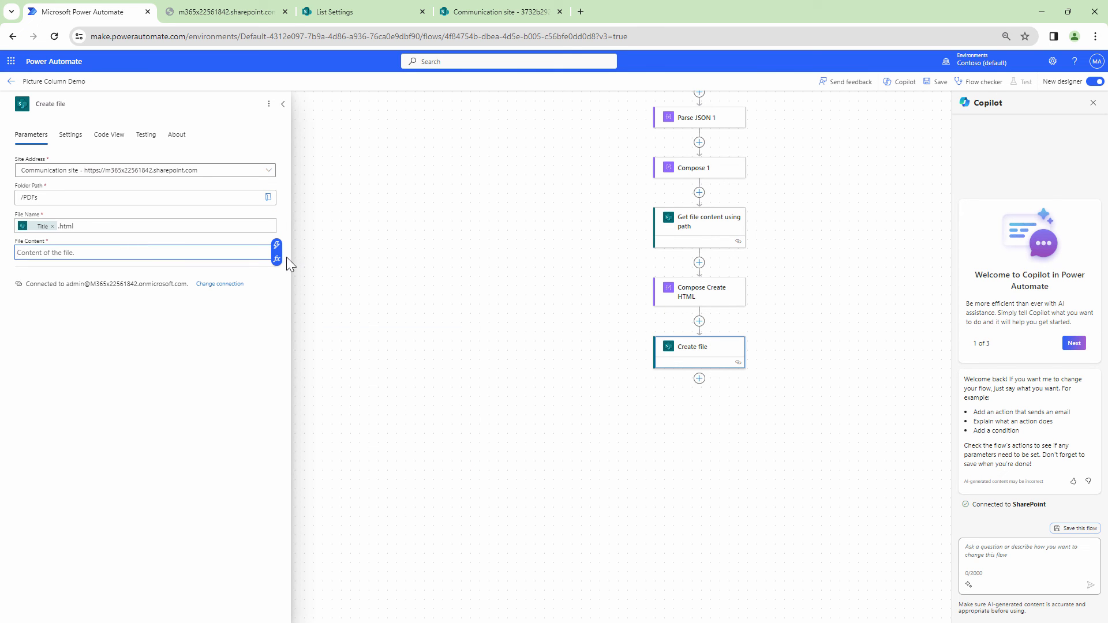
Set File Content to the Compose Create HTML output and save the flow
{"action": "left_click", "coordinate": [277, 246]}
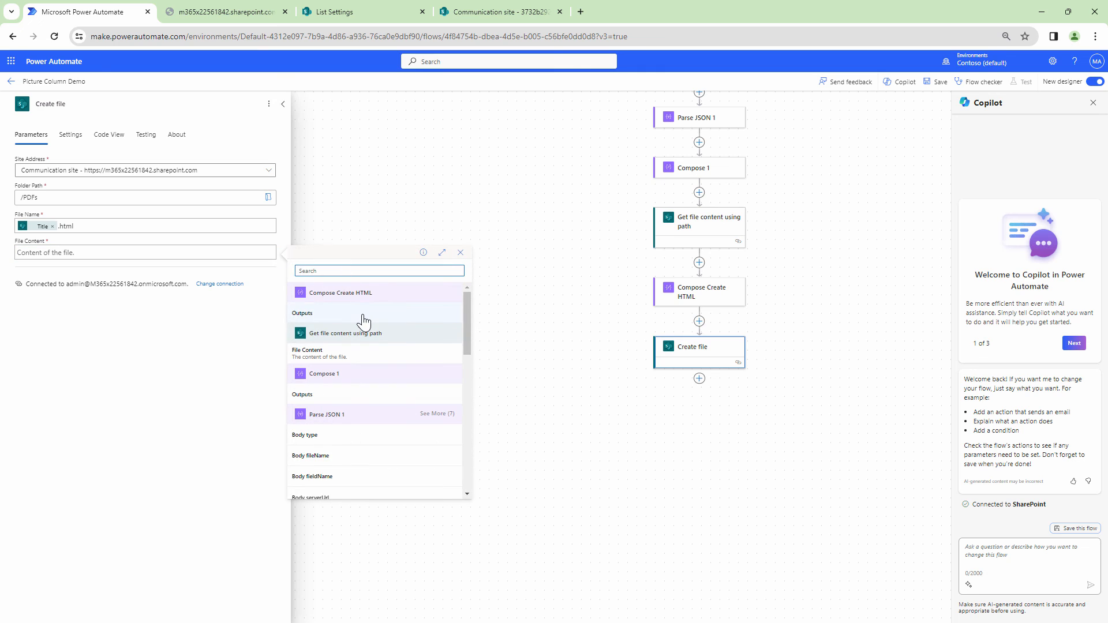
{"action": "left_click", "coordinate": [303, 314]}
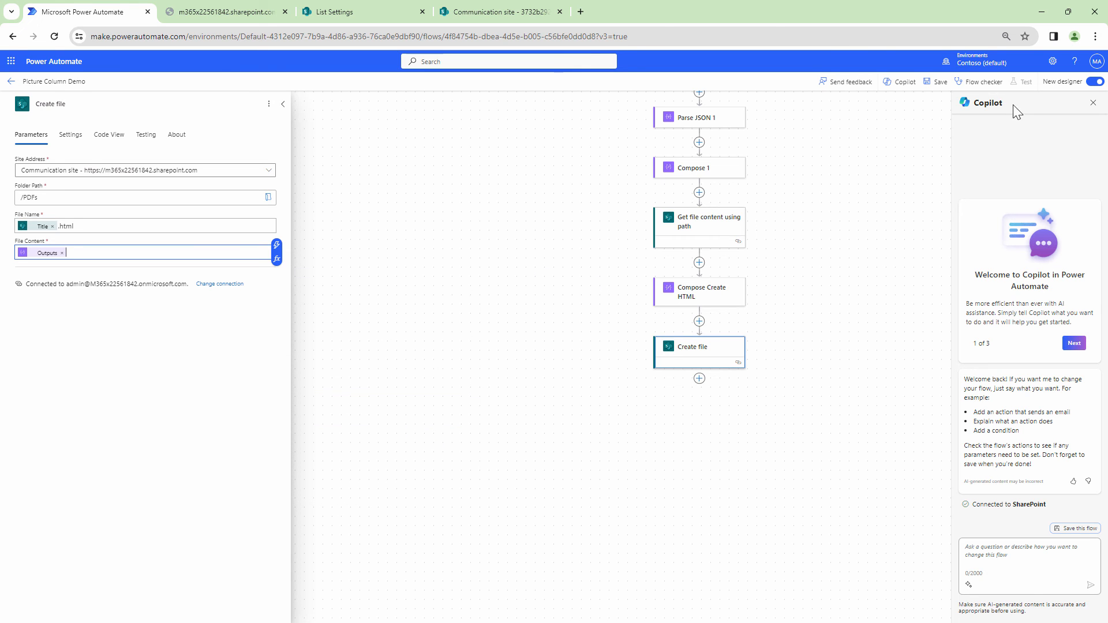
{"action": "left_click", "coordinate": [940, 81]}
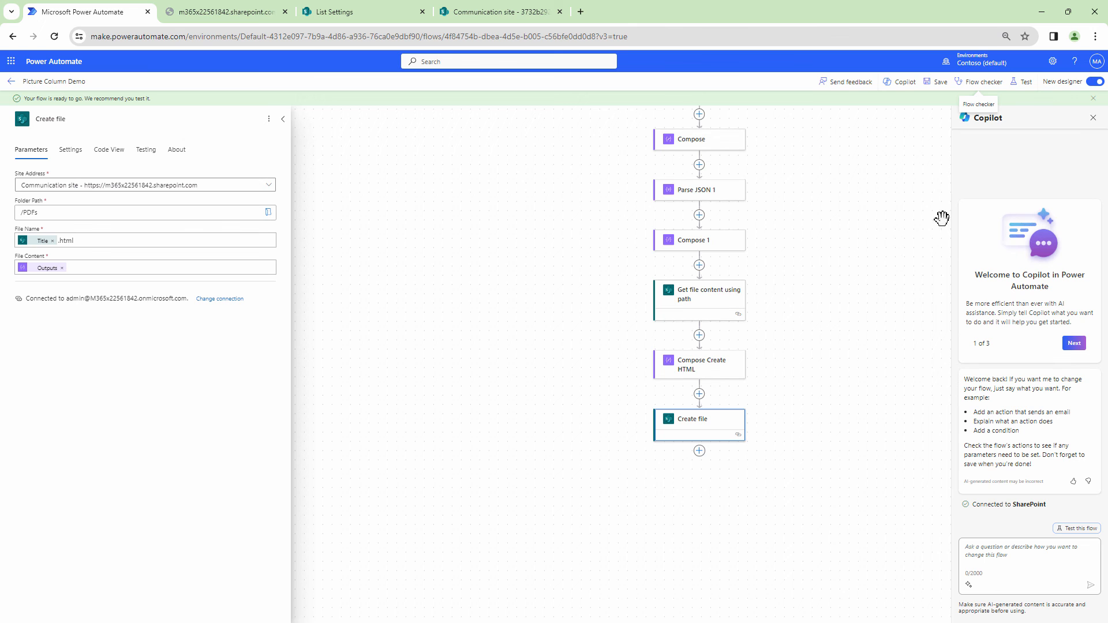
Run a manual test of the full flow, then switch to the SharePoint PDFs library tab
{"action": "left_click", "coordinate": [1025, 81]}
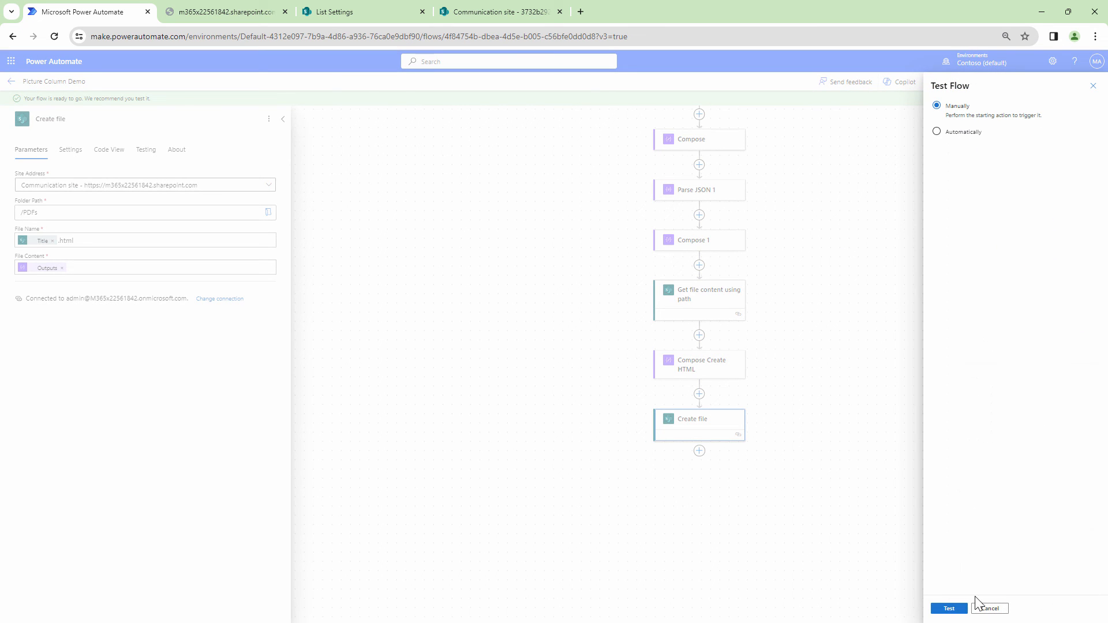
{"action": "left_click", "coordinate": [949, 608]}
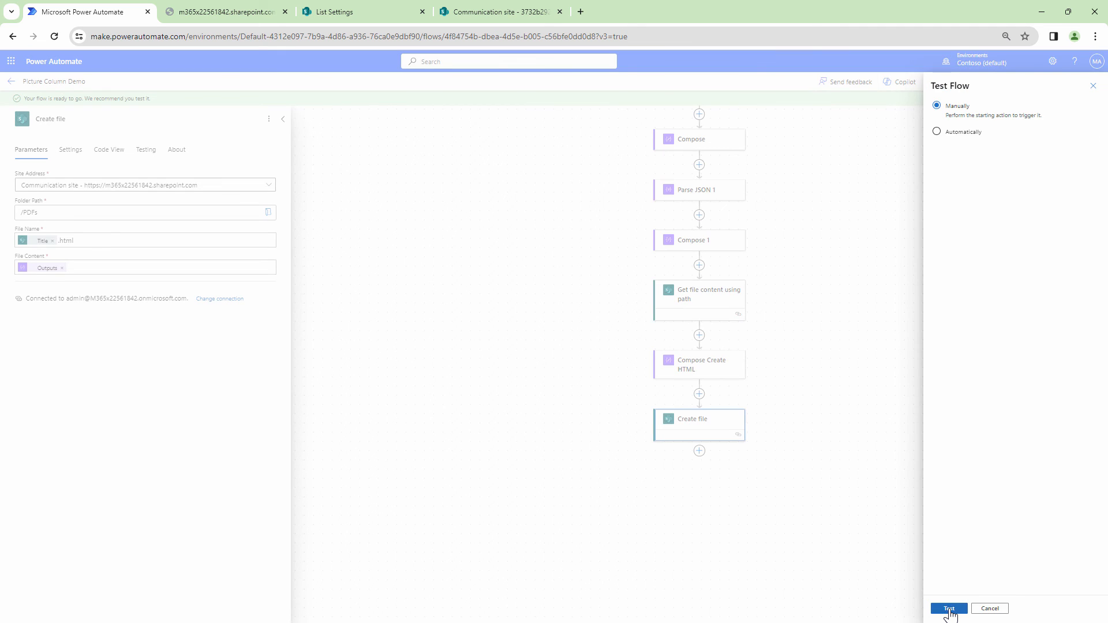
{"action": "left_click", "coordinate": [949, 608]}
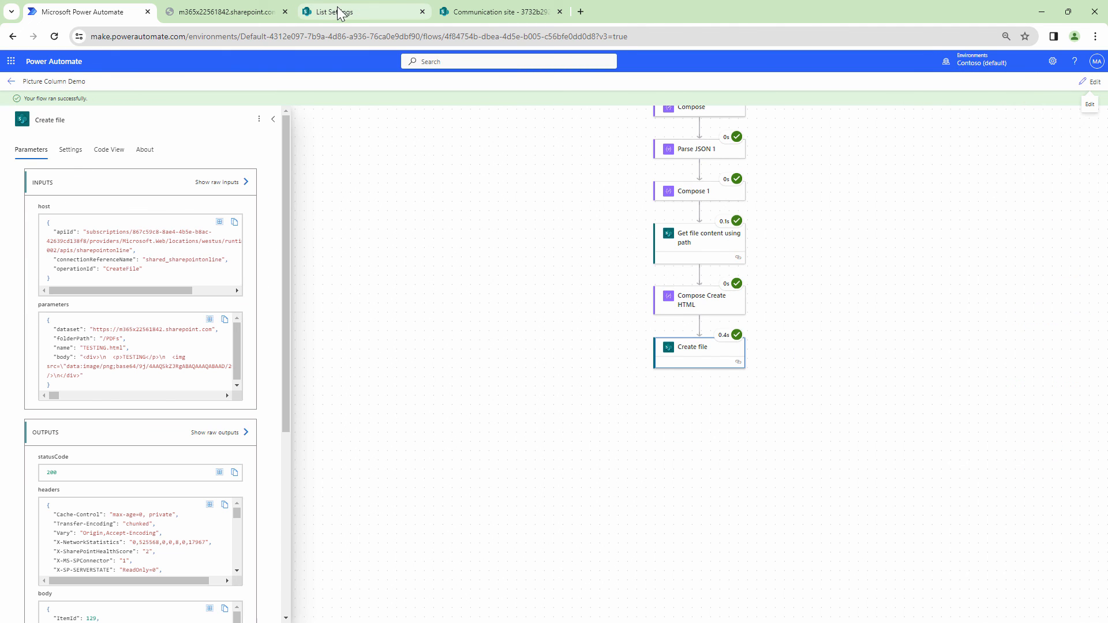
{"action": "left_click", "coordinate": [344, 11]}
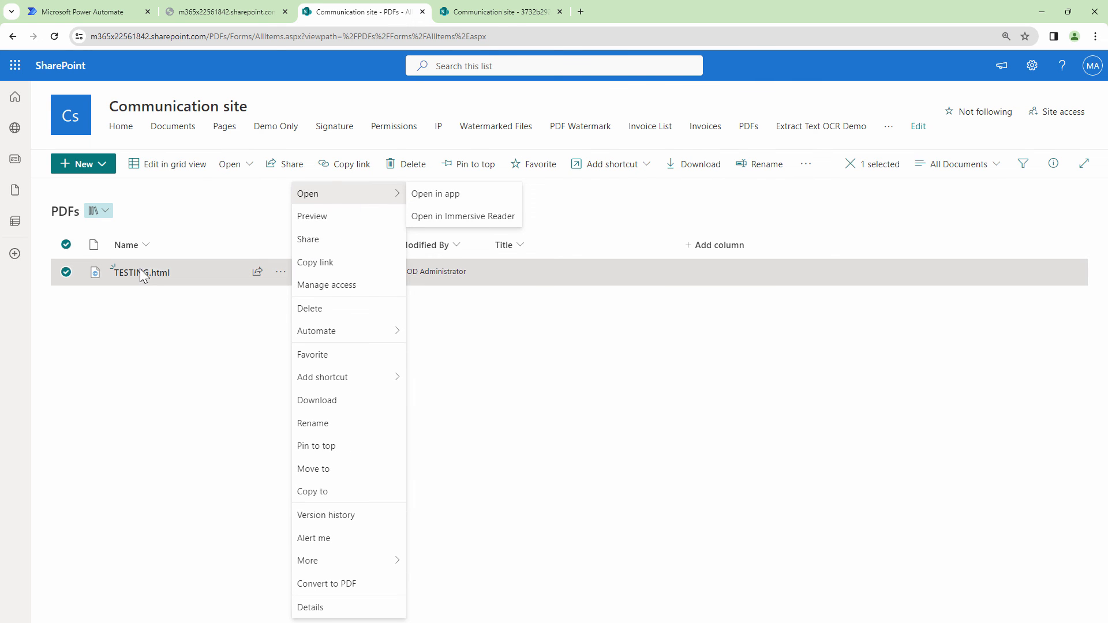
Preview TESTING.html showing the title with a broken image, then return to the flow editor tab
{"action": "left_click", "coordinate": [312, 217]}
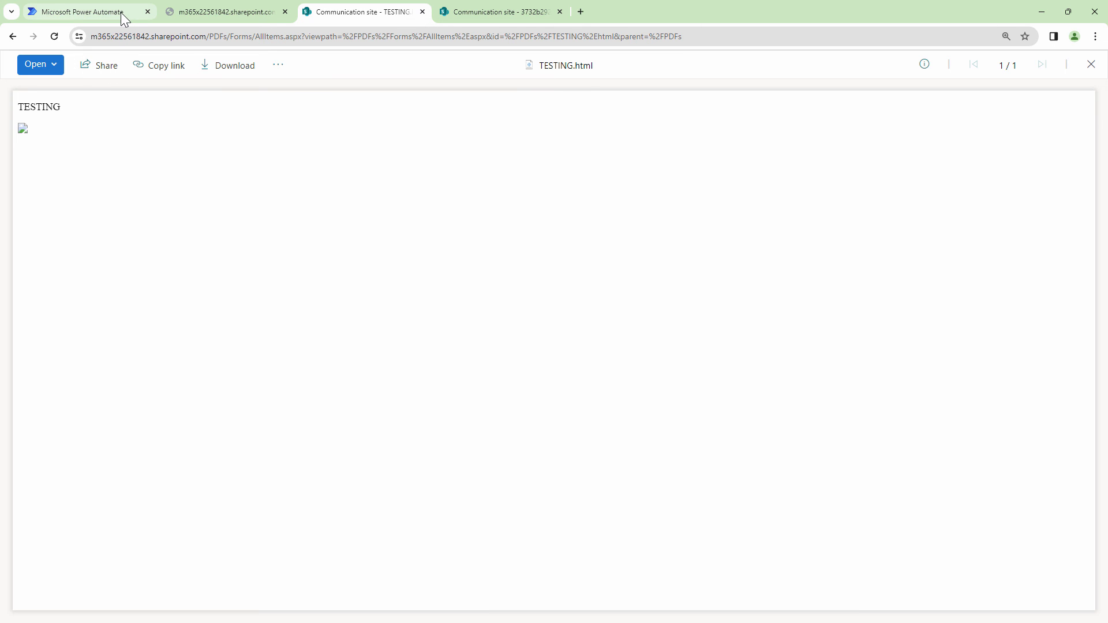
{"action": "left_click", "coordinate": [81, 11]}
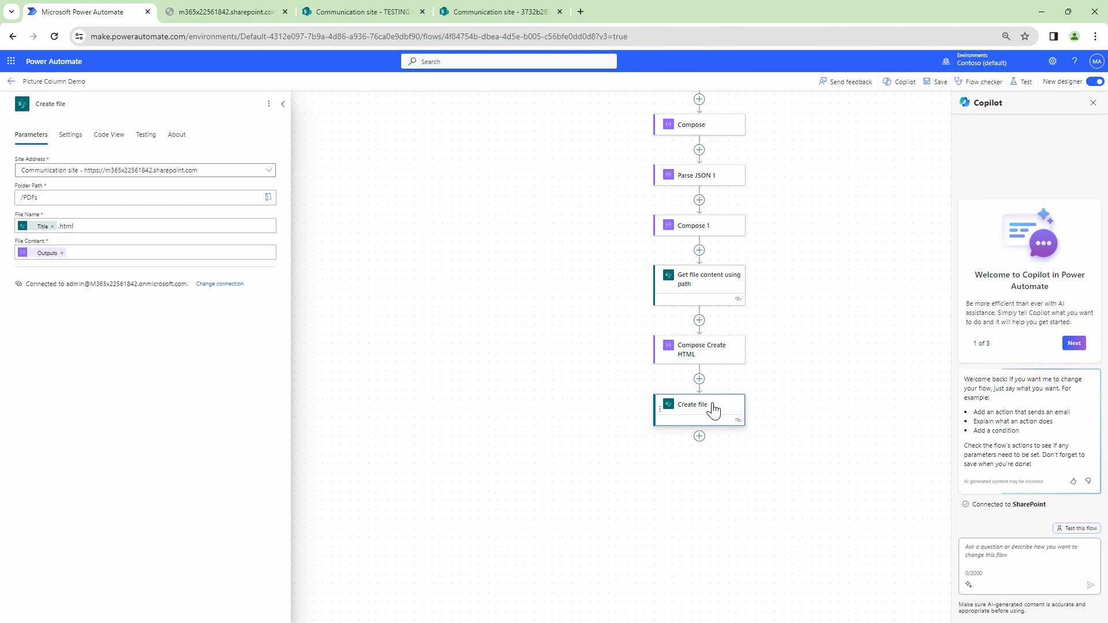
Fix the img src text in Compose Create HTML, save, and switch back to the SharePoint library tab
{"action": "left_click", "coordinate": [700, 349]}
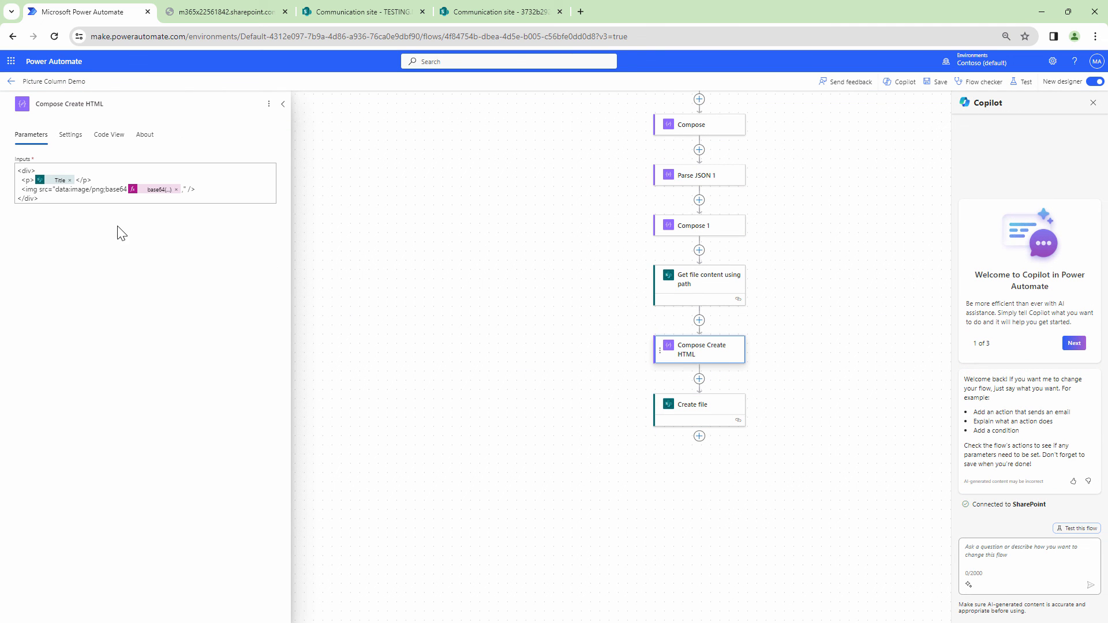
{"action": "left_click", "coordinate": [176, 190]}
{"action": "type", "text": ","}
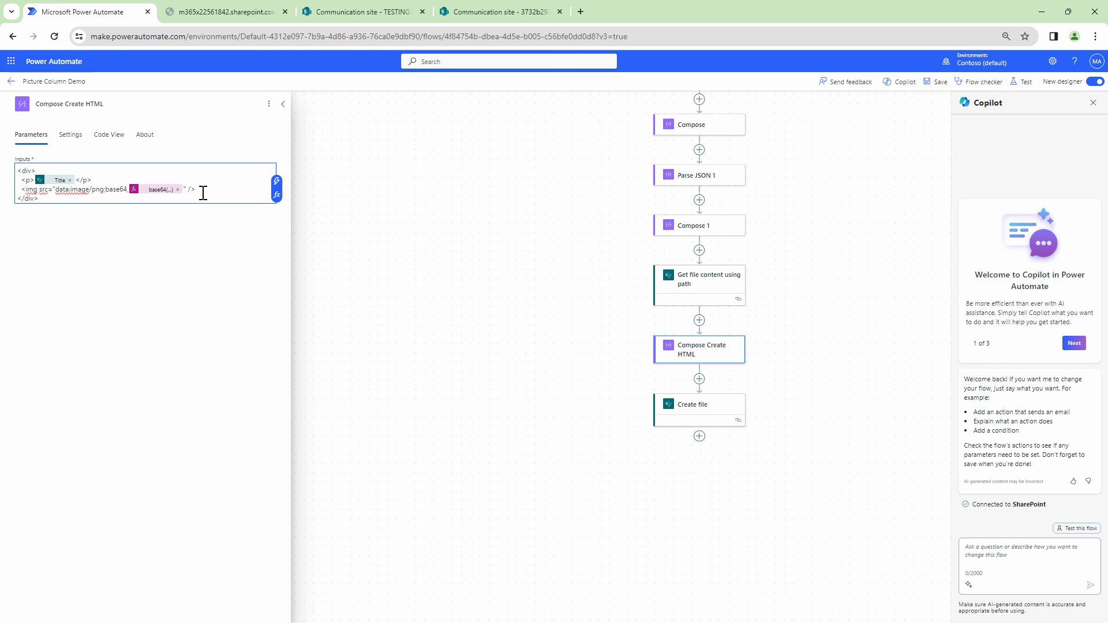
{"action": "left_click", "coordinate": [937, 81]}
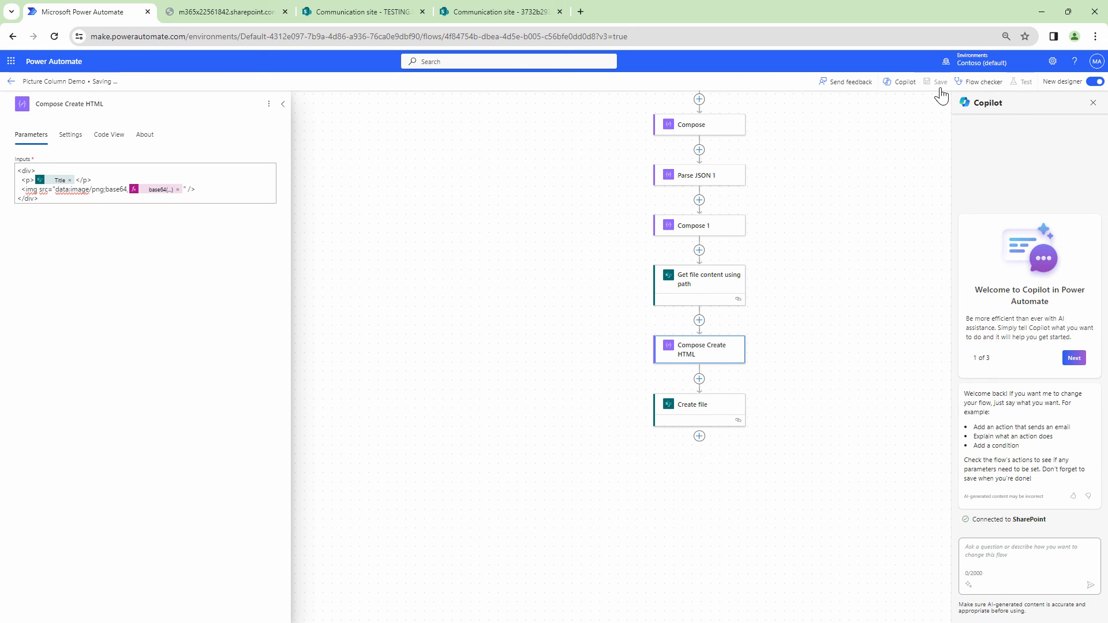
{"action": "scroll", "scroll_direction": "down", "scroll_amount": 3}
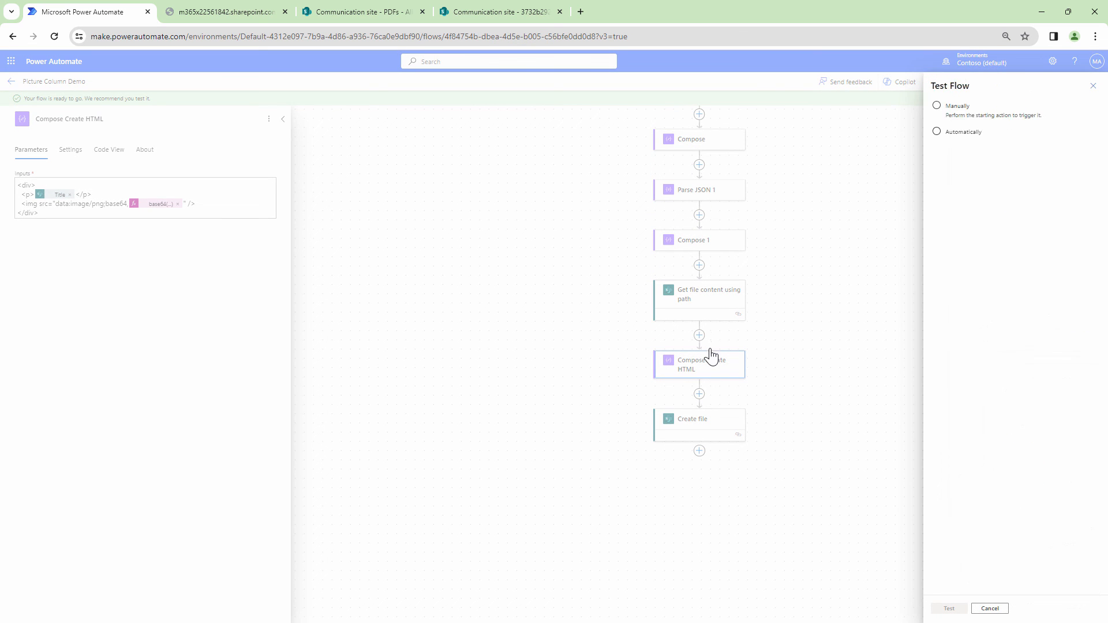
{"action": "left_click", "coordinate": [372, 10]}
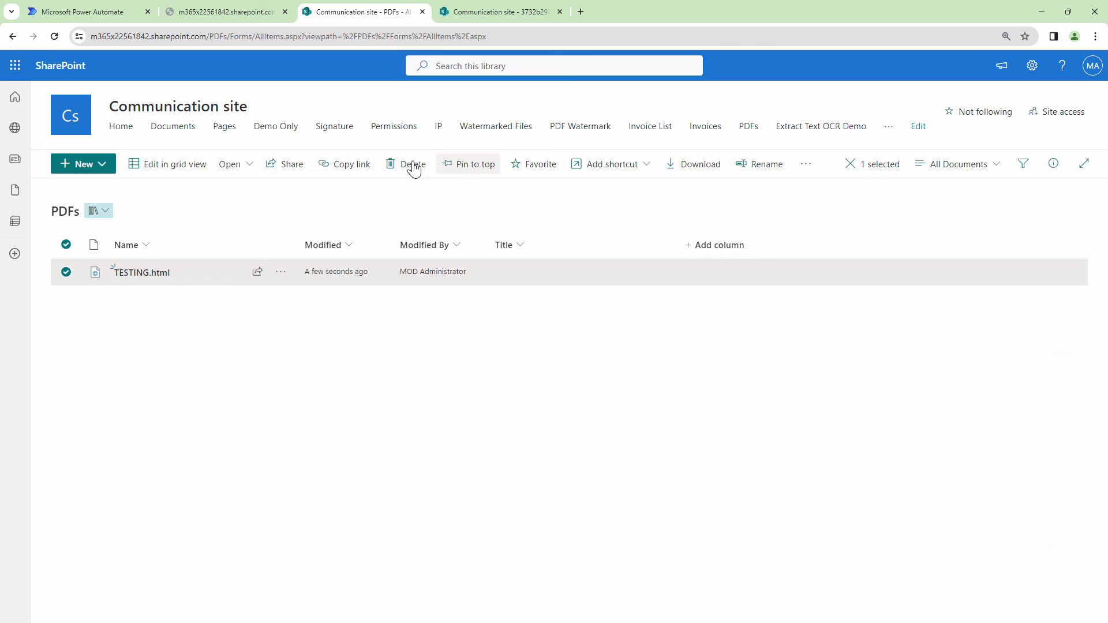
Delete the old TESTING.html in SharePoint and rerun the flow test to regenerate it
{"action": "left_click", "coordinate": [81, 11]}
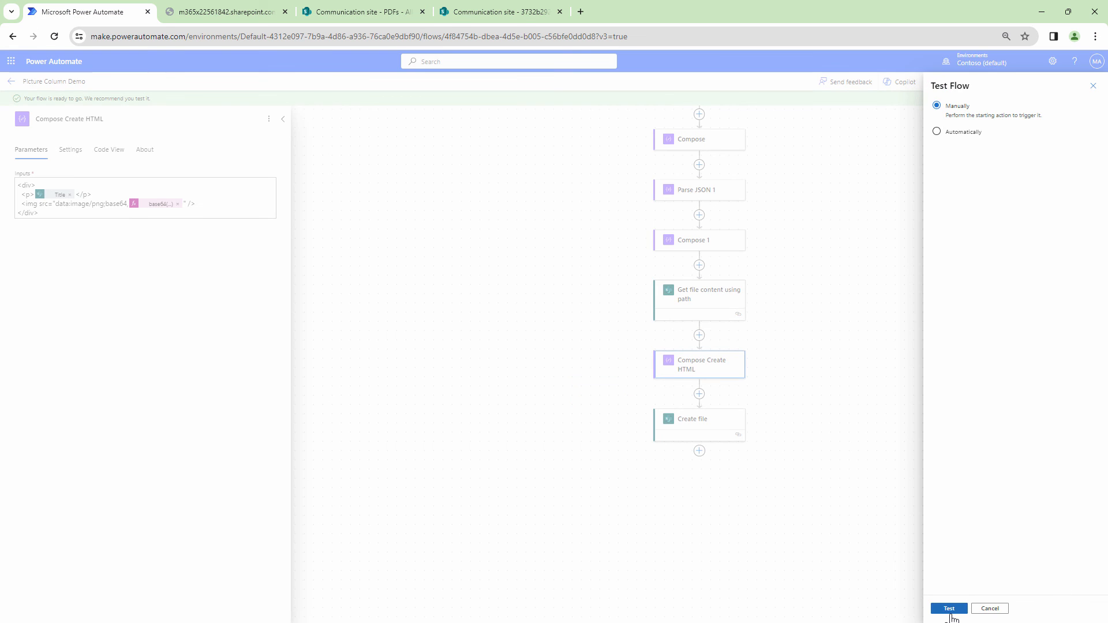
{"action": "left_click", "coordinate": [367, 11]}
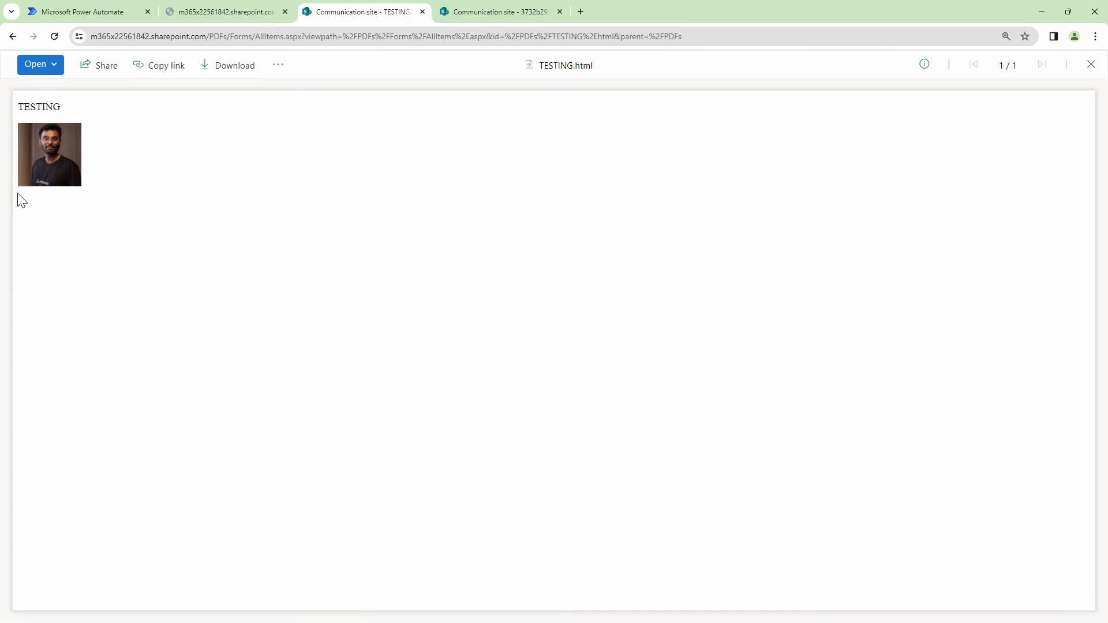
{"action": "mouse_move", "coordinate": [60, 141]}
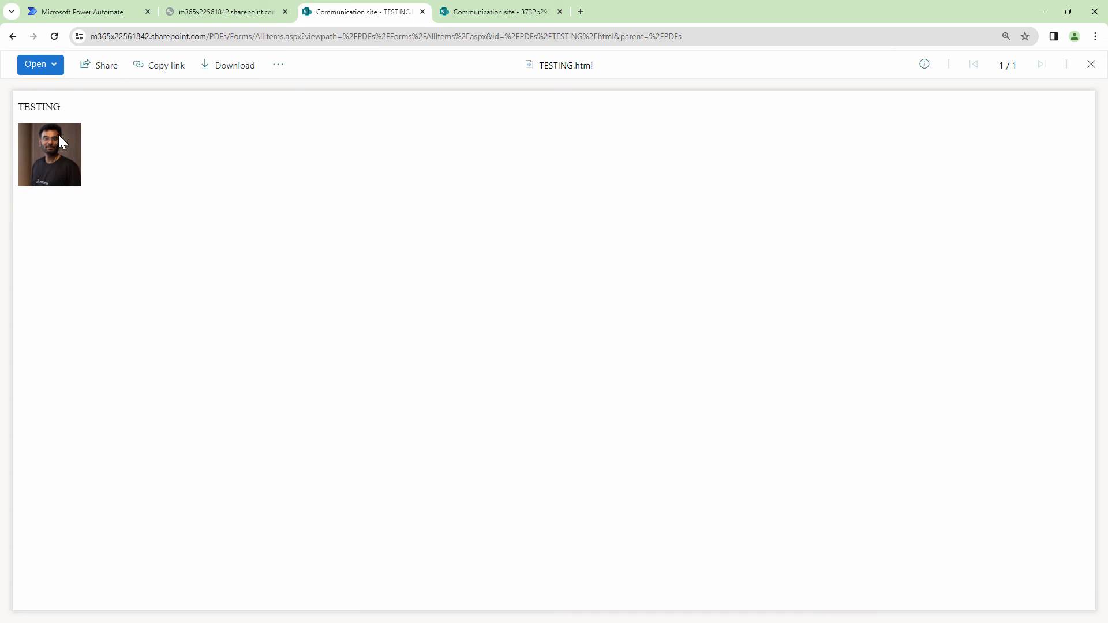